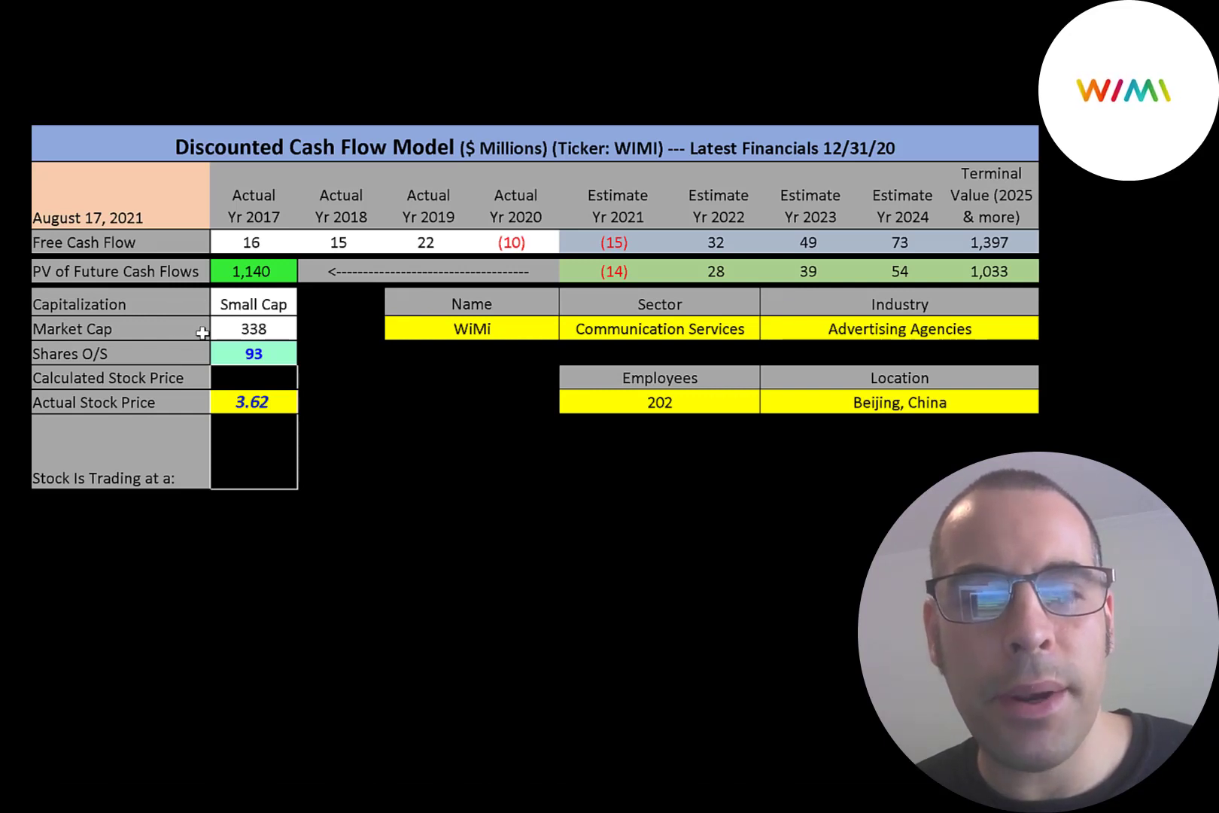
mouse_move(204, 402)
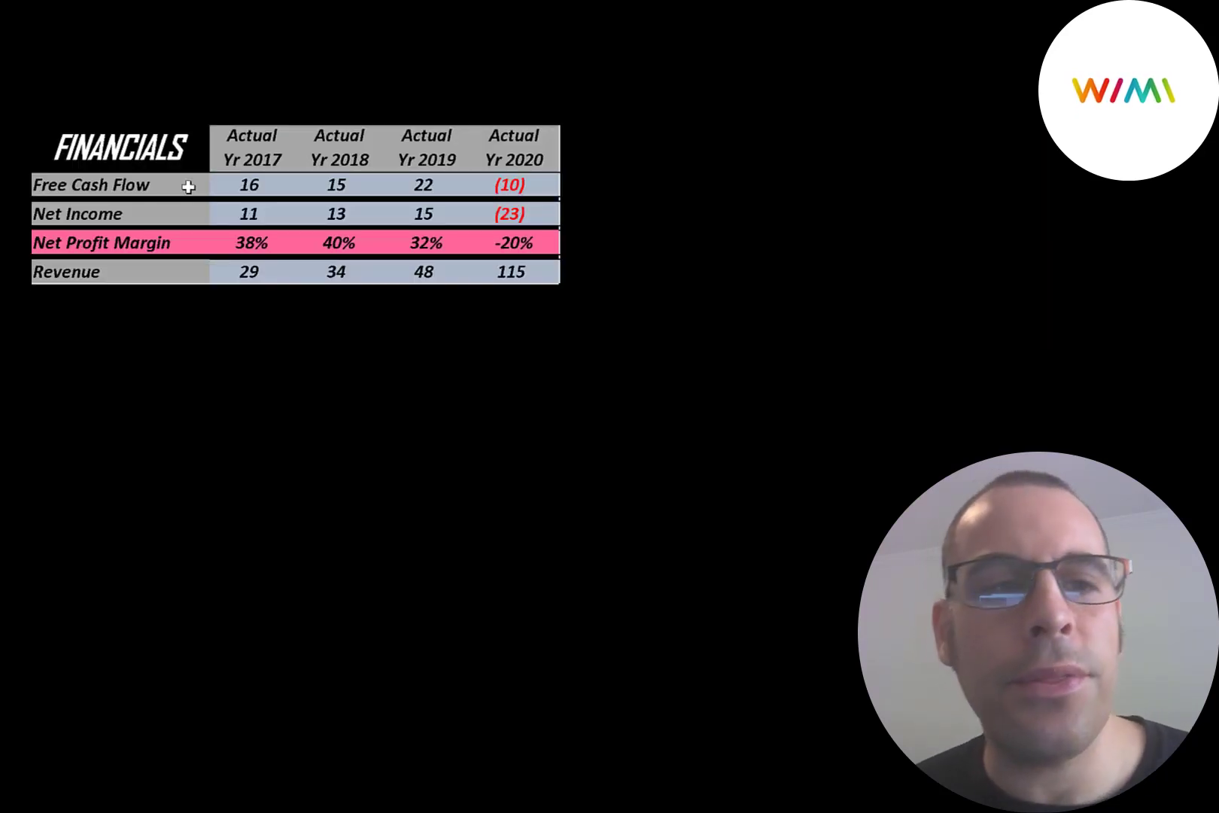
click(188, 186)
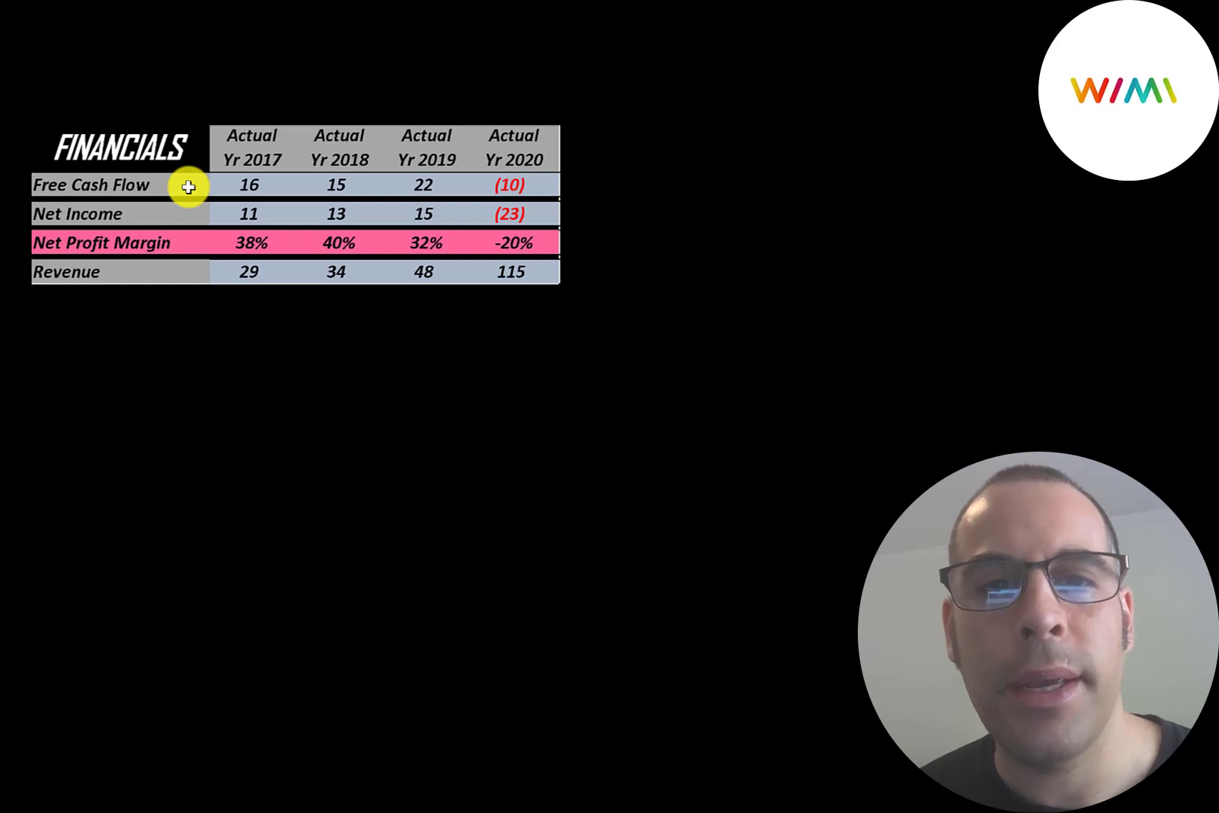
mouse_move(233, 220)
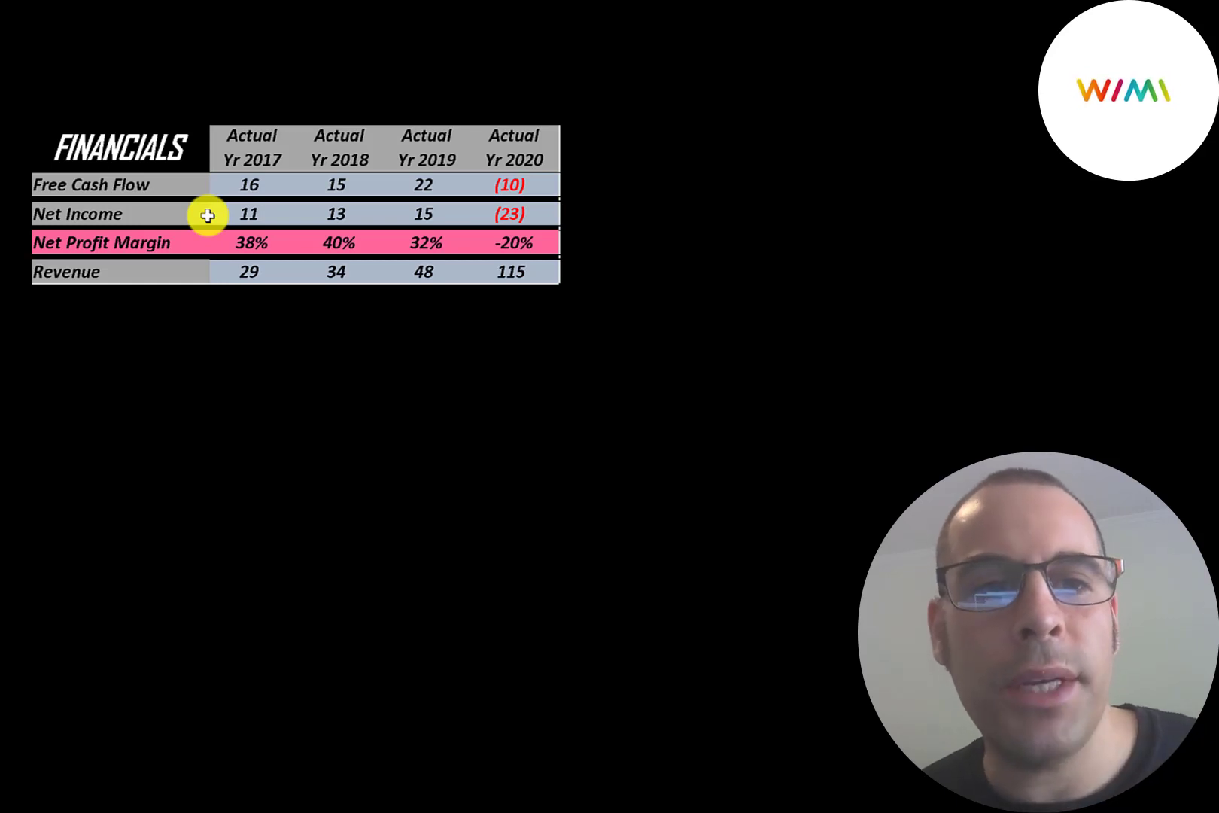
mouse_move(209, 274)
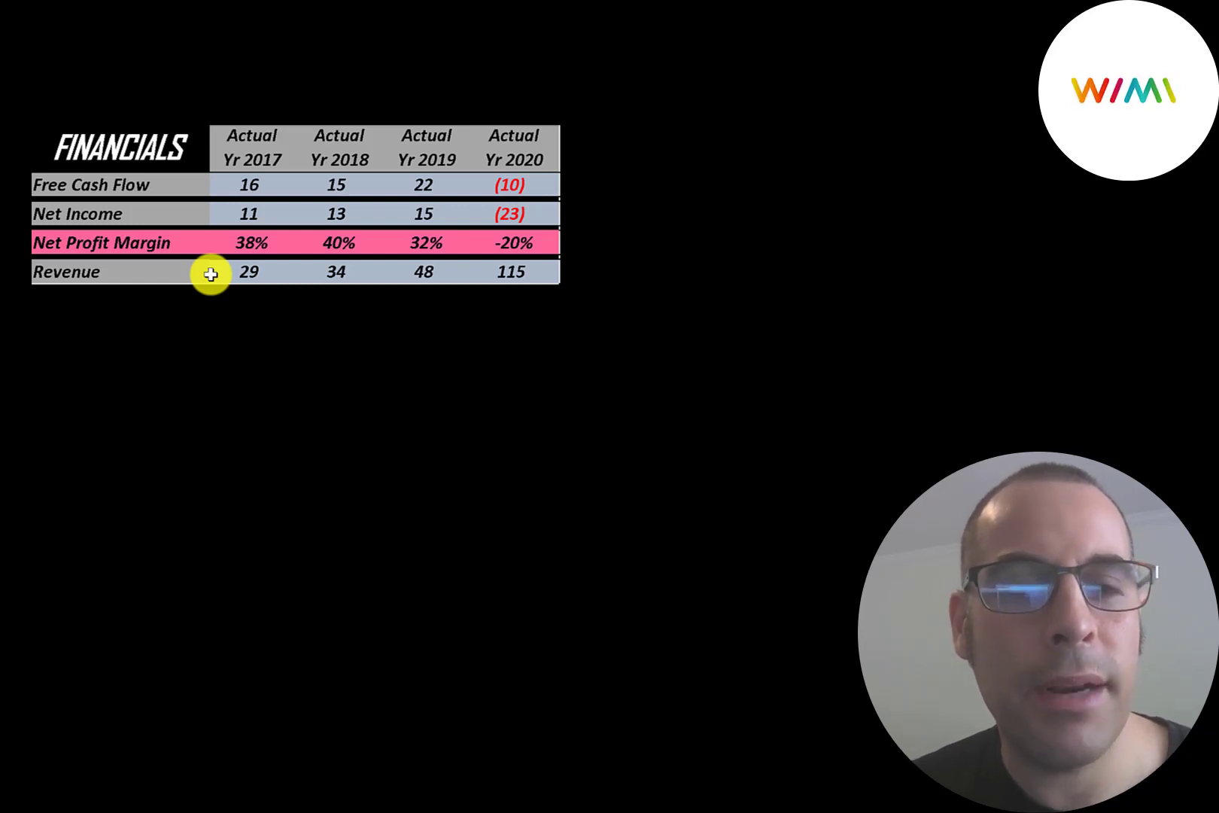
mouse_move(454, 253)
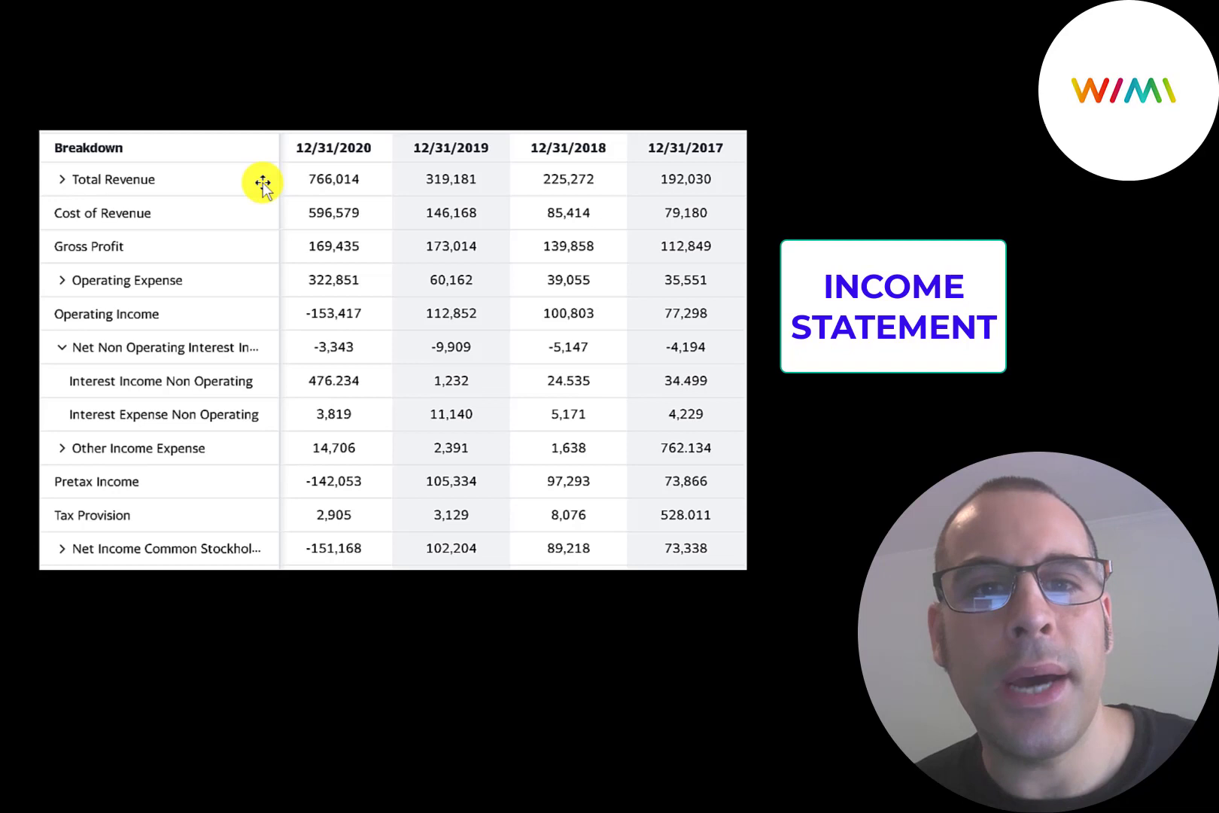
mouse_move(454, 171)
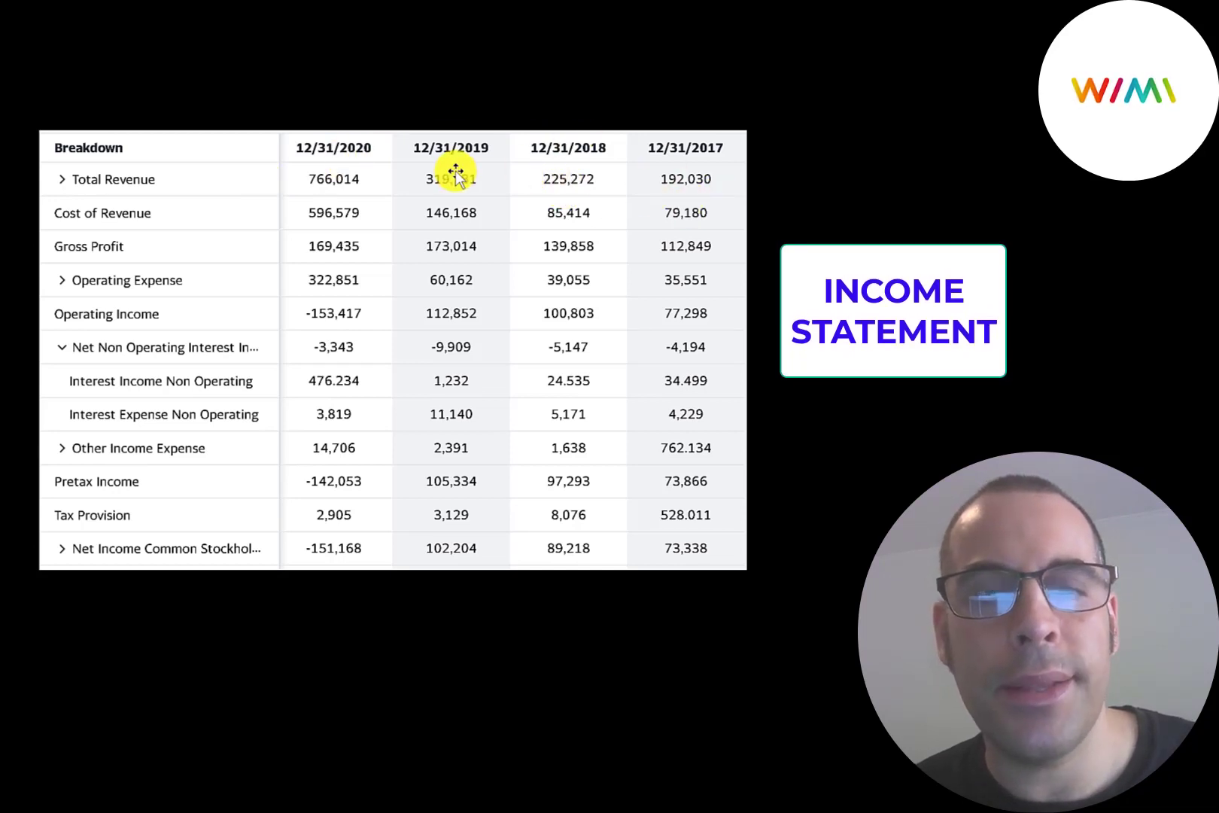
mouse_move(274, 212)
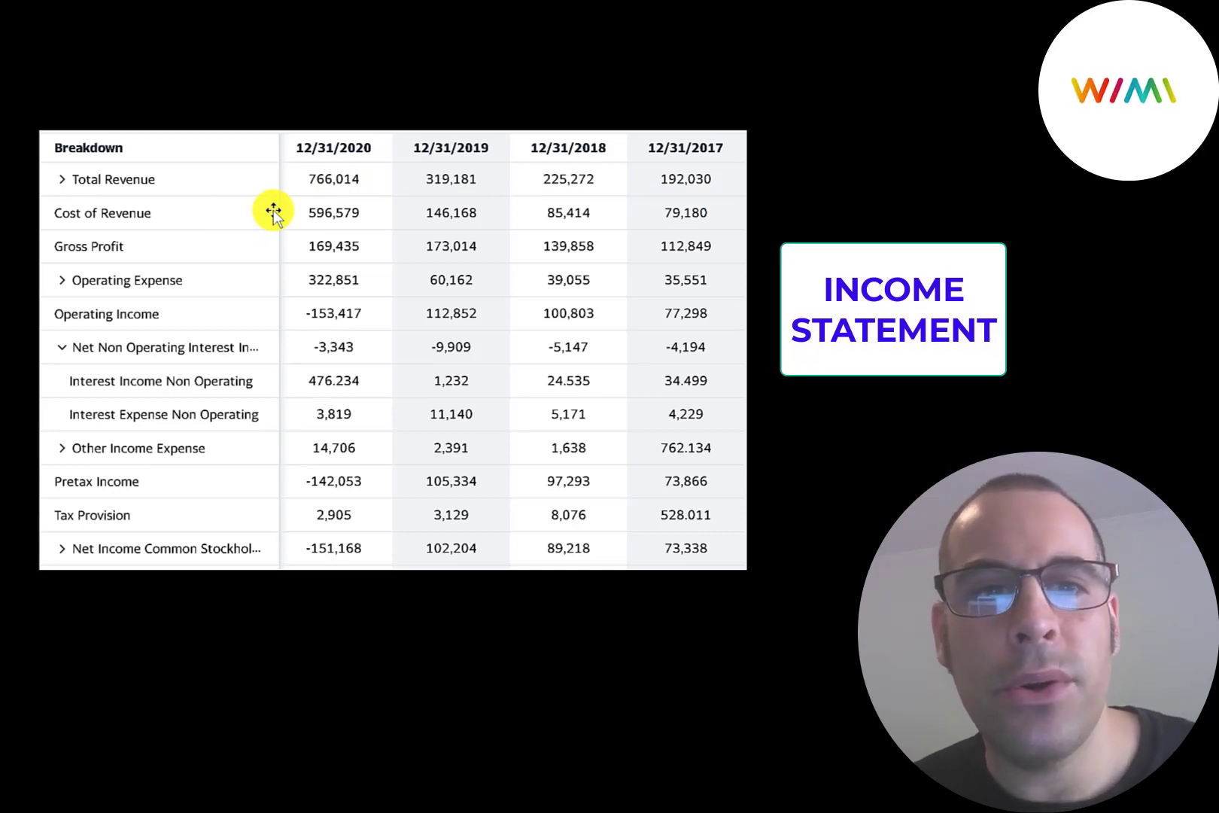
mouse_move(277, 212)
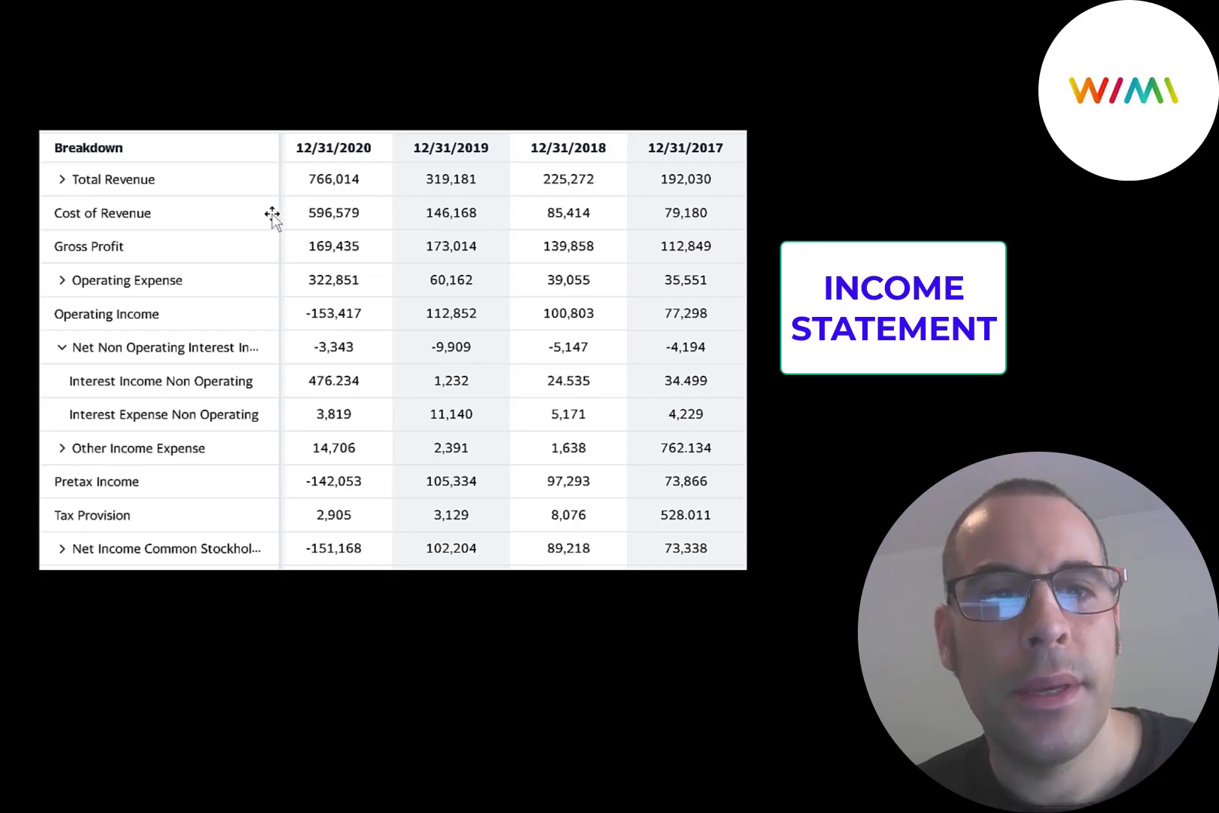
mouse_move(259, 259)
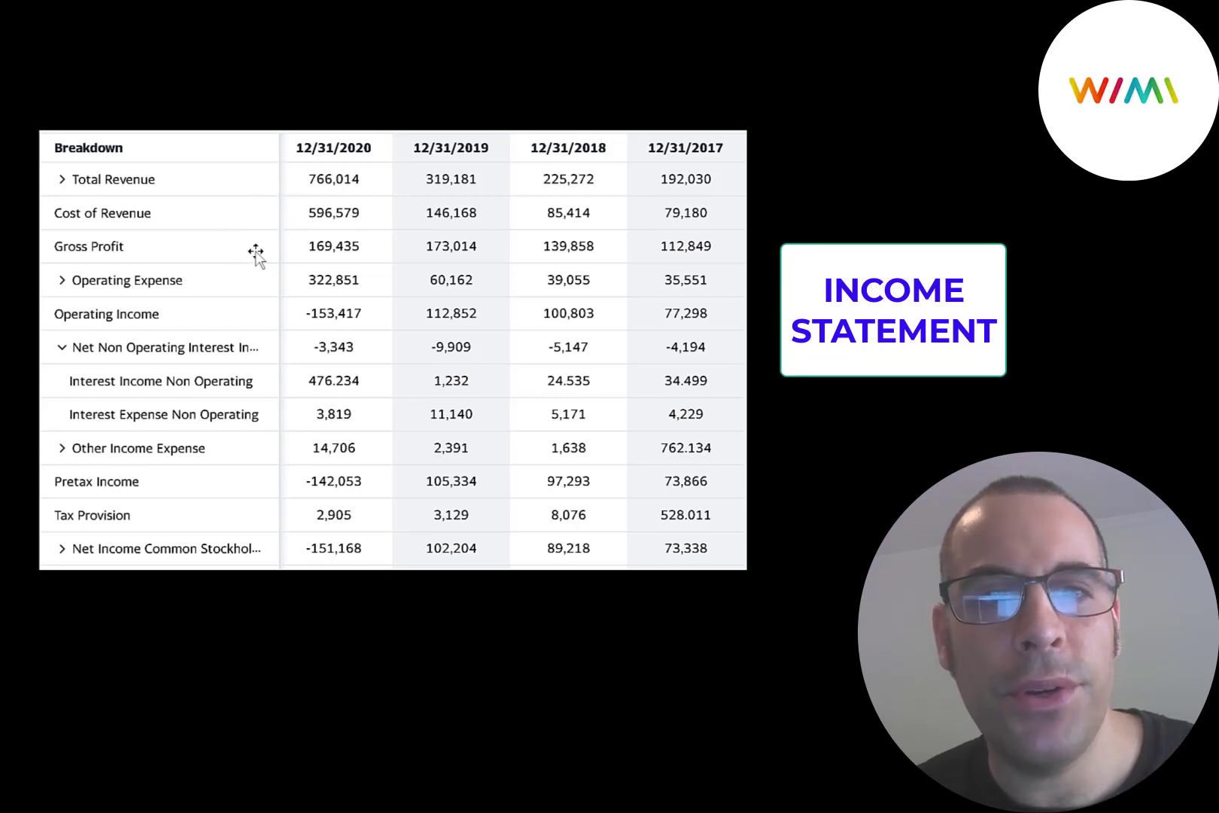
mouse_move(595, 260)
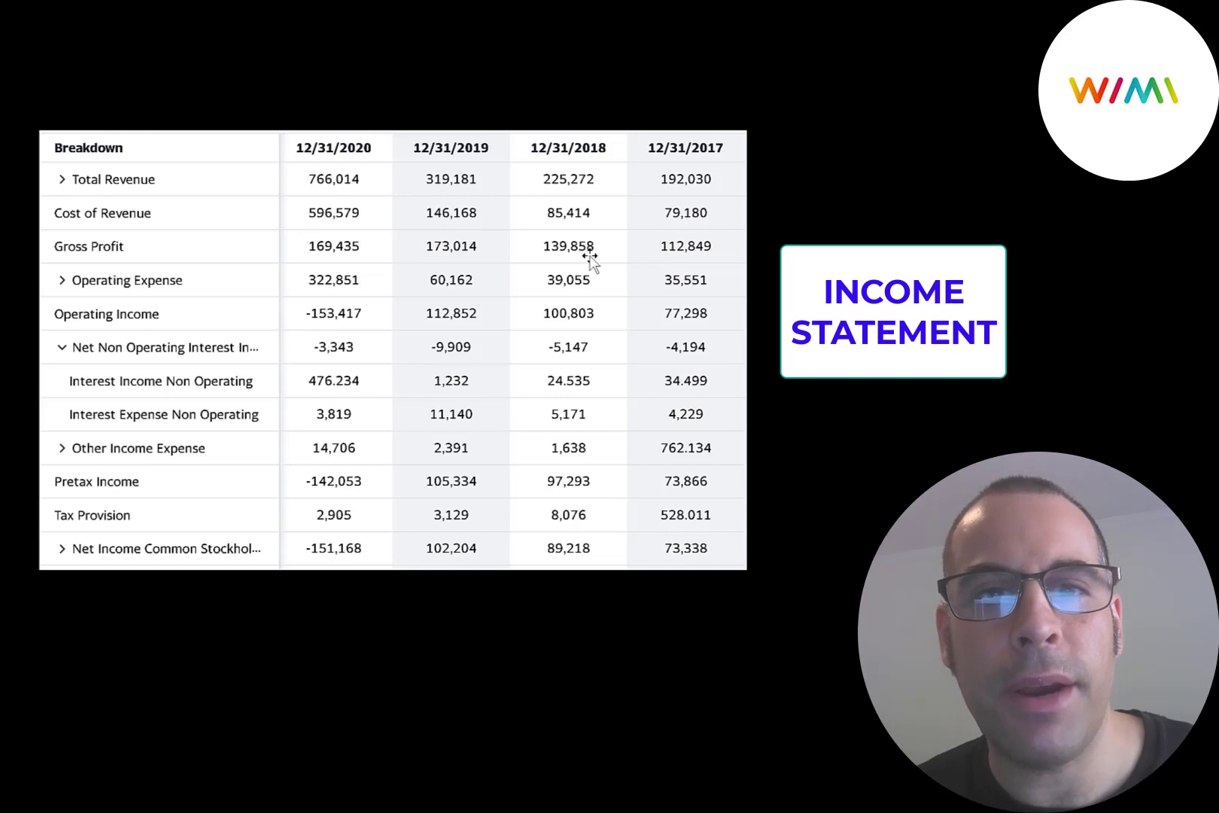
mouse_move(285, 280)
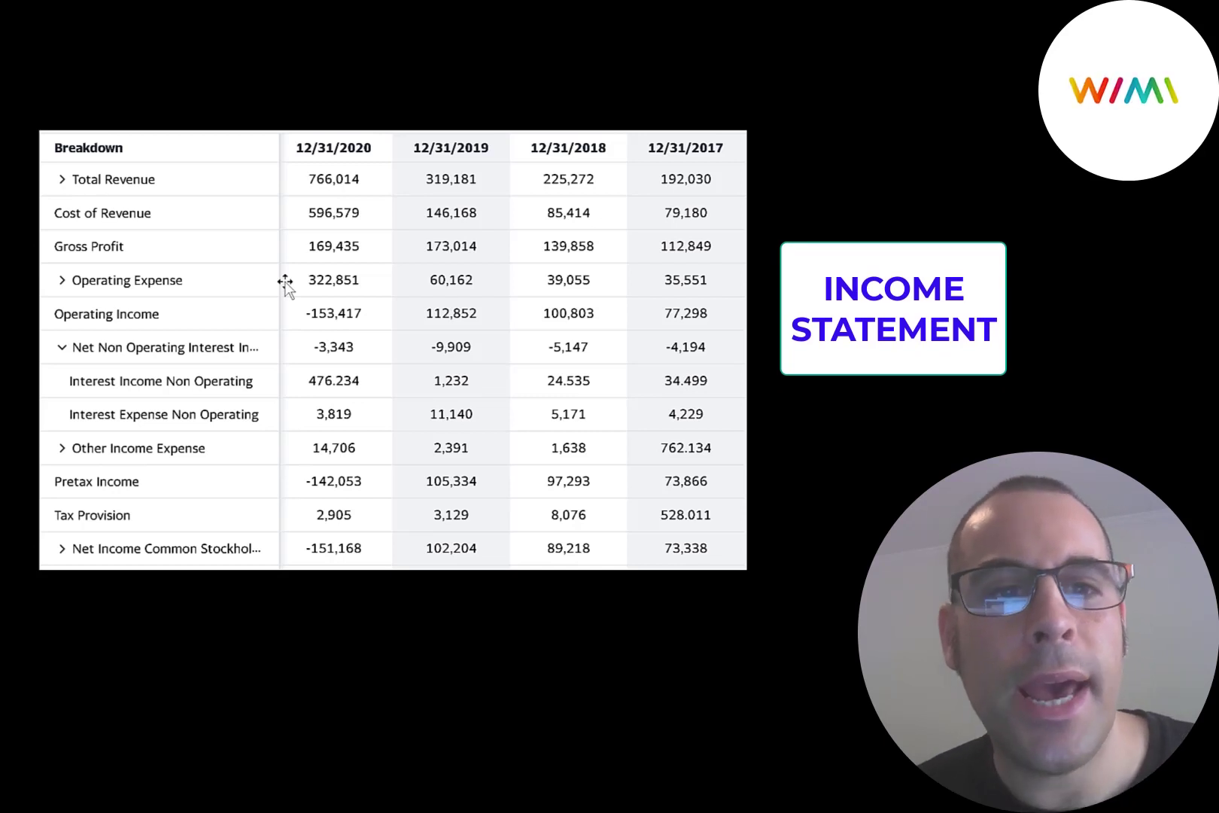
mouse_move(297, 315)
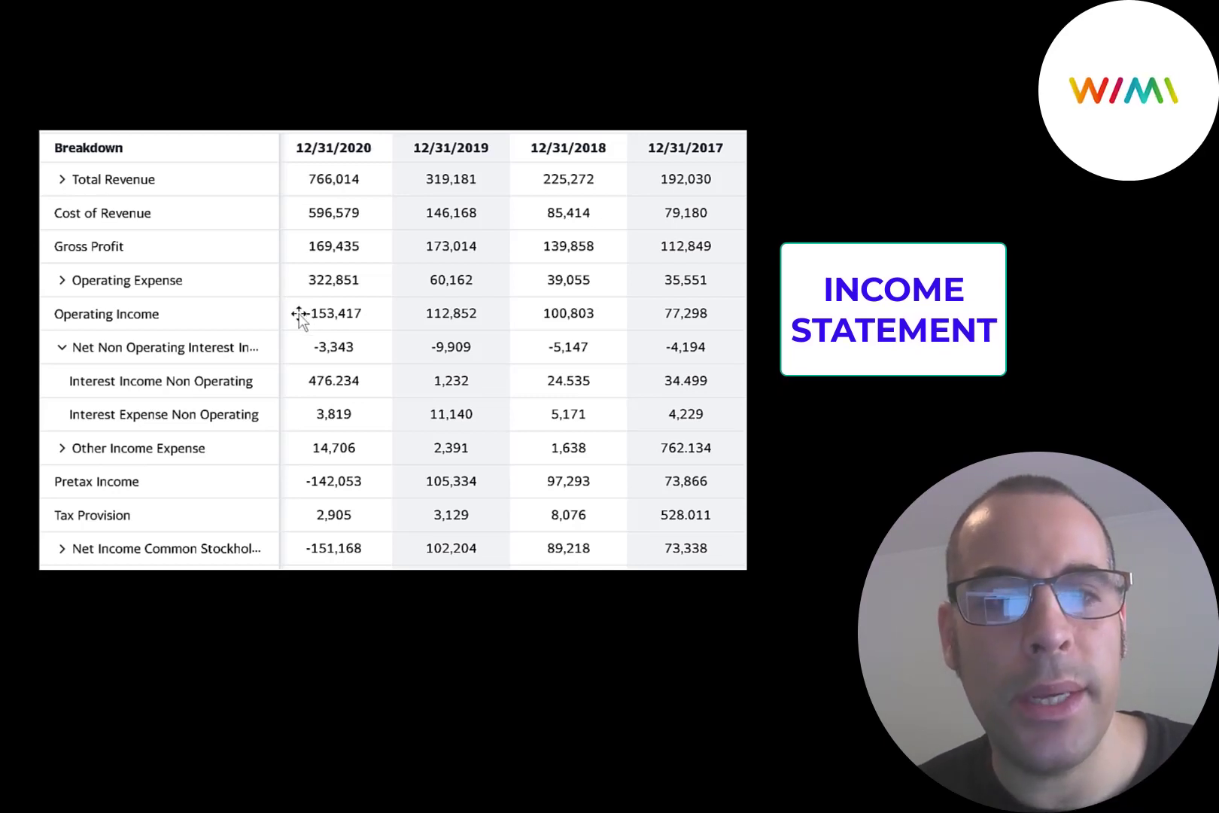
mouse_move(680, 295)
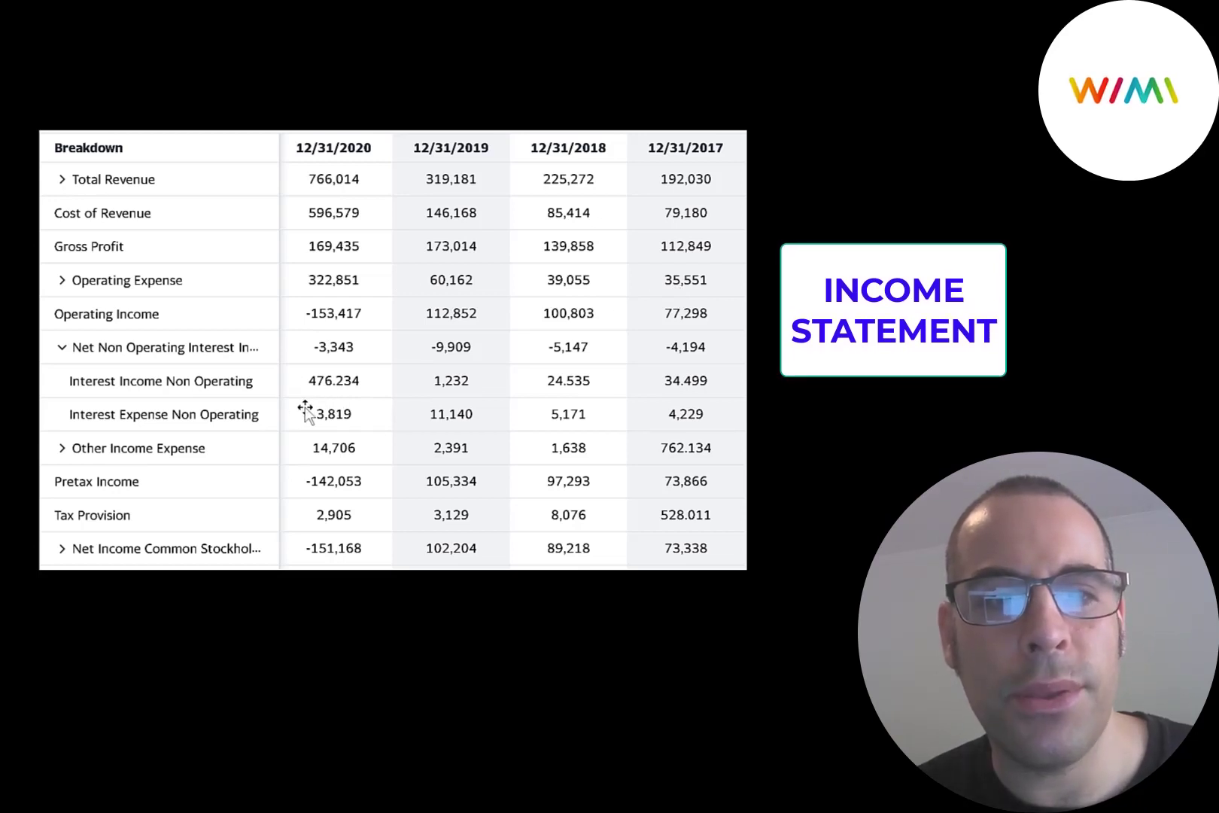
mouse_move(415, 400)
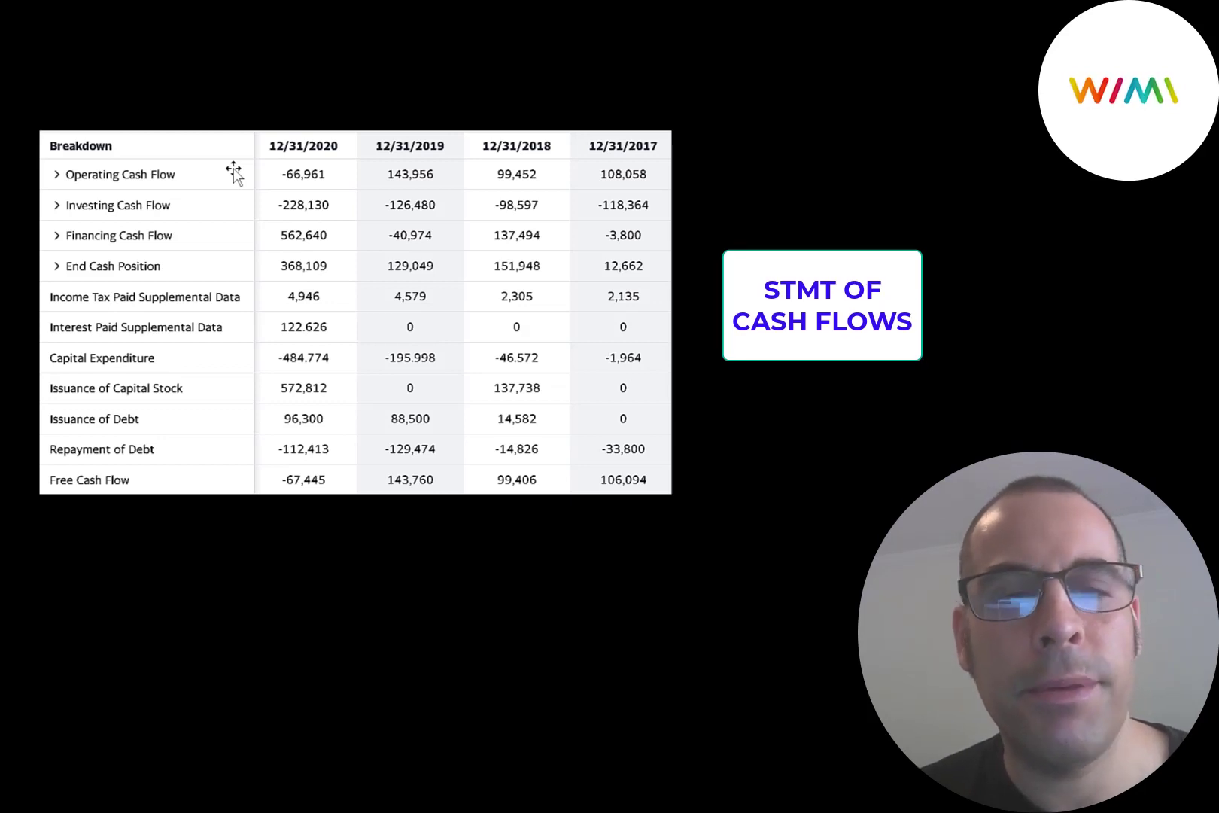
mouse_move(264, 358)
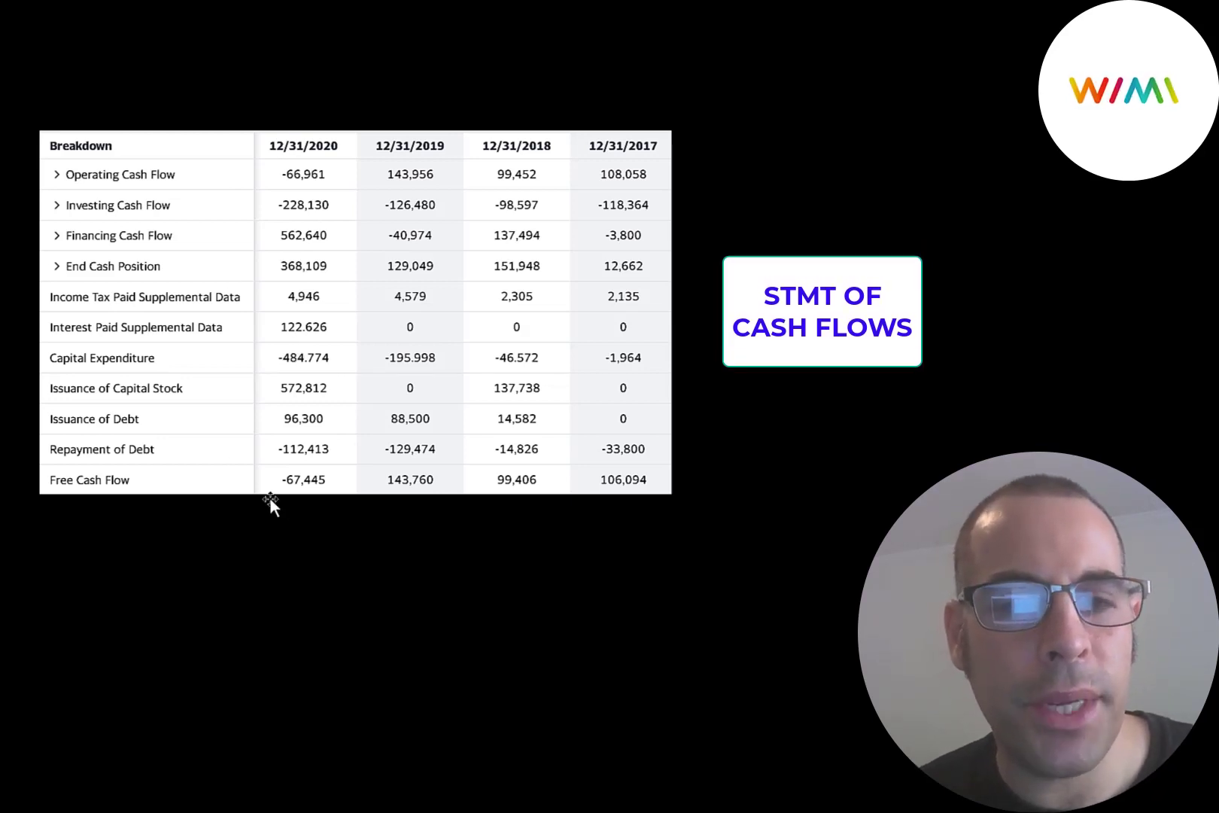
mouse_move(537, 487)
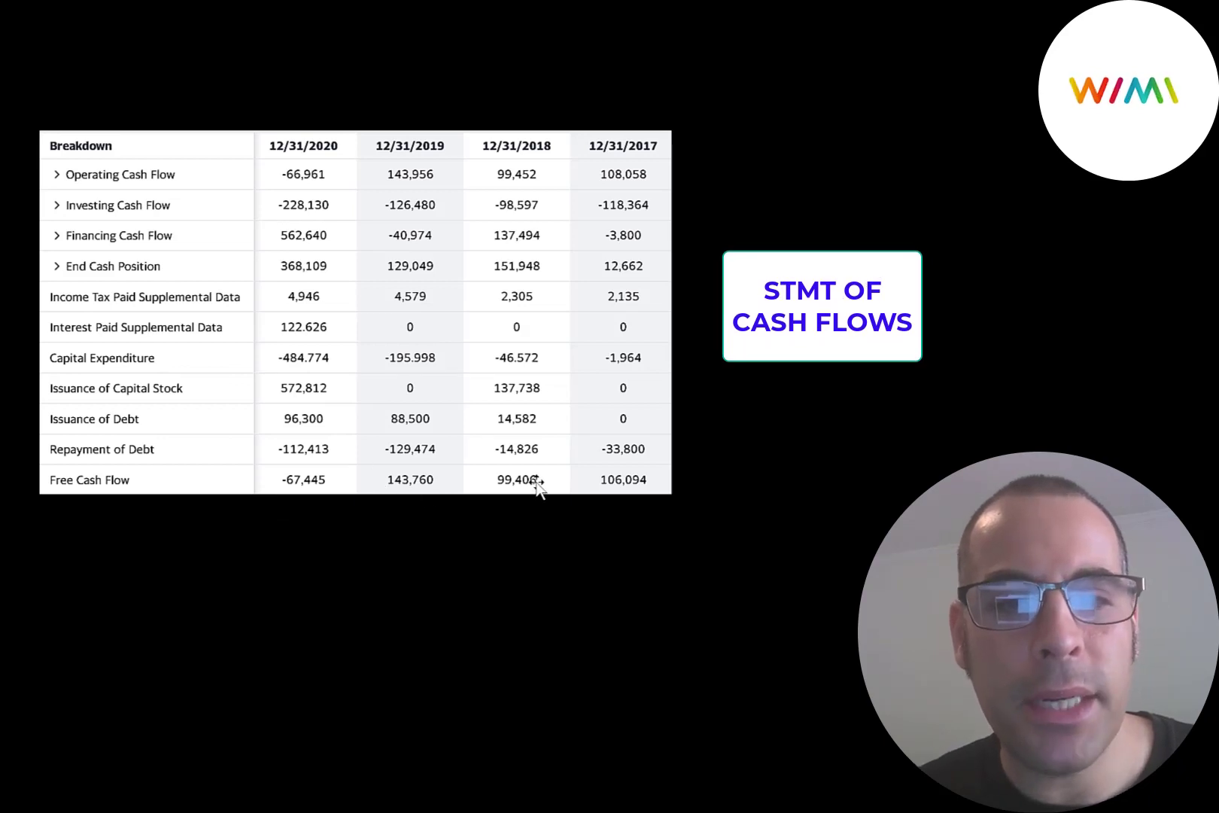
mouse_move(466, 387)
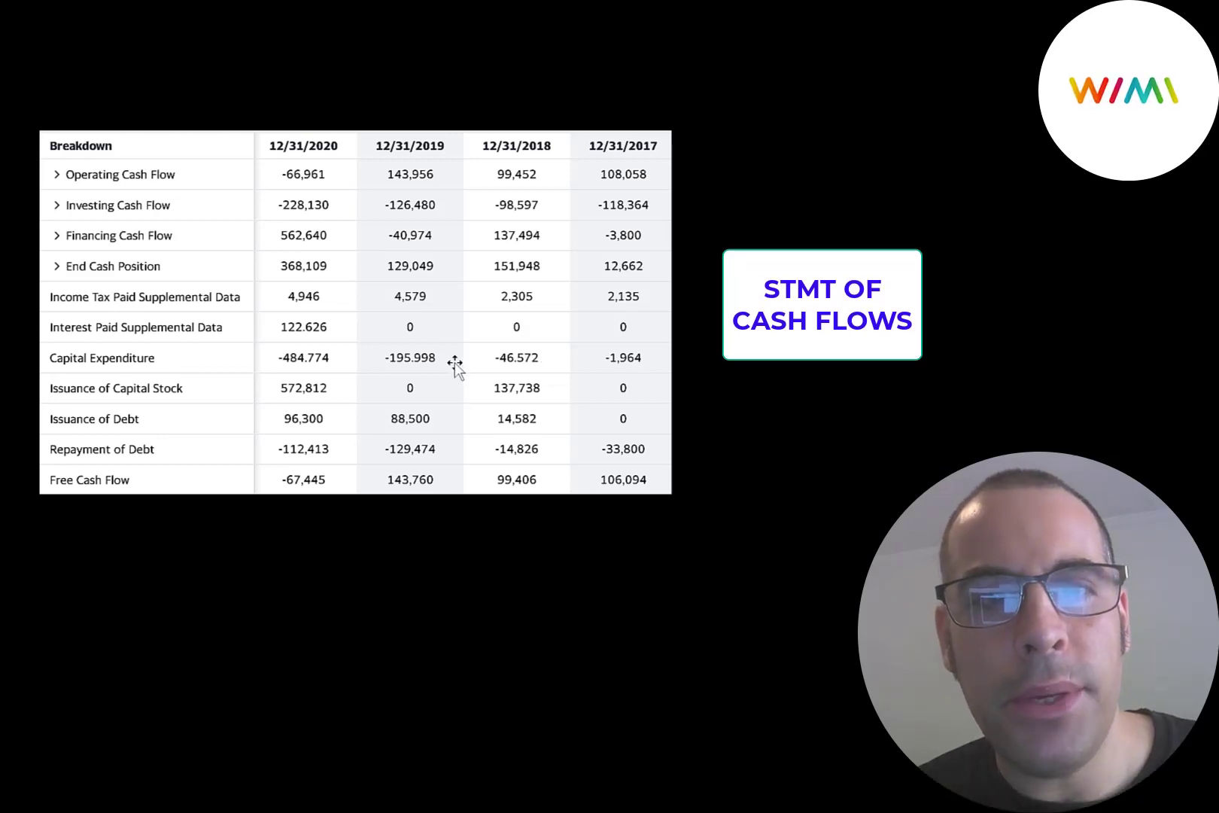
mouse_move(285, 314)
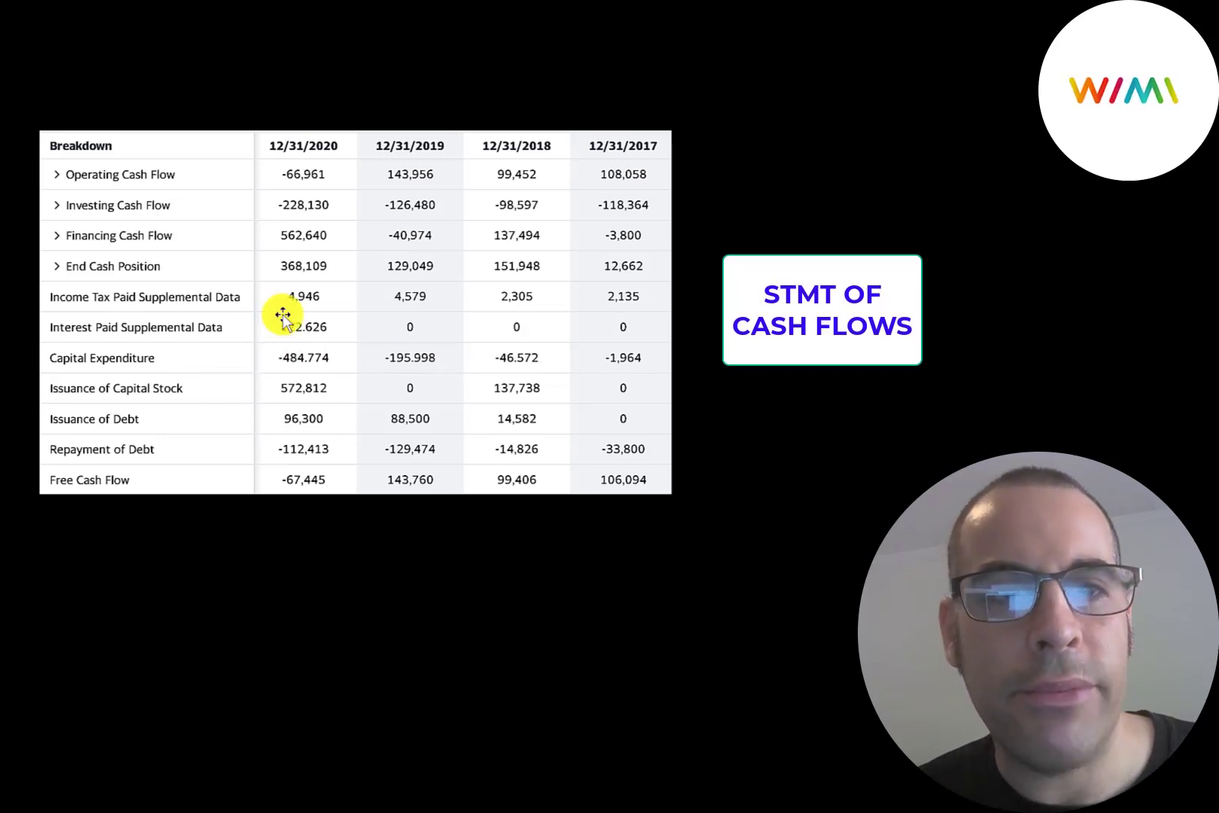
mouse_move(246, 392)
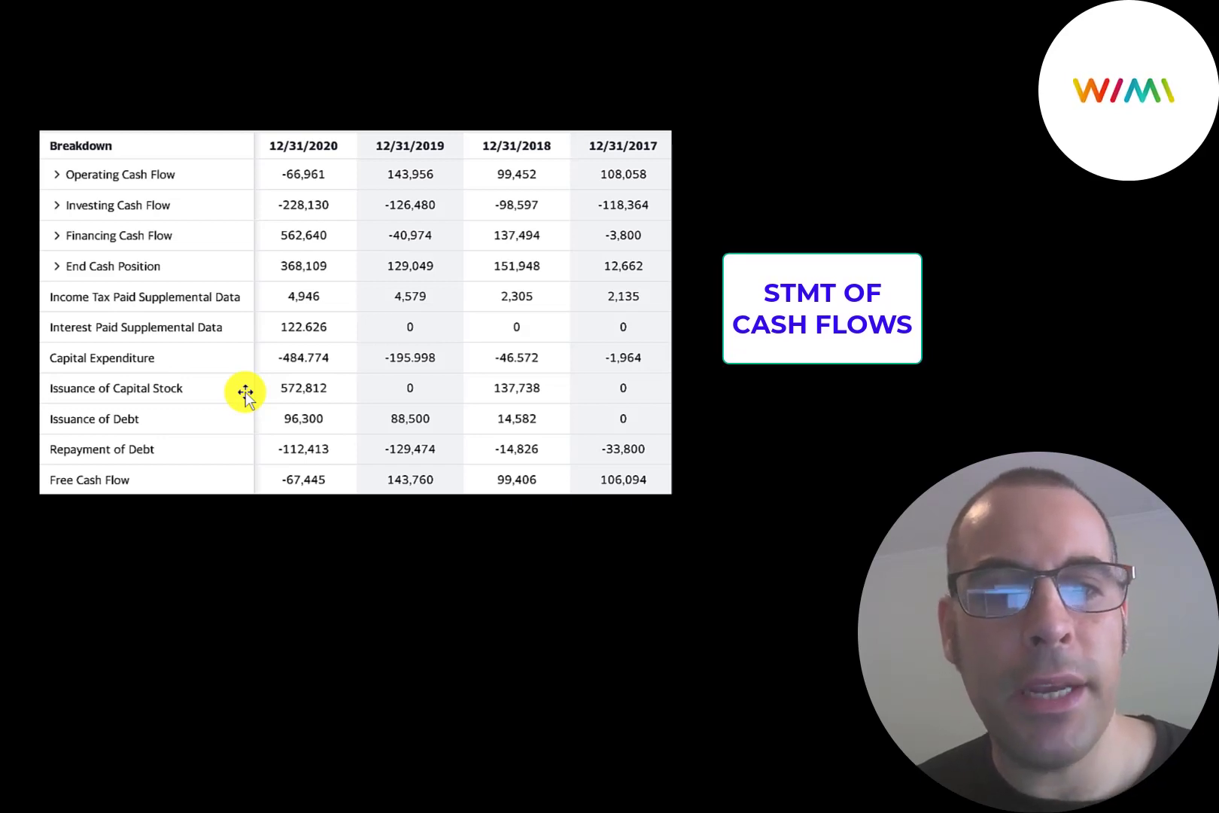
mouse_move(495, 455)
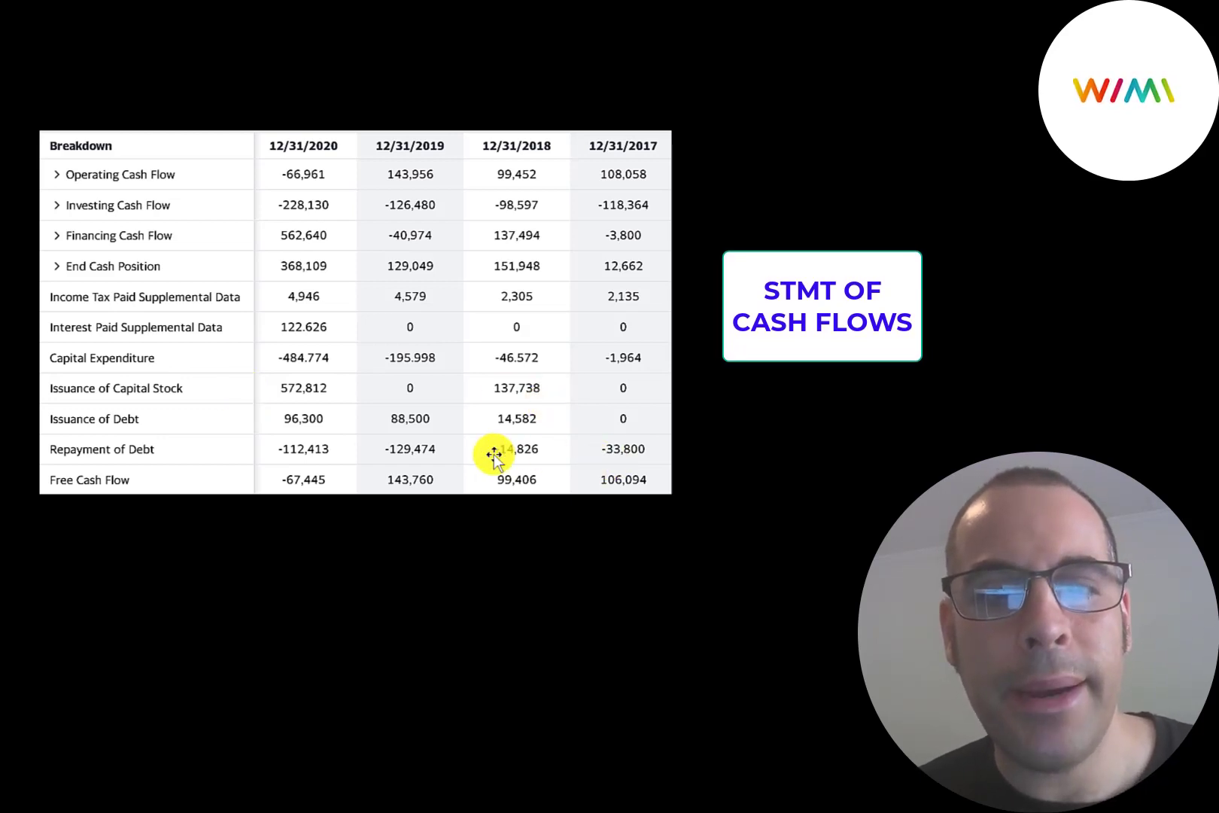
mouse_move(527, 409)
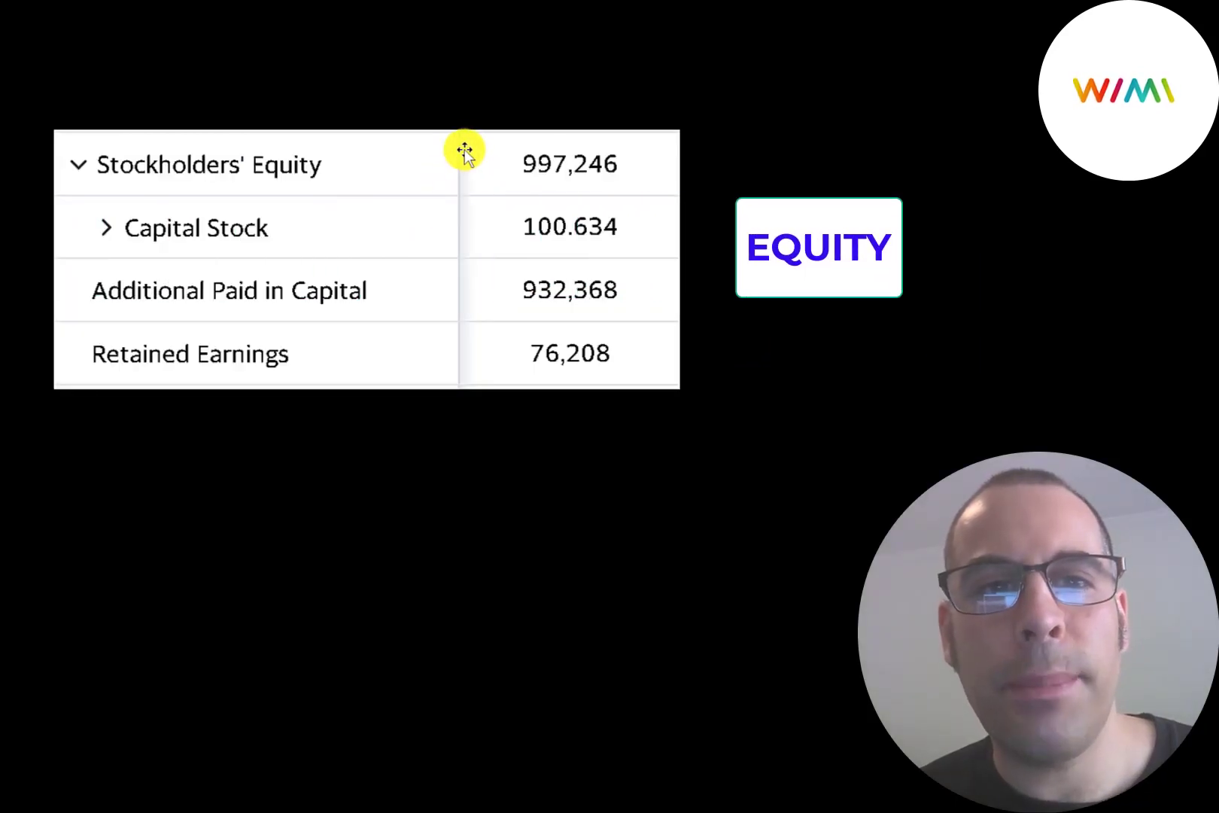
mouse_move(465, 159)
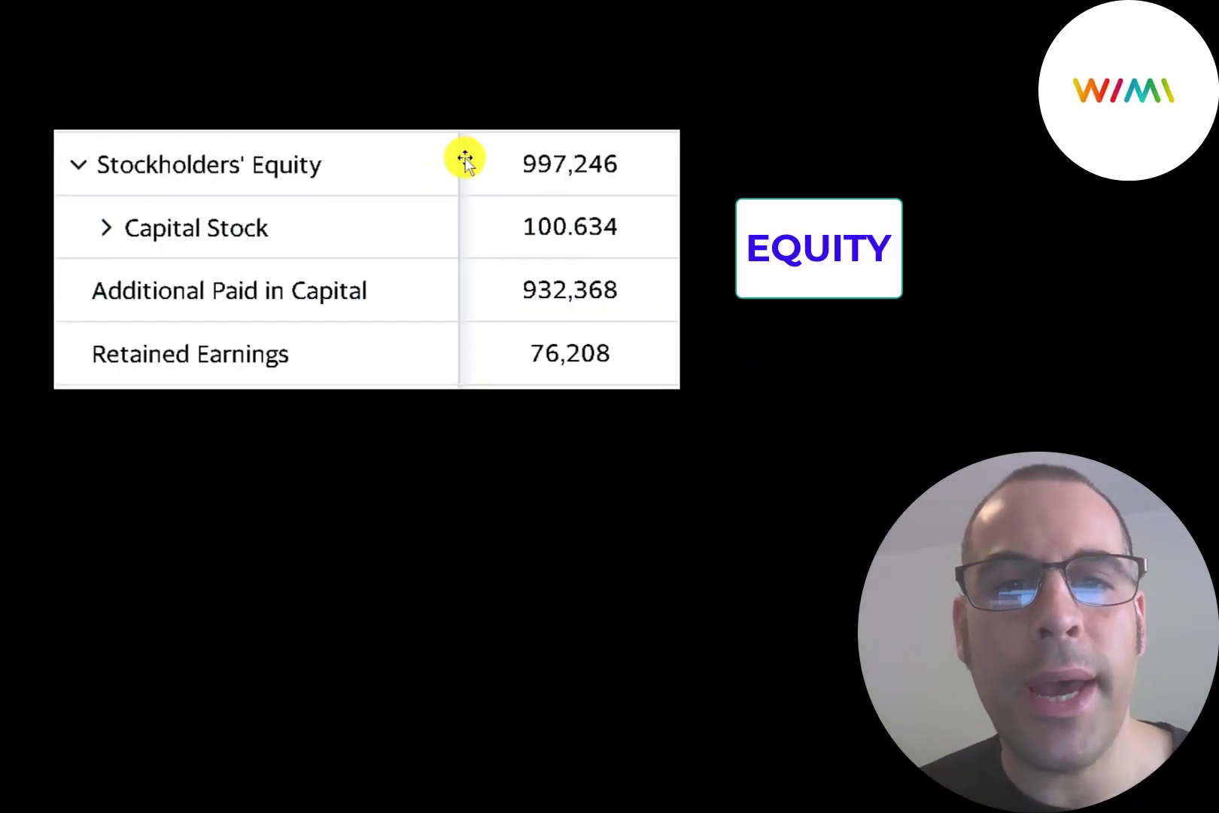
mouse_move(475, 352)
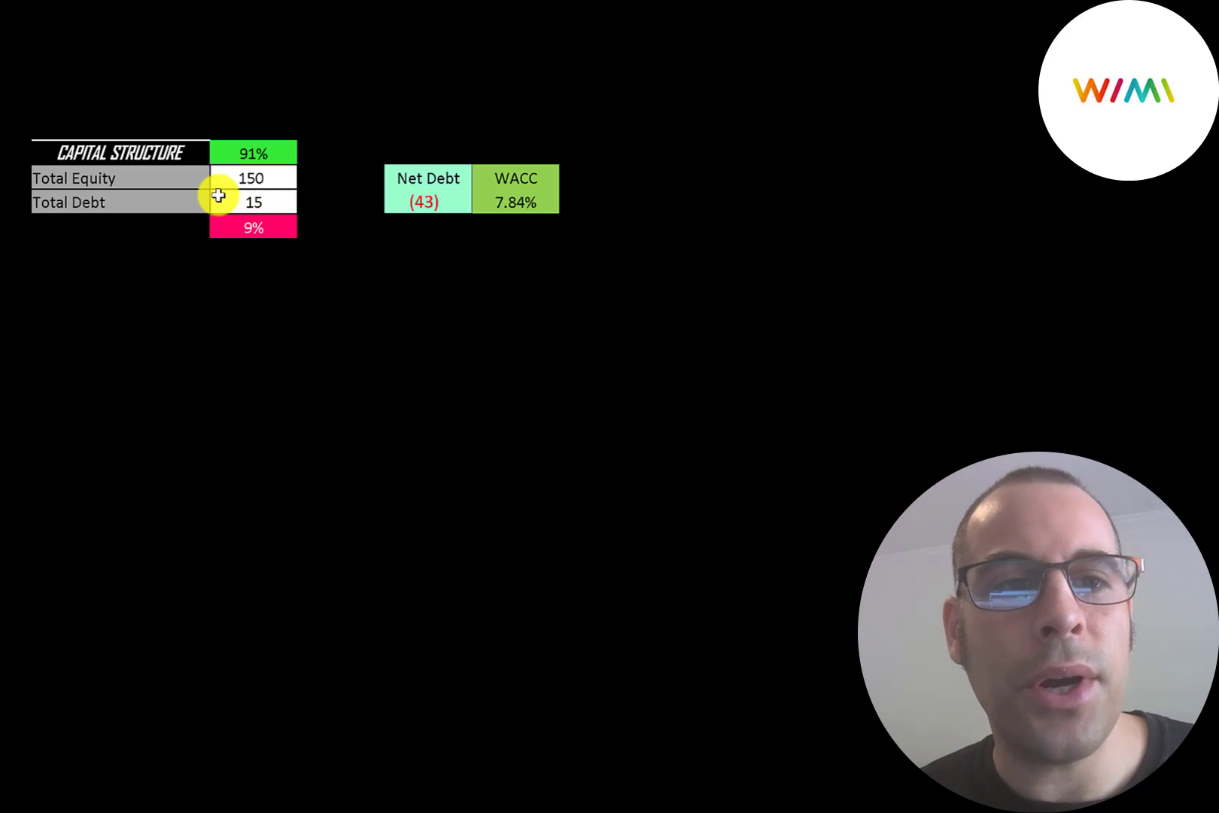
mouse_move(220, 178)
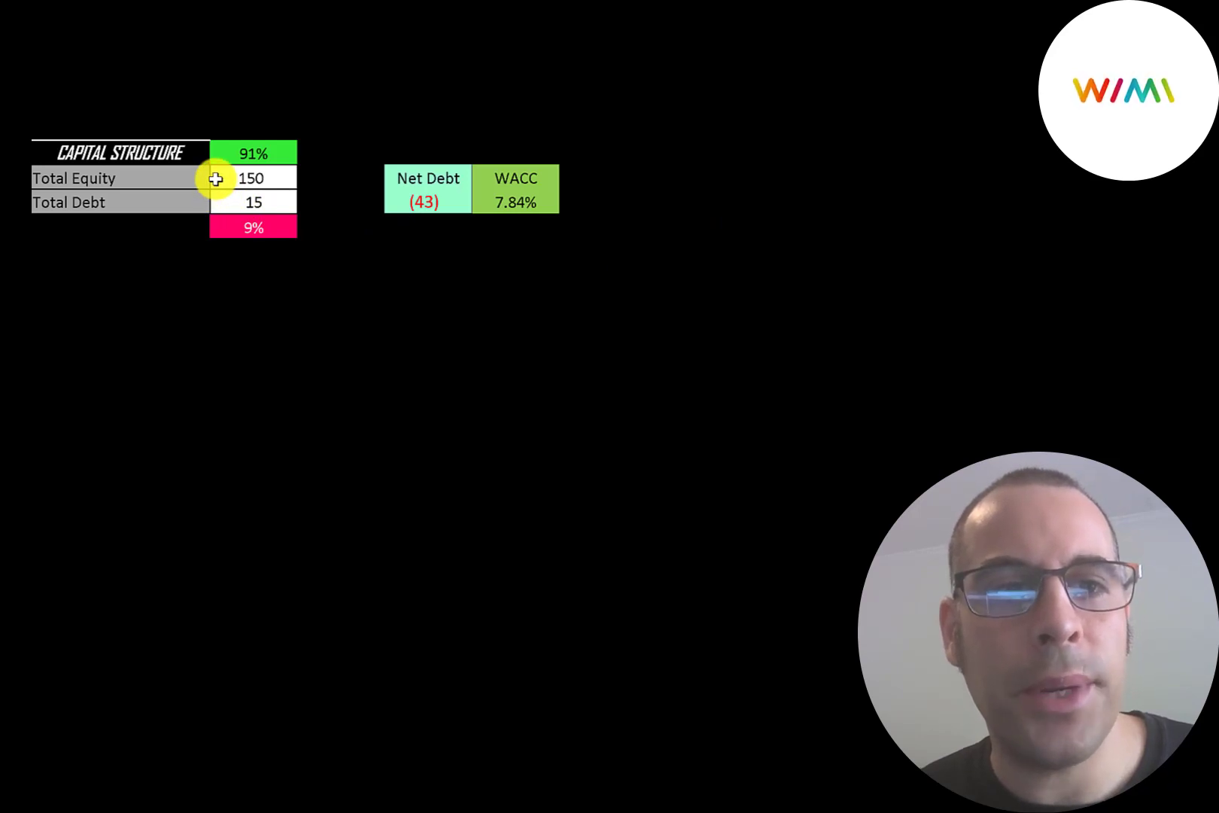
mouse_move(192, 161)
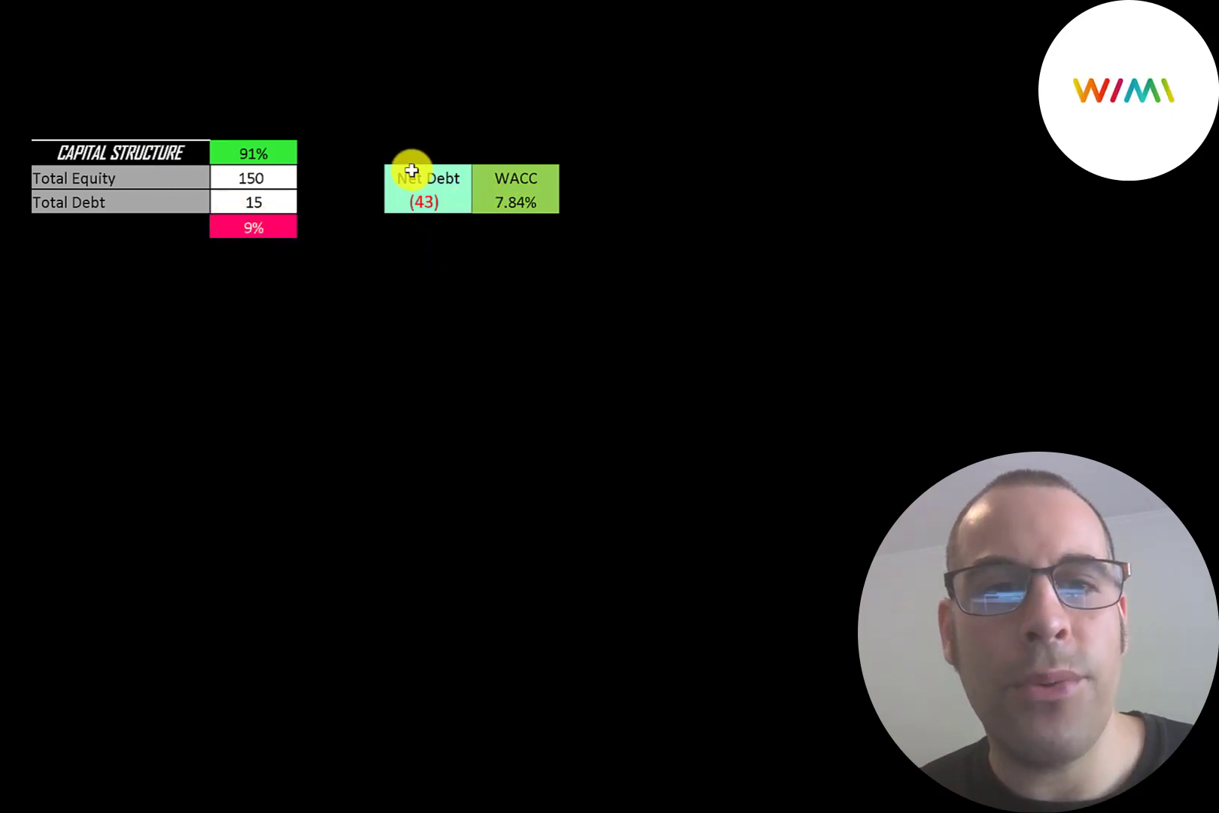
mouse_move(339, 181)
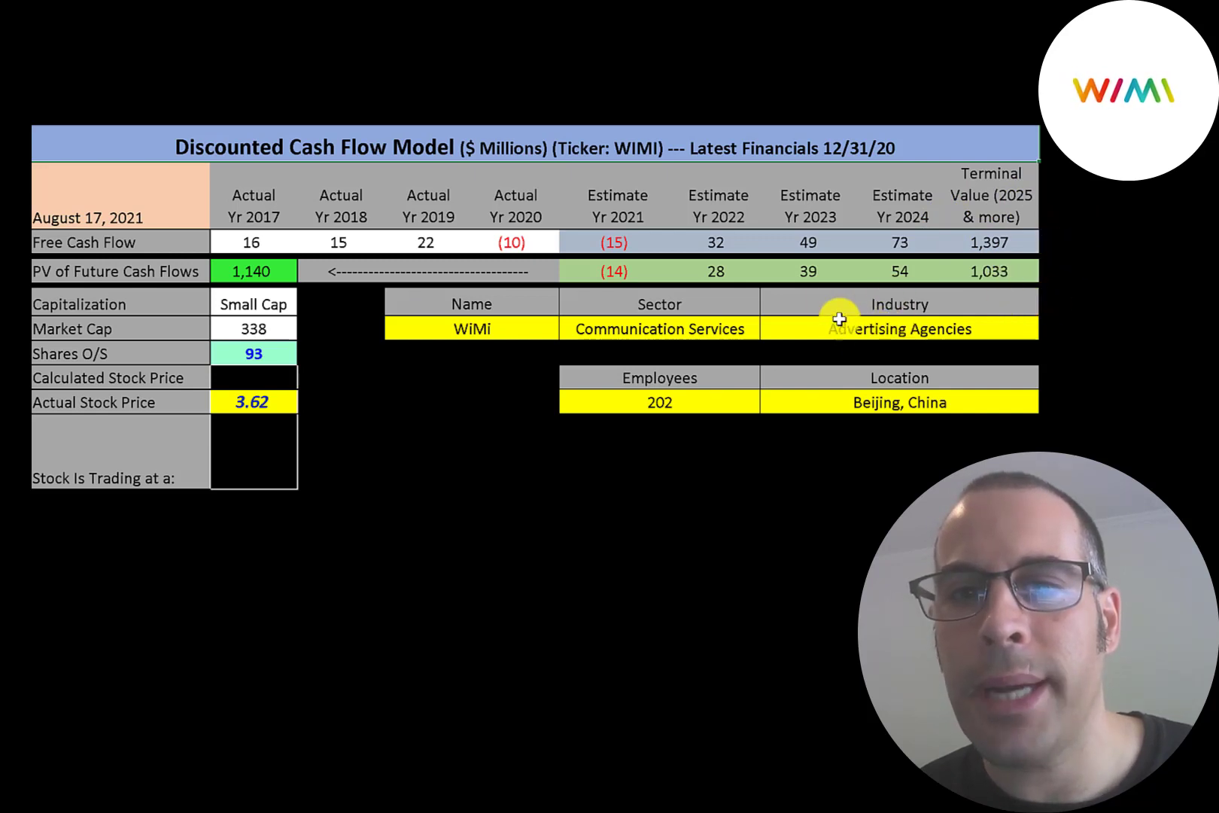
mouse_move(633, 301)
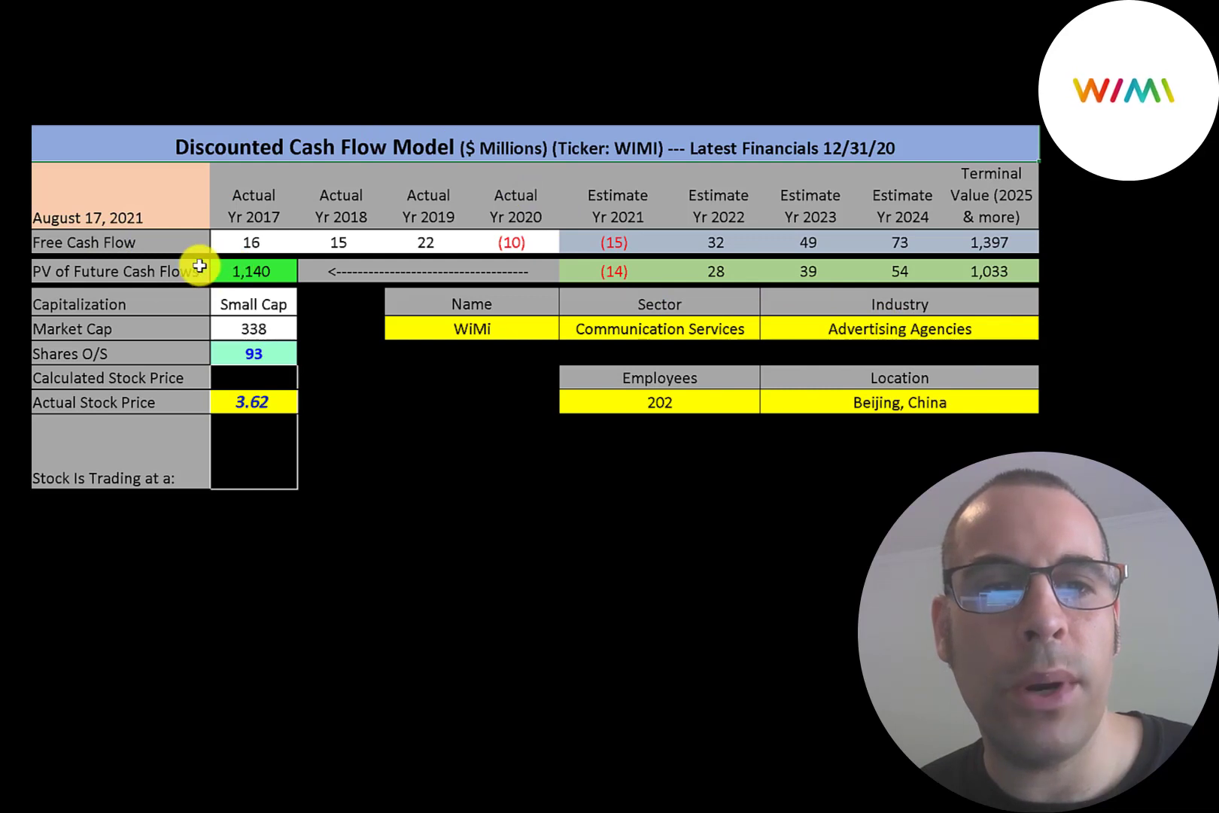
mouse_move(212, 344)
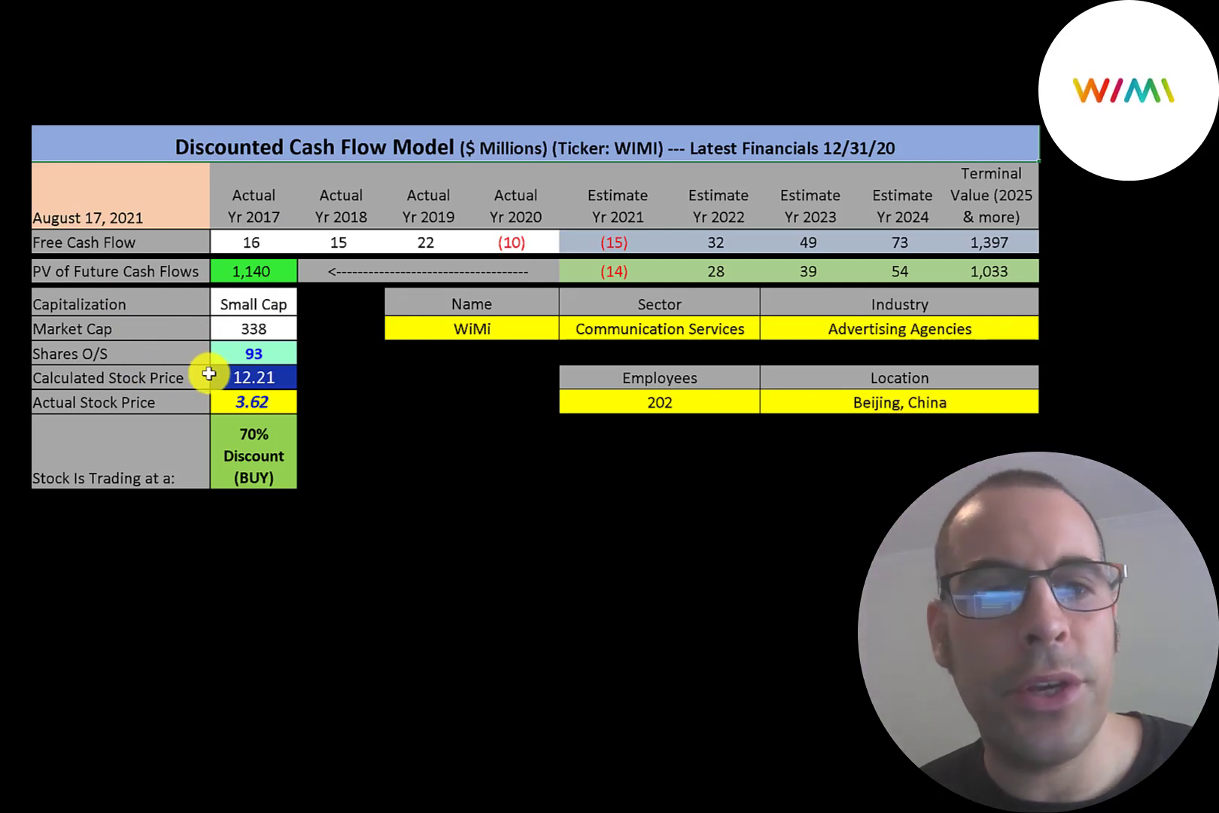
mouse_move(319, 458)
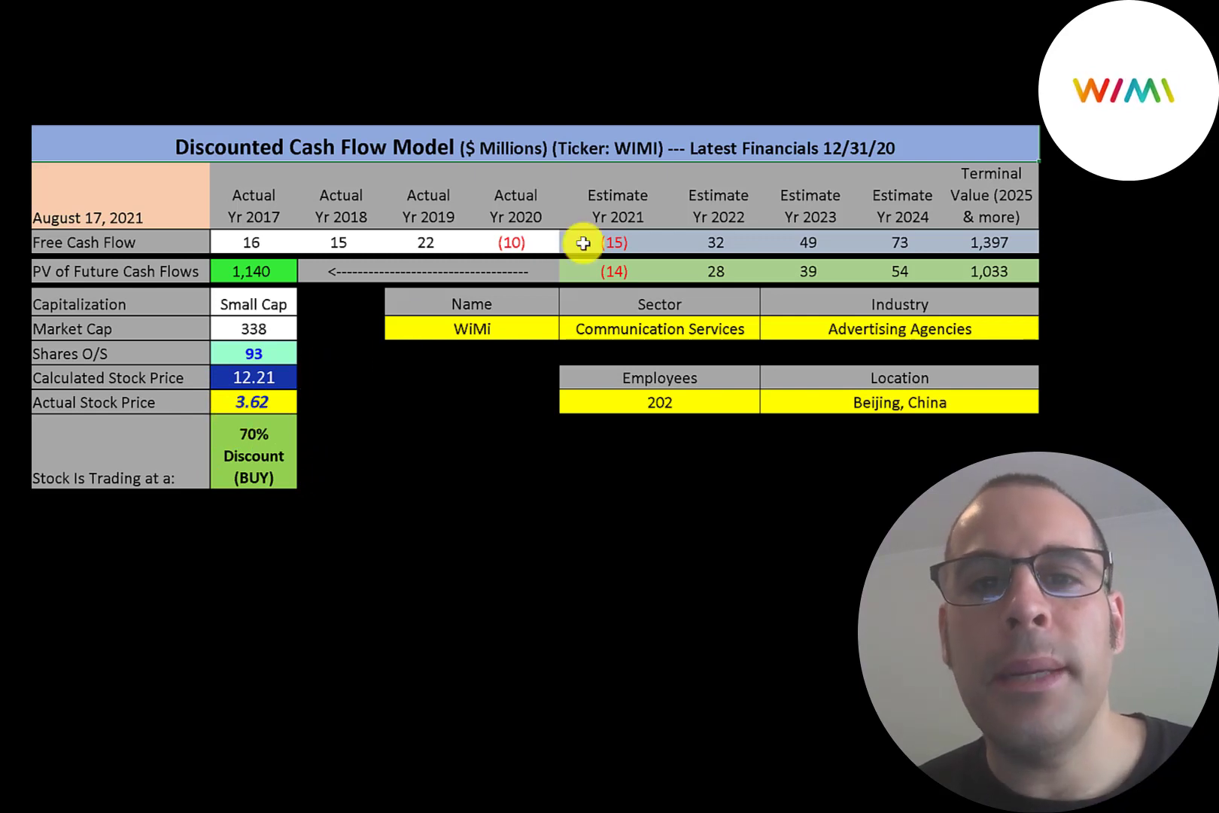
mouse_move(574, 262)
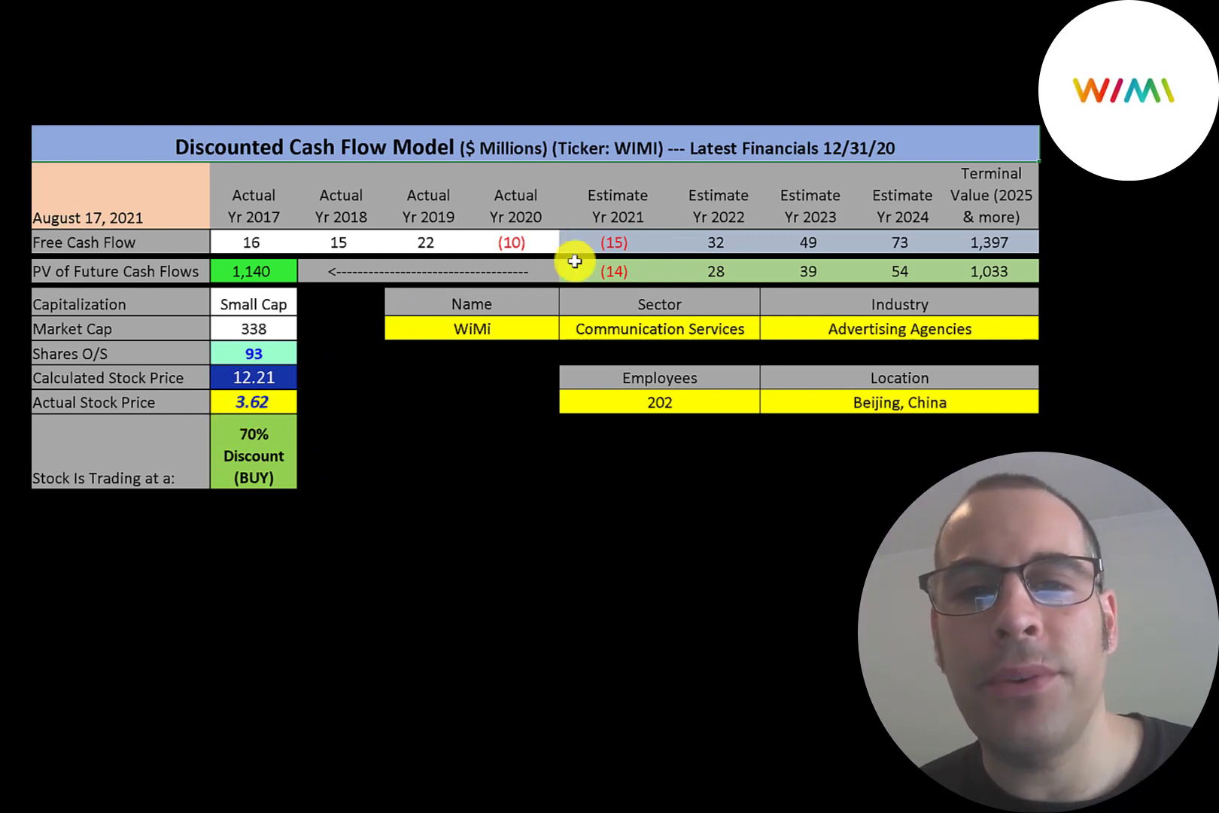
mouse_move(590, 250)
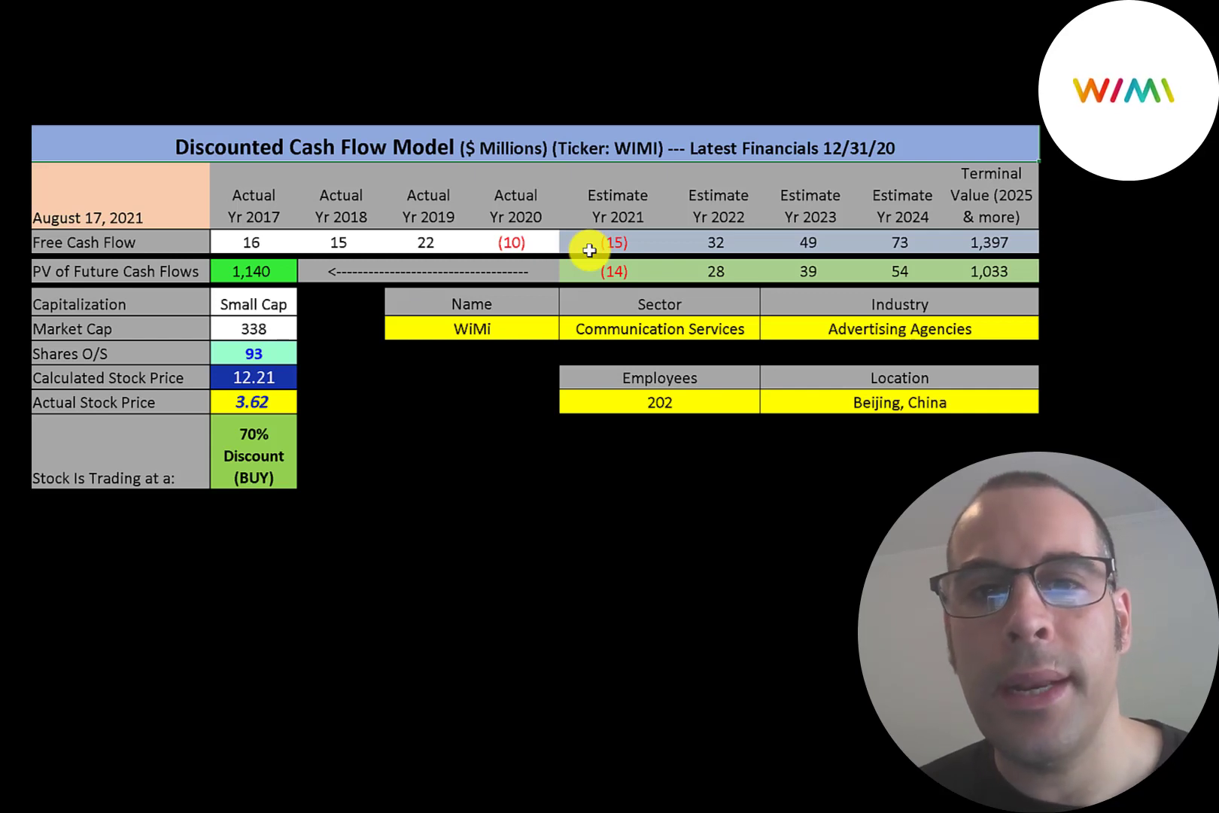
mouse_move(706, 203)
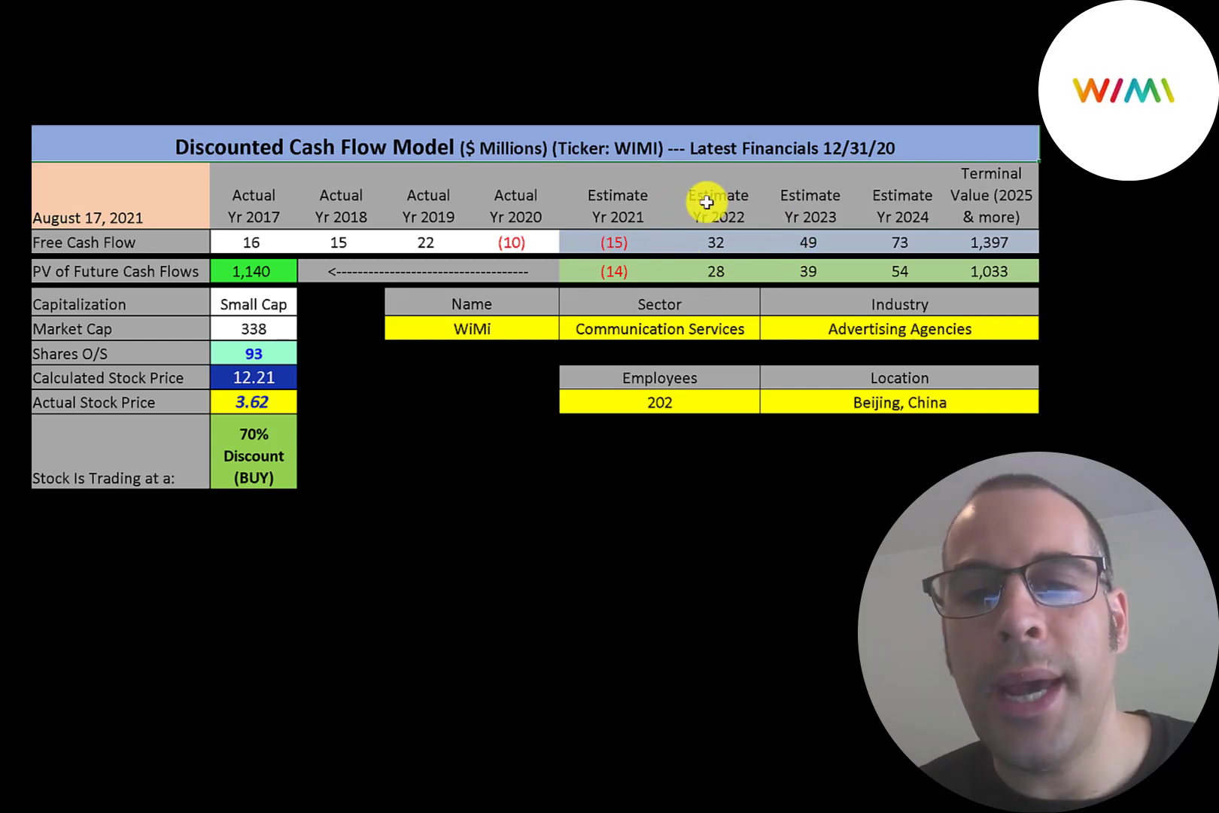
mouse_move(437, 224)
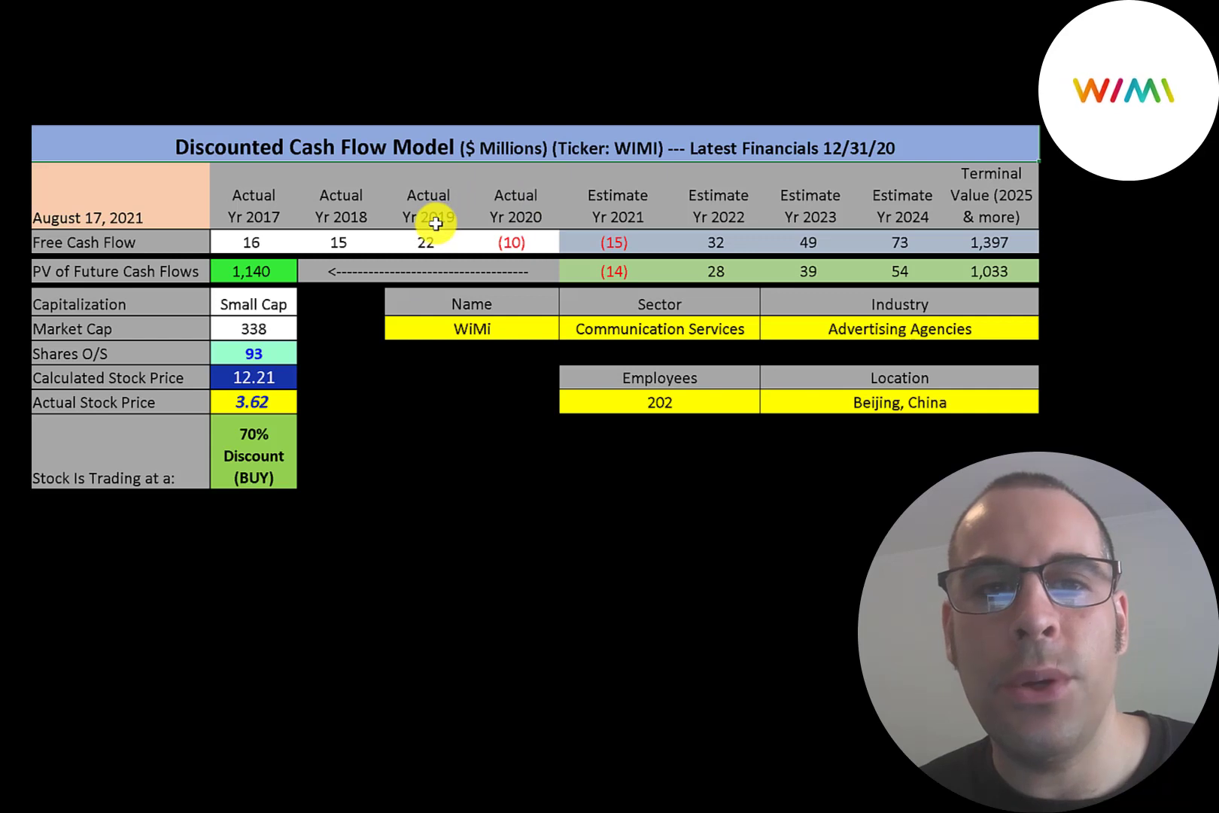
mouse_move(712, 239)
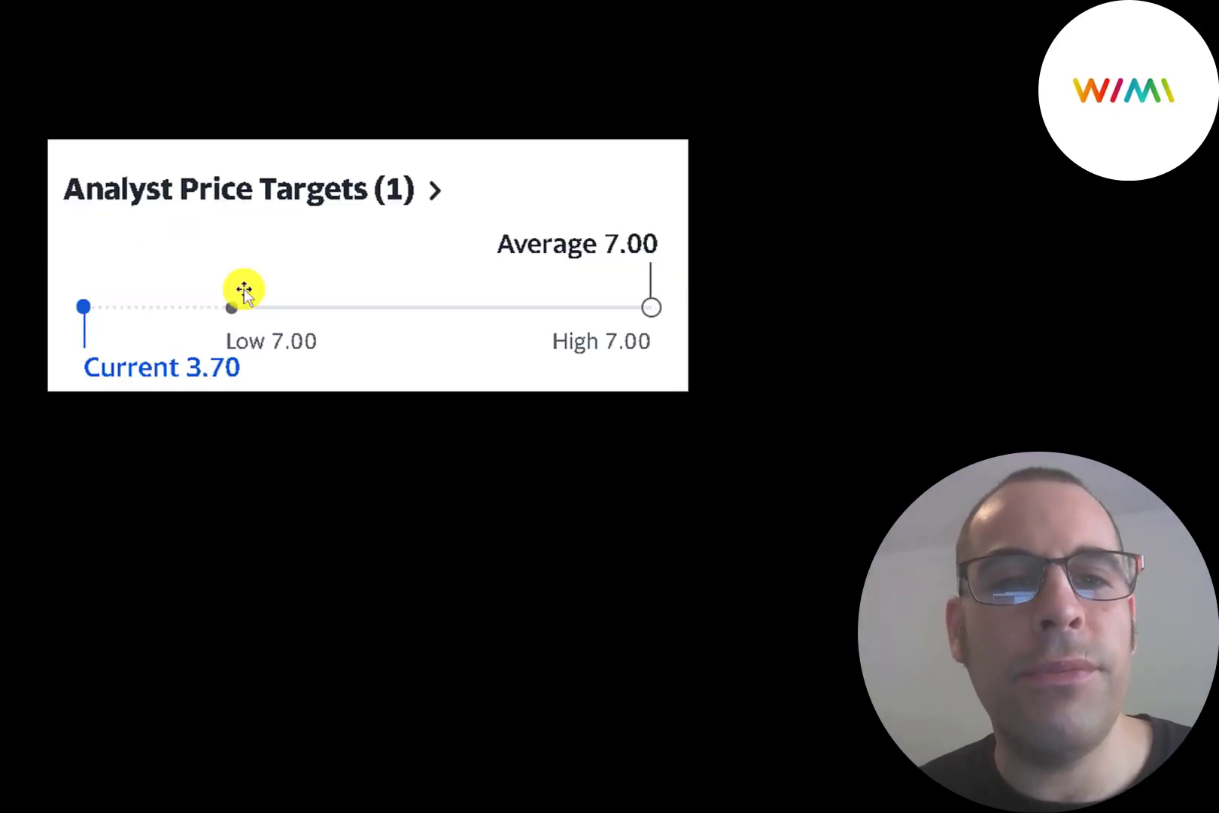
mouse_move(230, 268)
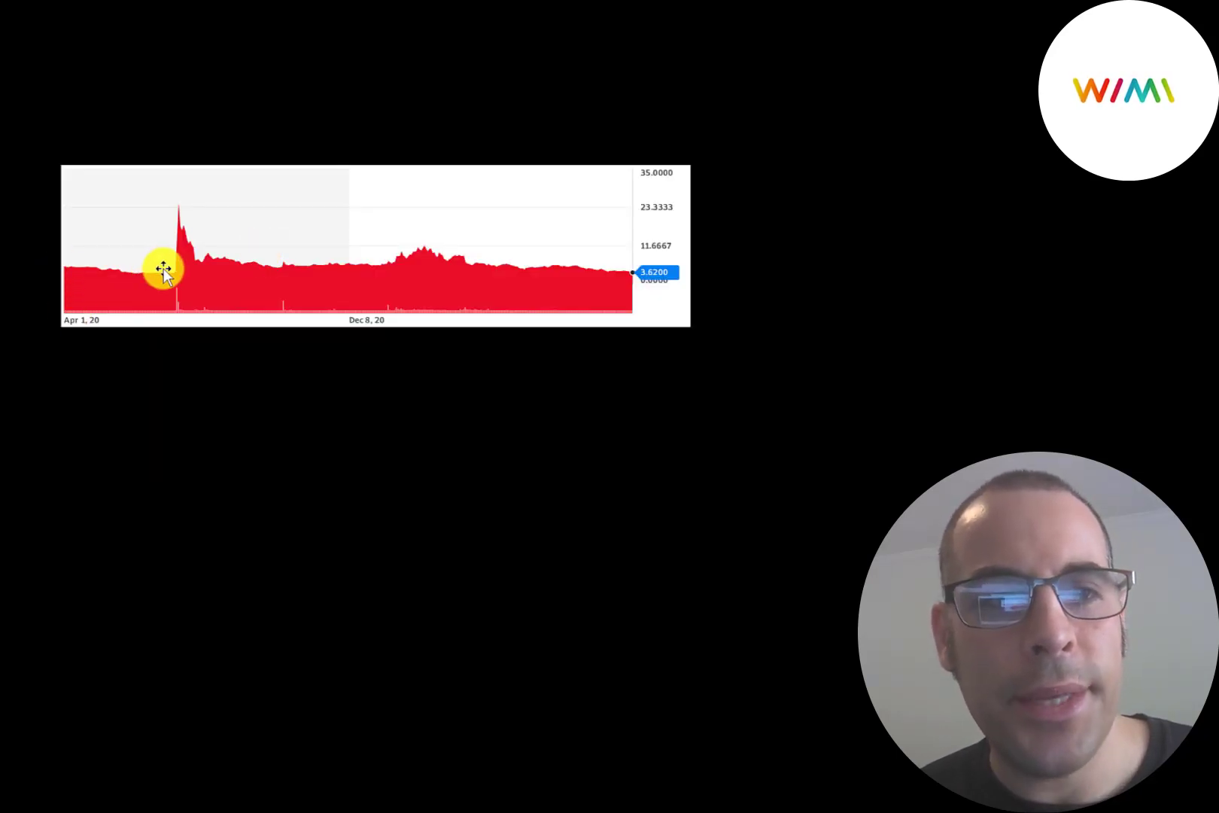
mouse_move(154, 191)
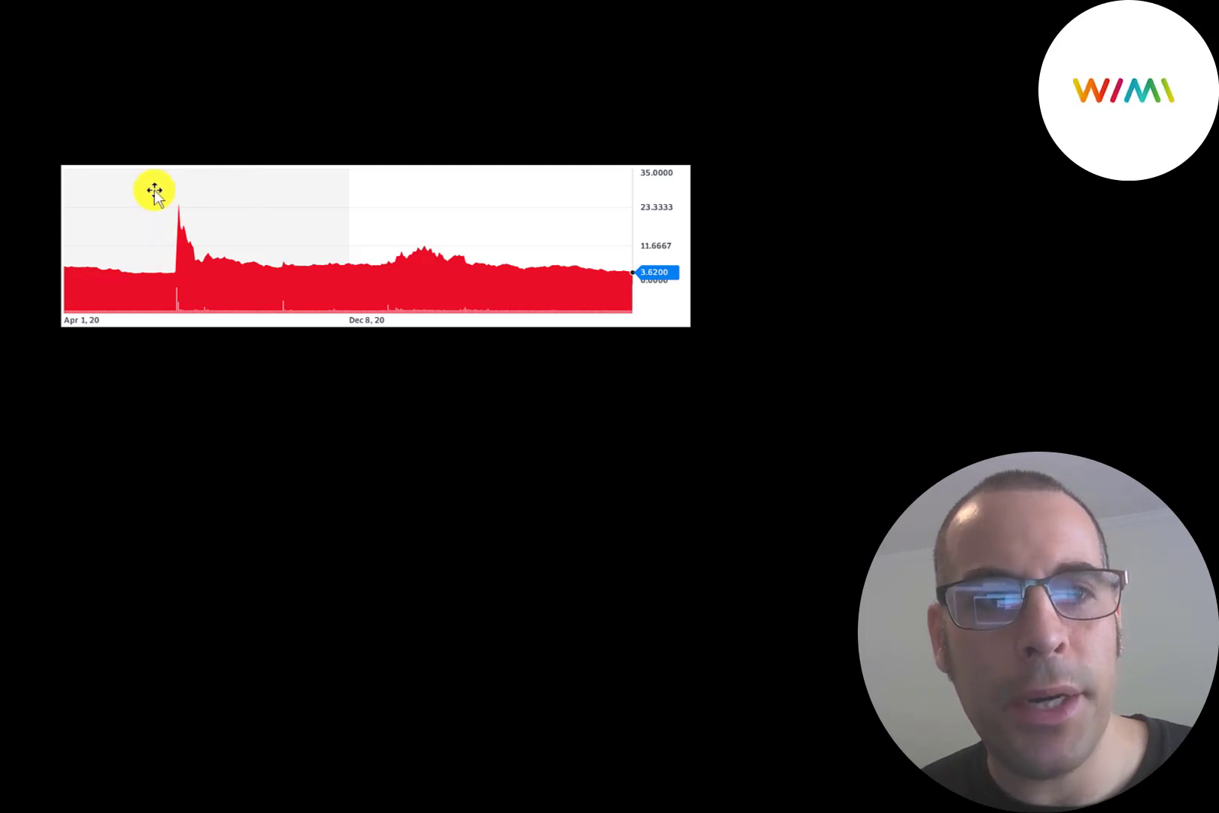
mouse_move(172, 200)
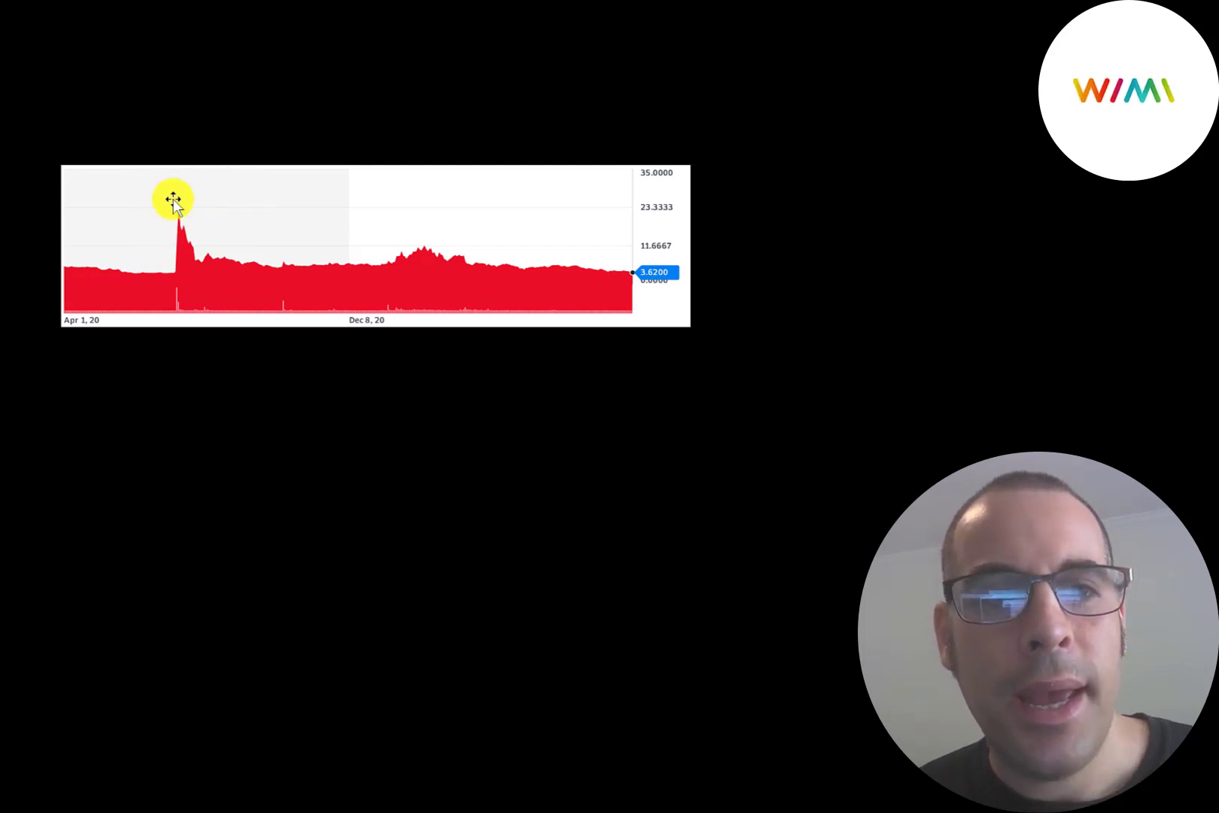
mouse_move(180, 193)
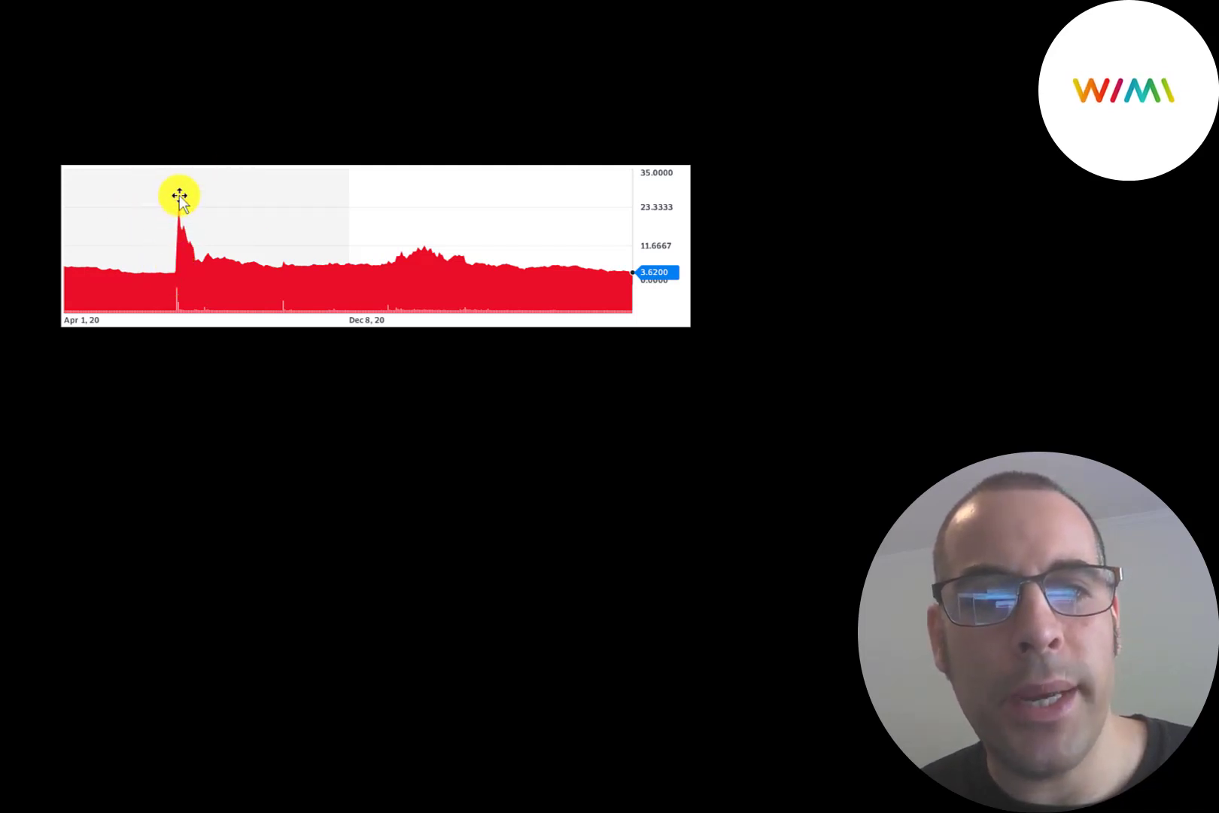
mouse_move(192, 277)
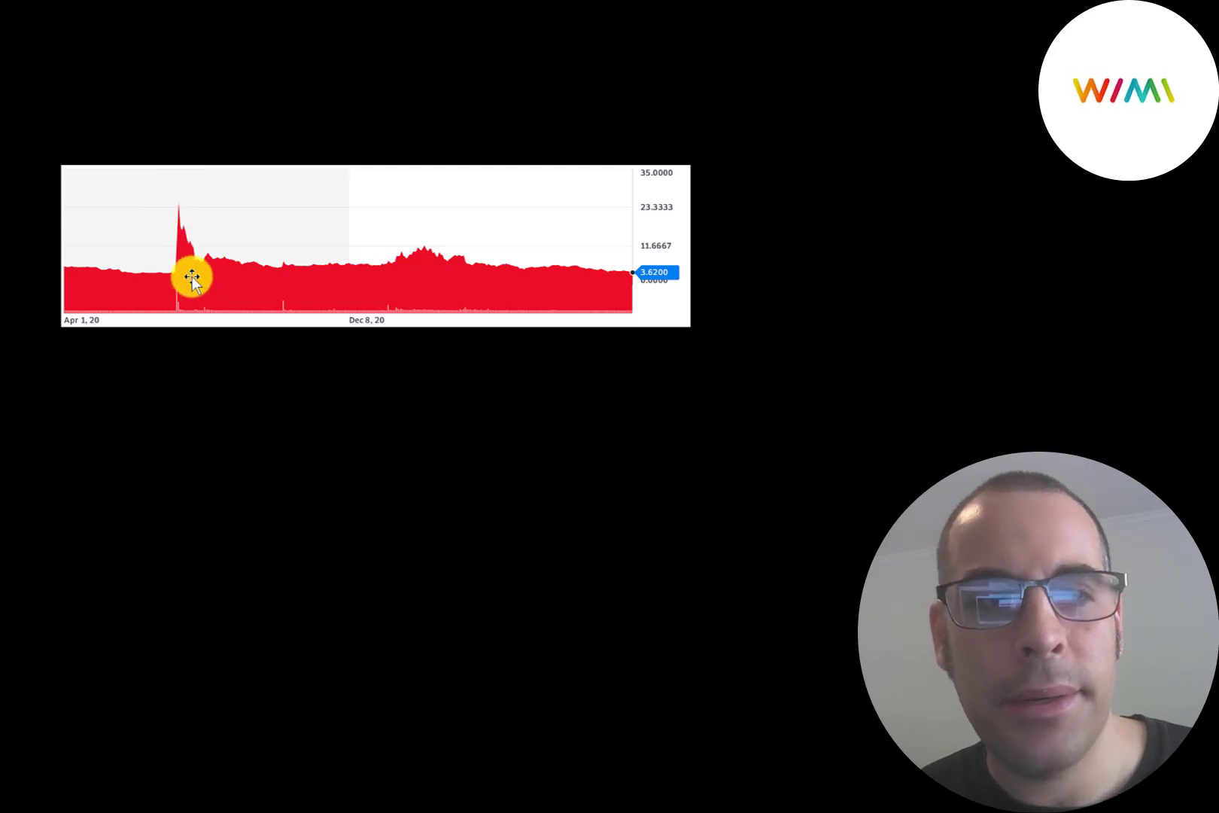
mouse_move(273, 253)
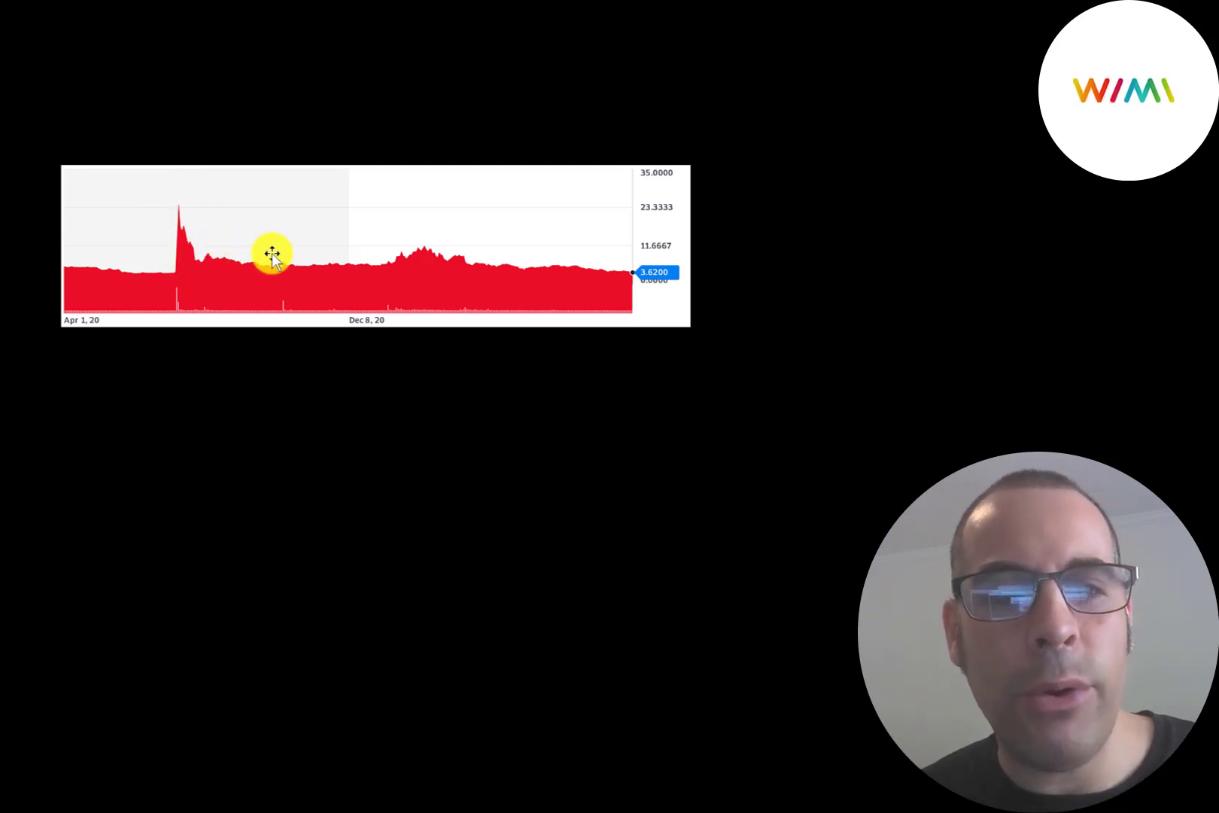
mouse_move(361, 233)
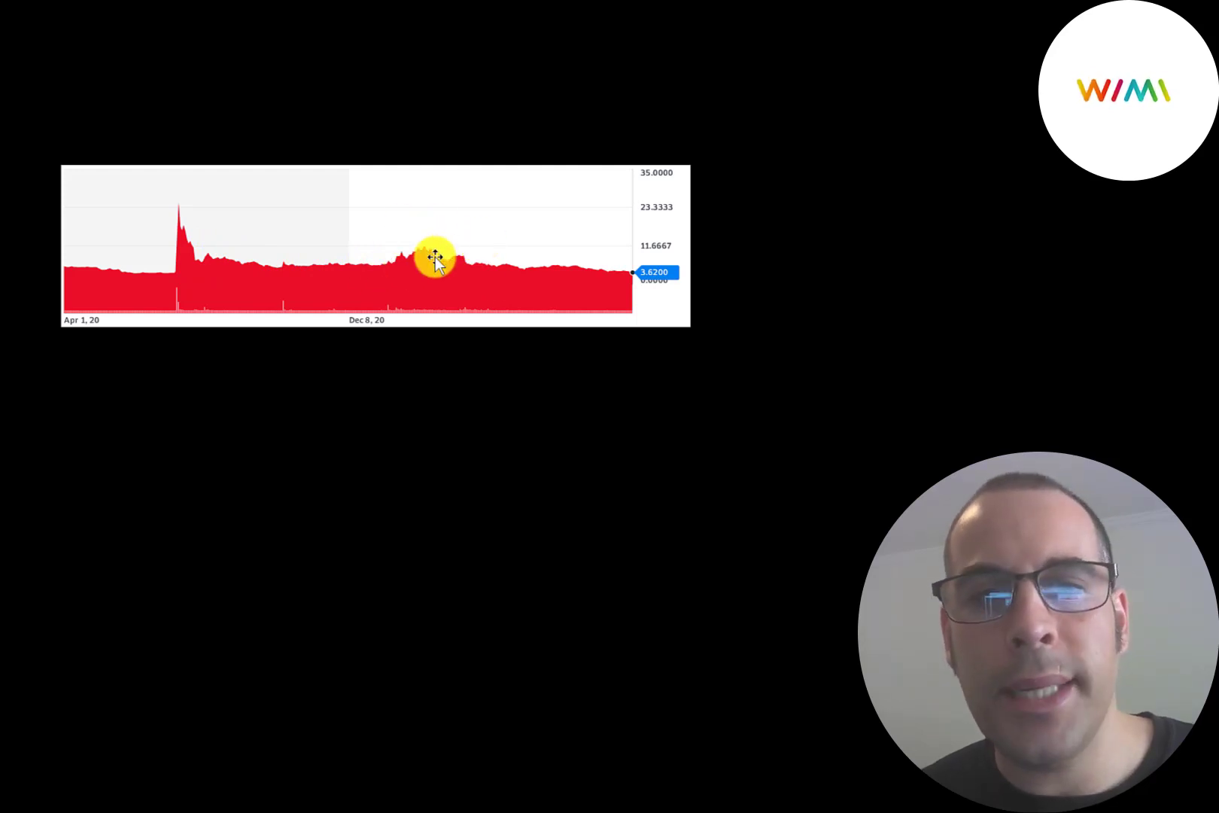
mouse_move(614, 270)
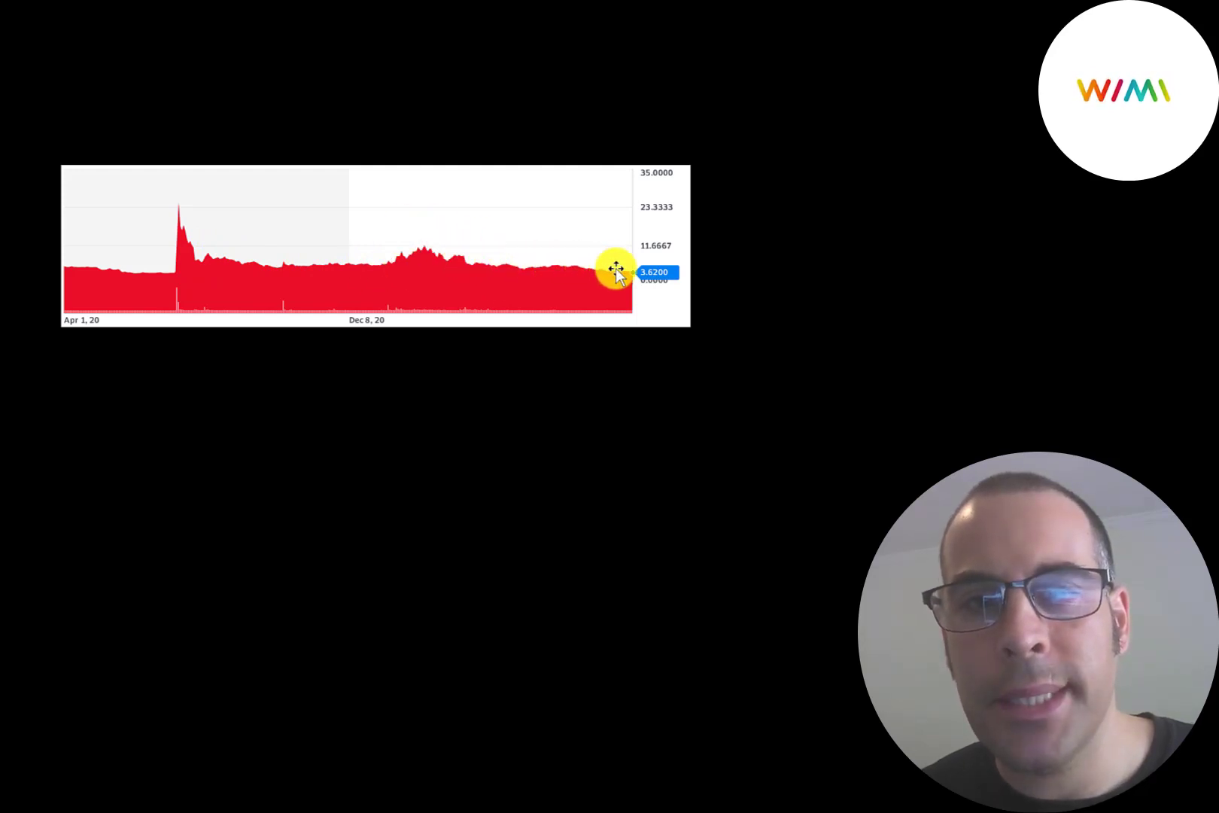
mouse_move(618, 271)
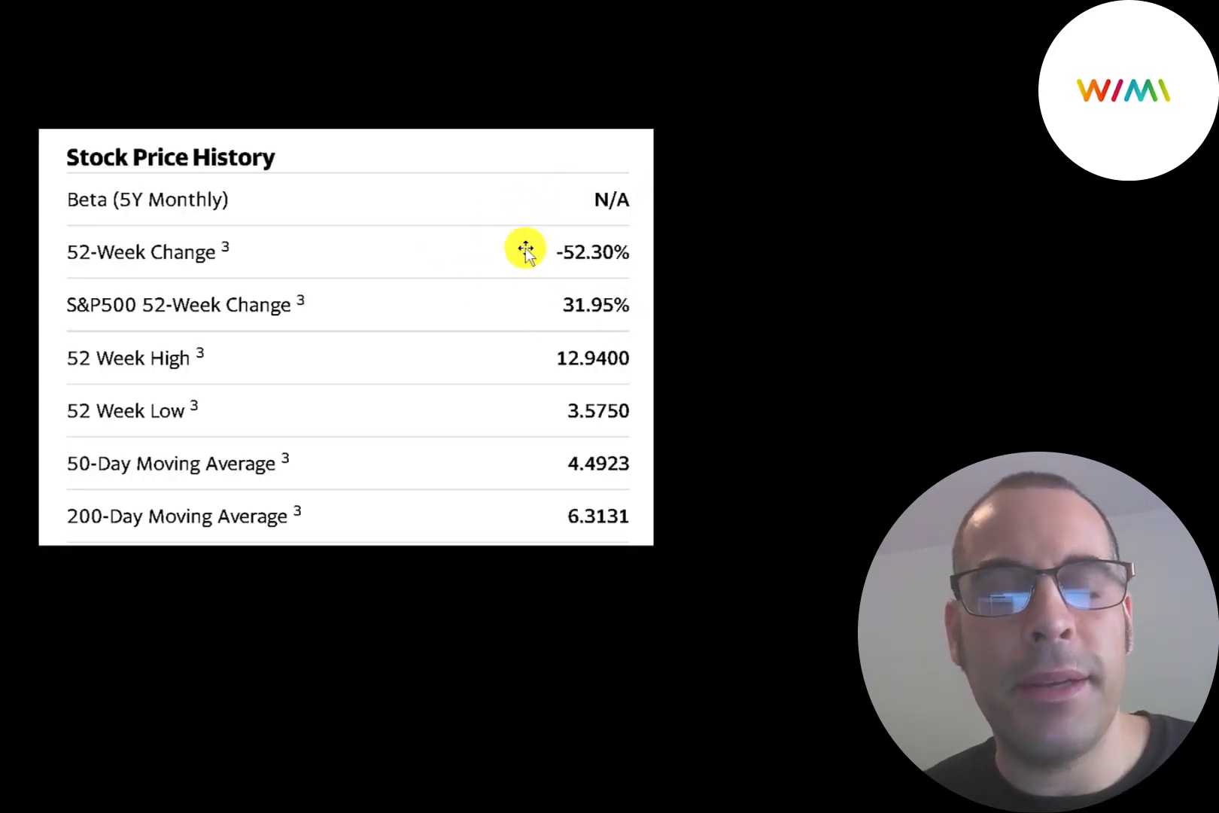
mouse_move(545, 275)
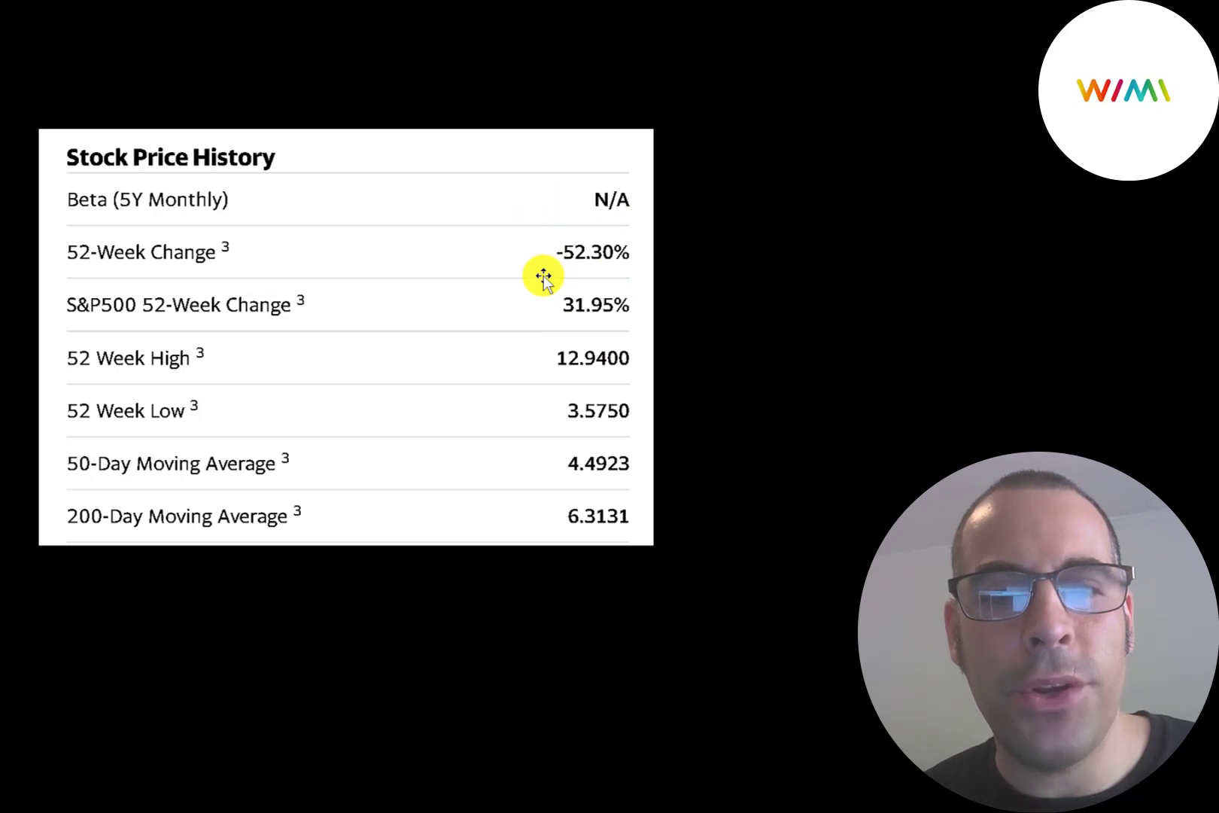
mouse_move(614, 455)
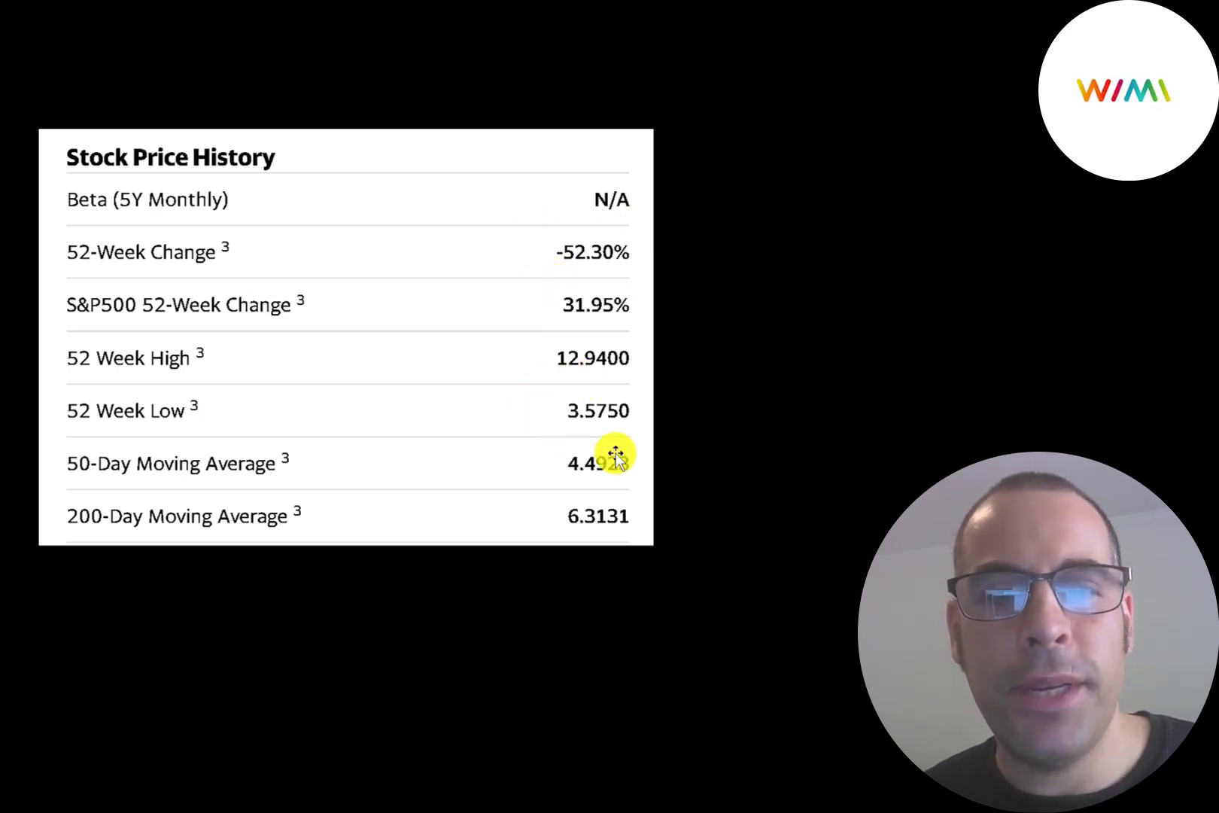
mouse_move(521, 396)
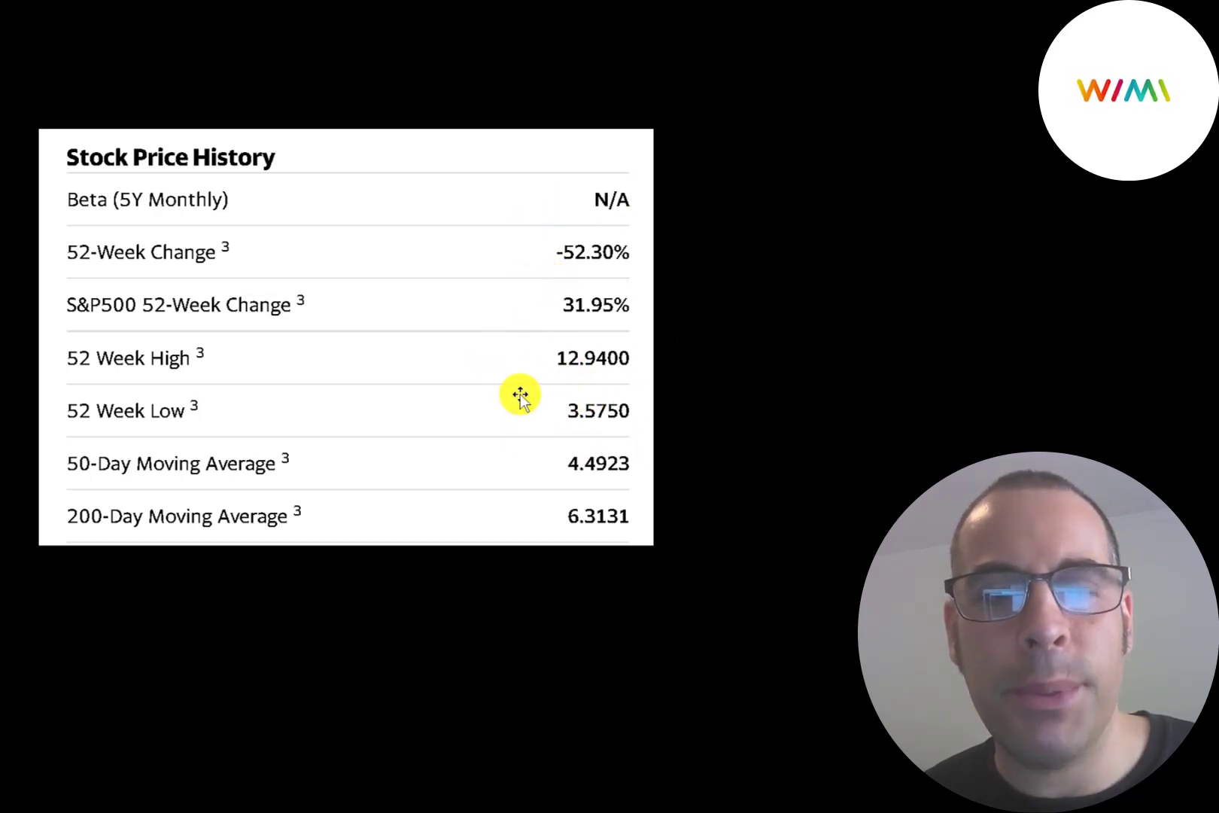
mouse_move(548, 453)
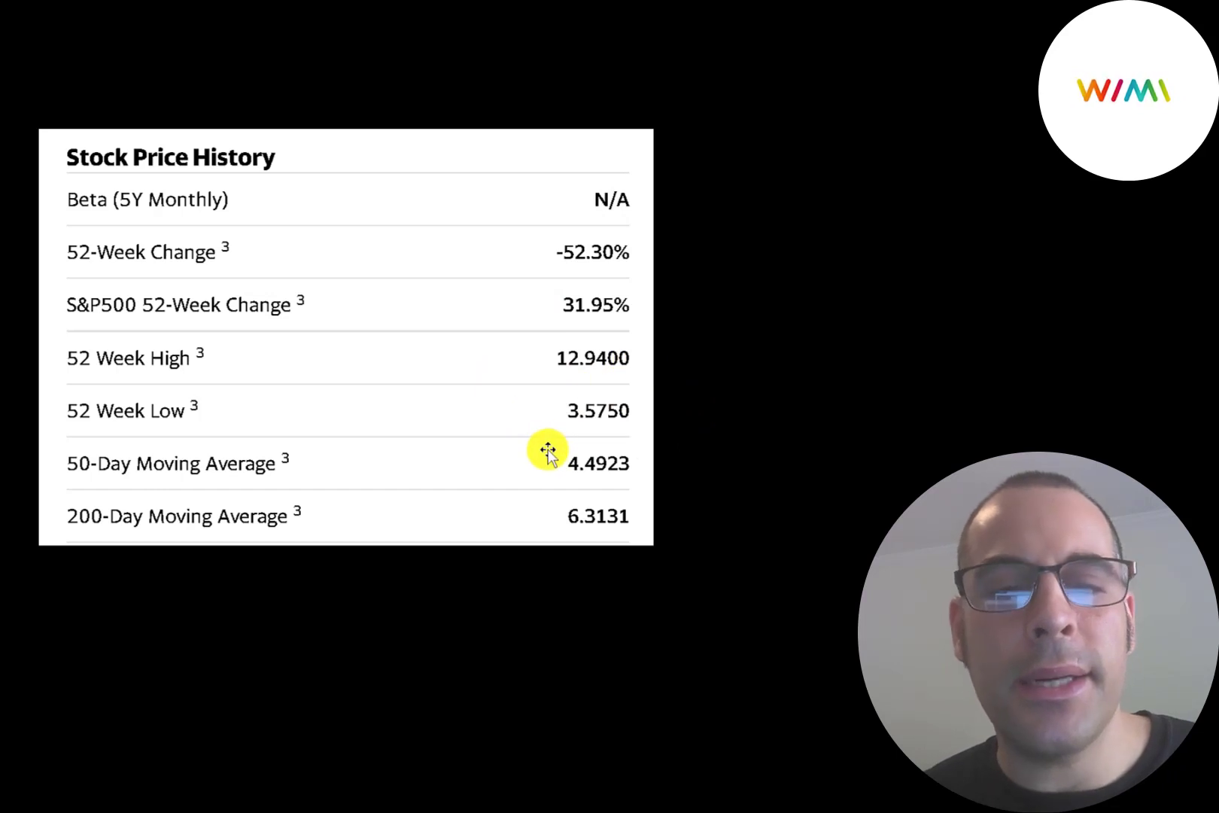
mouse_move(573, 514)
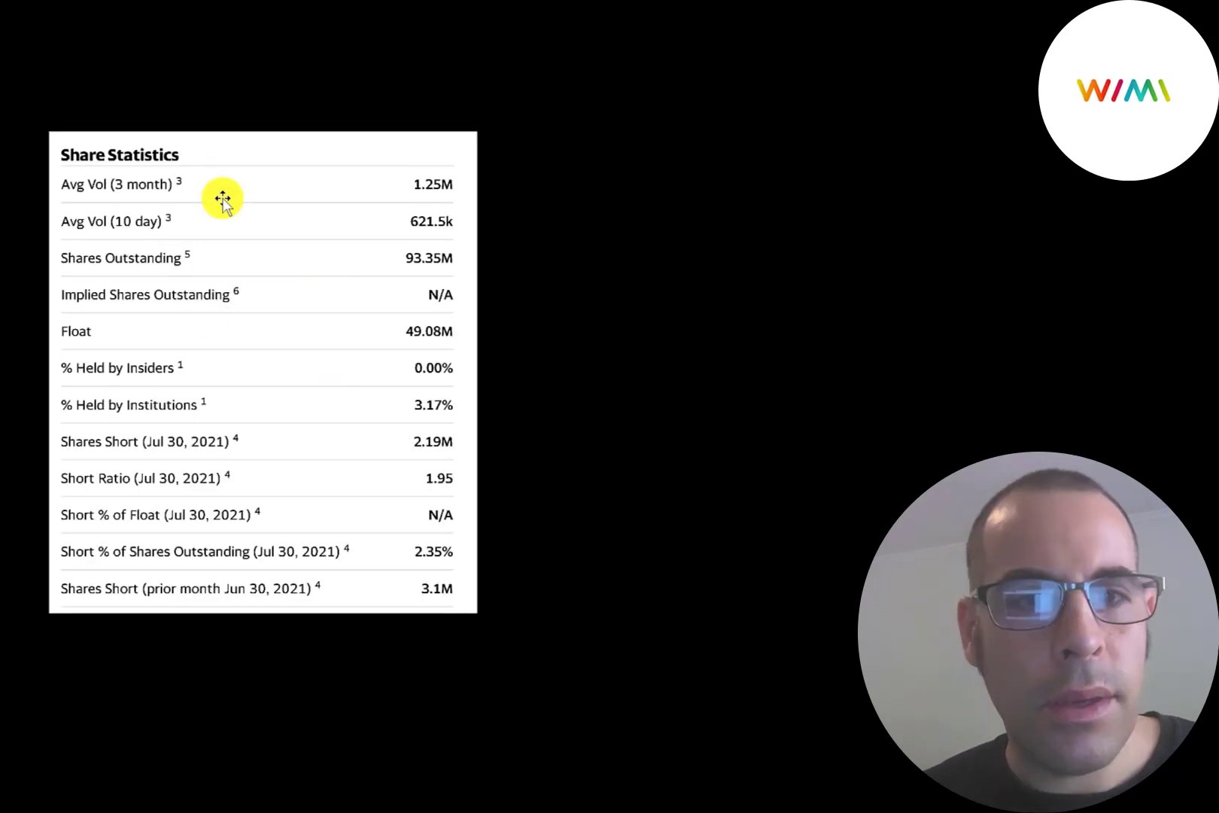
mouse_move(480, 168)
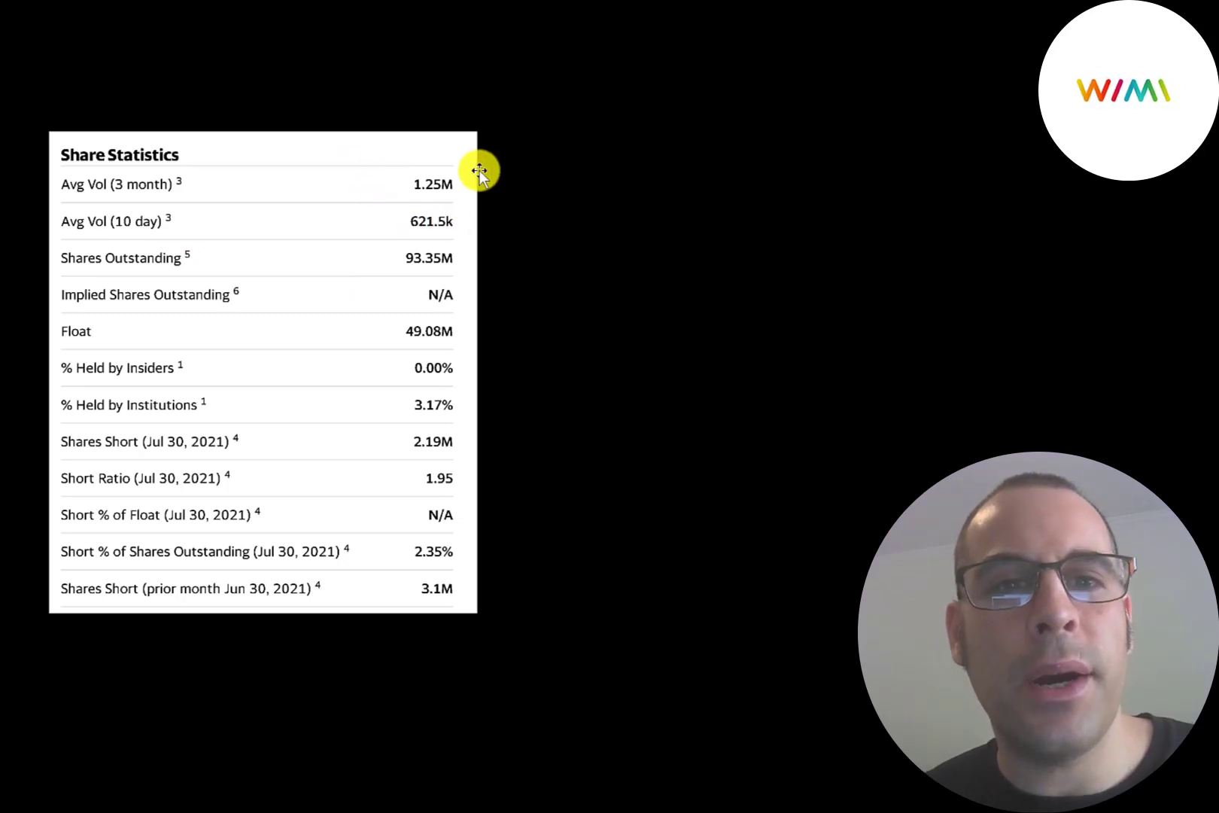
mouse_move(471, 239)
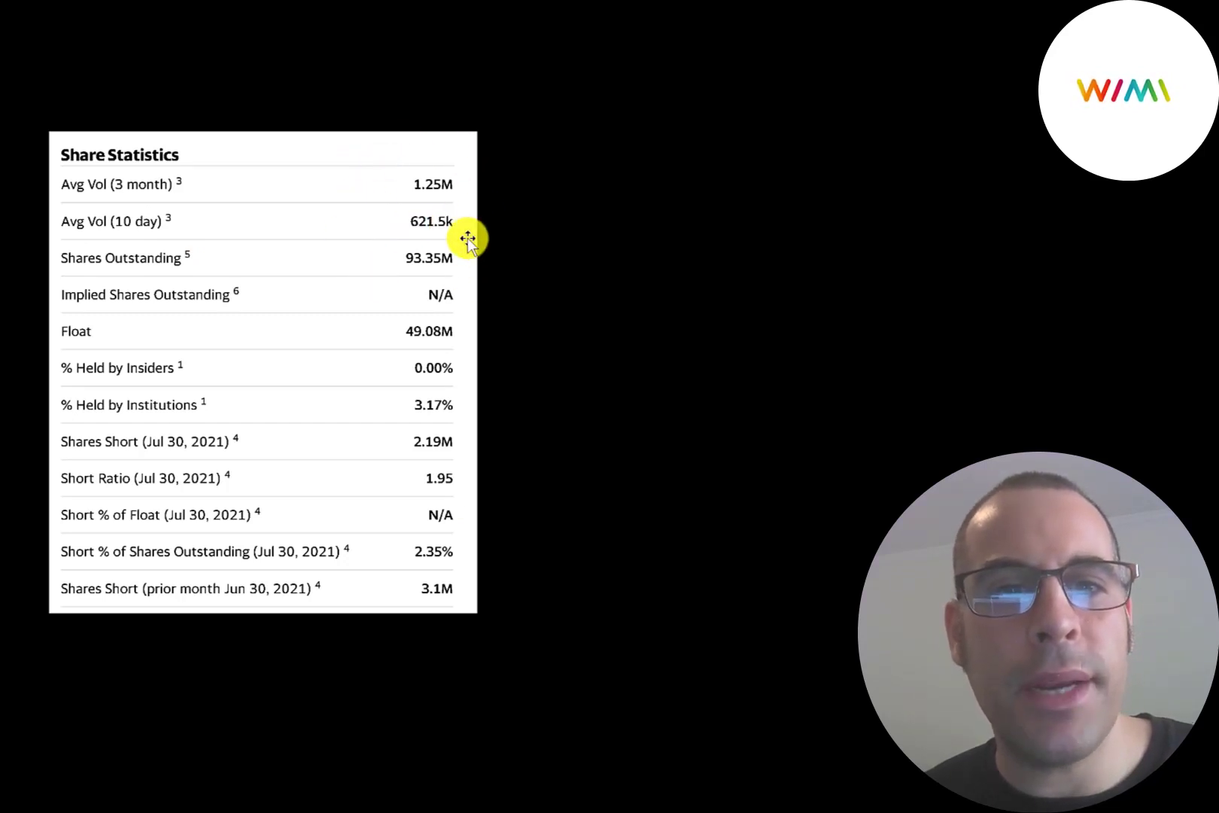
mouse_move(412, 315)
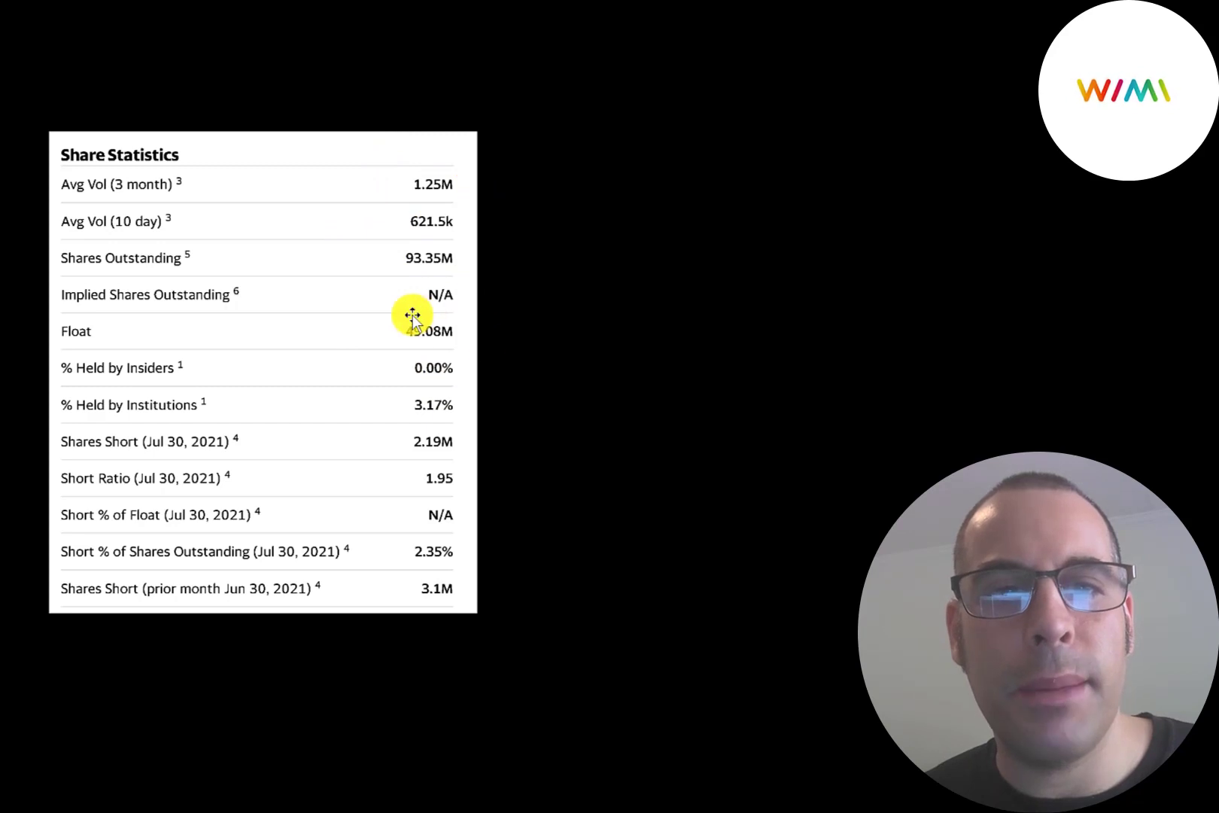
mouse_move(435, 379)
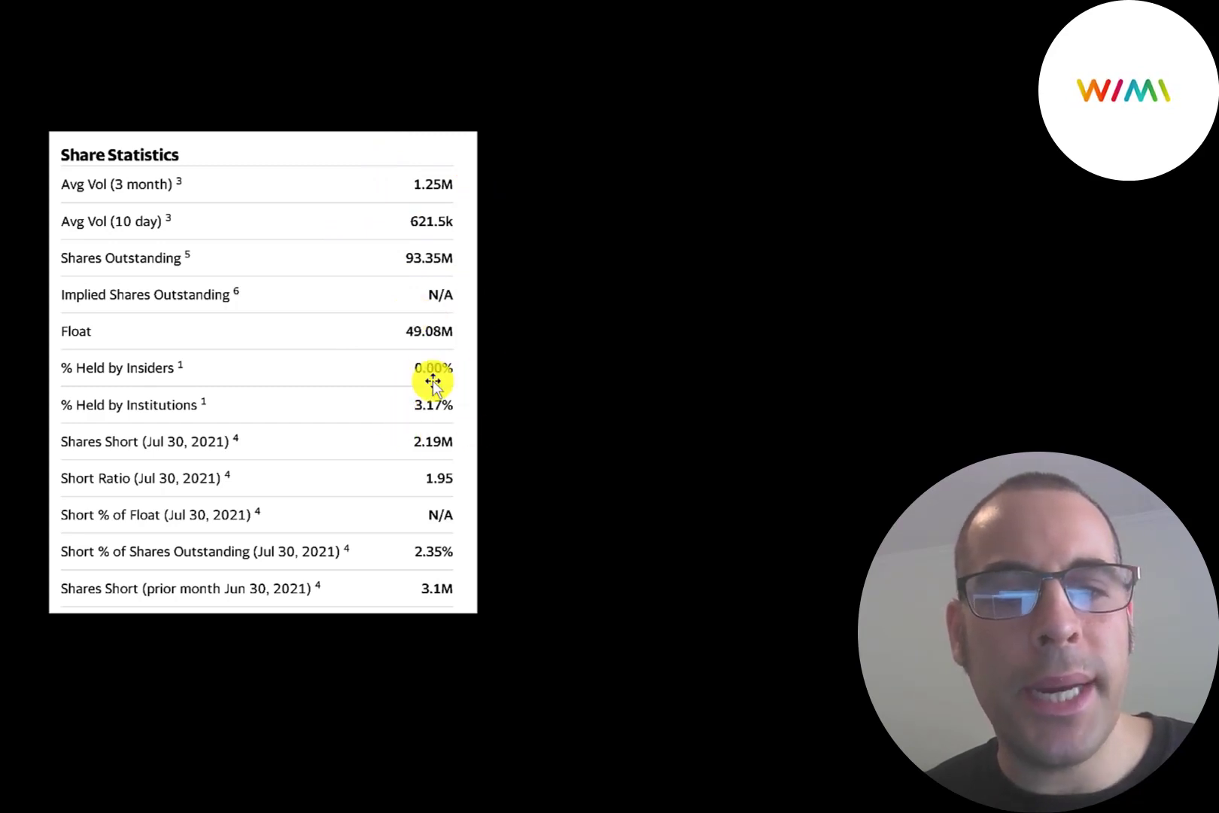
mouse_move(401, 573)
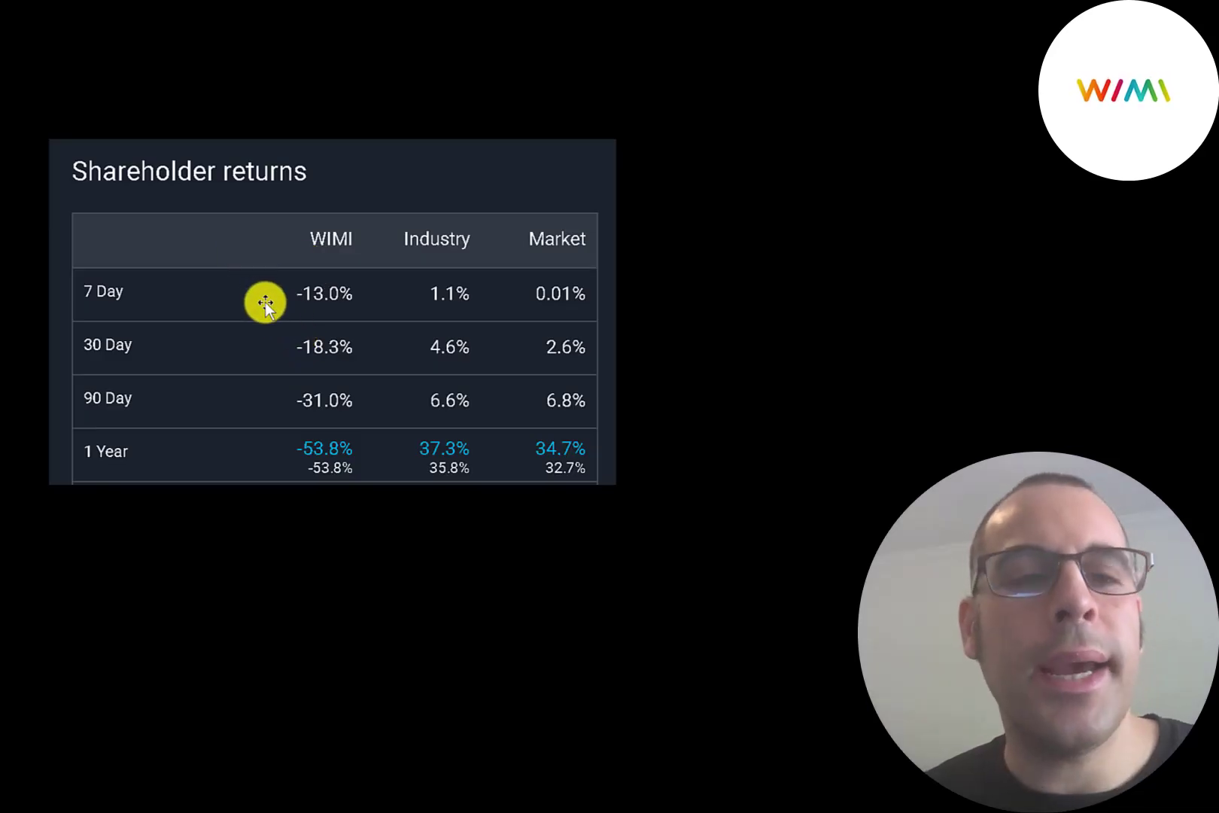
mouse_move(305, 402)
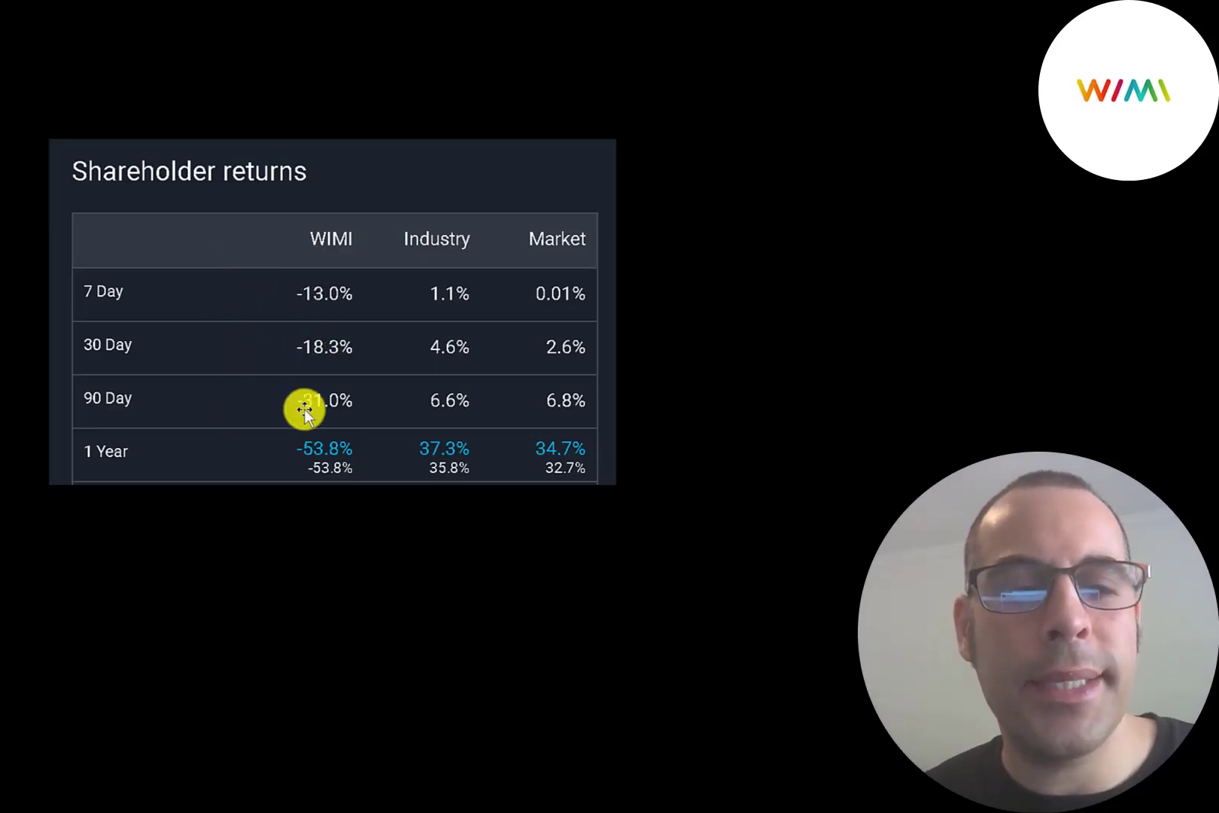
mouse_move(314, 378)
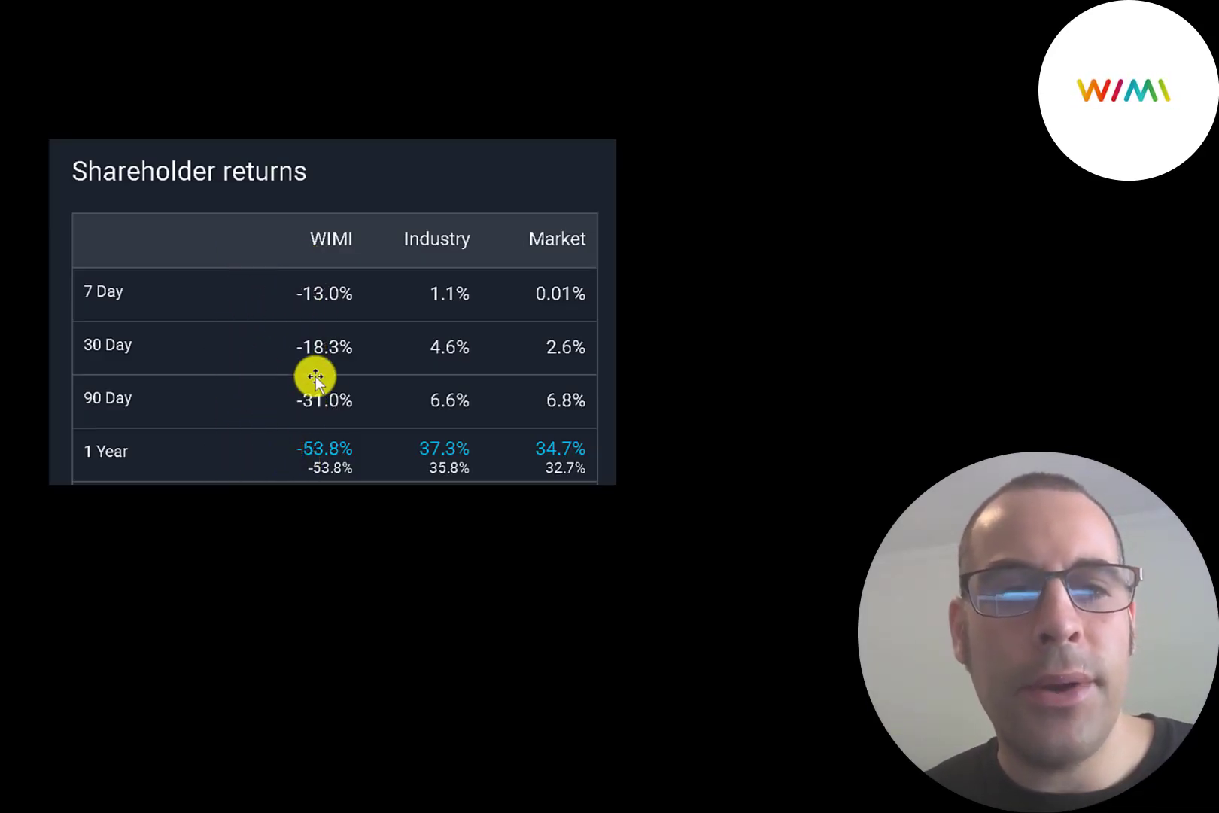
mouse_move(428, 346)
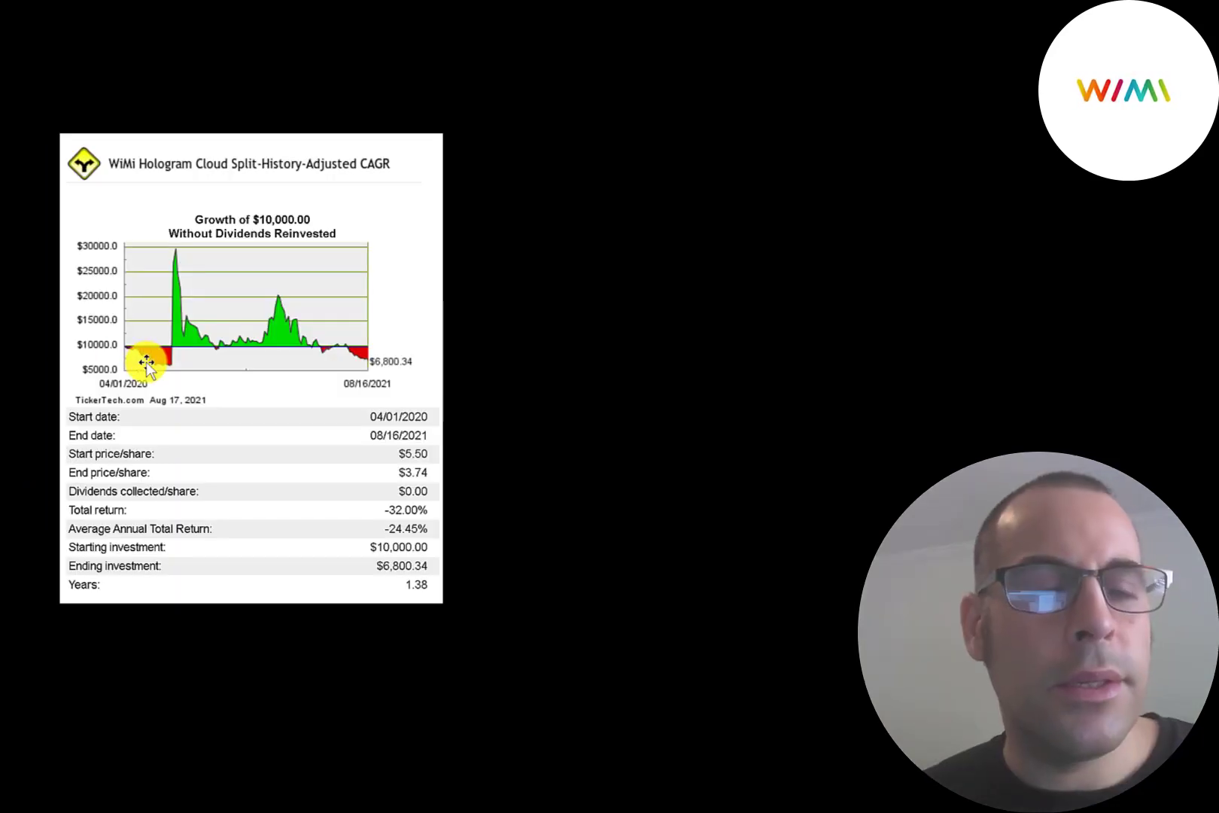
mouse_move(116, 340)
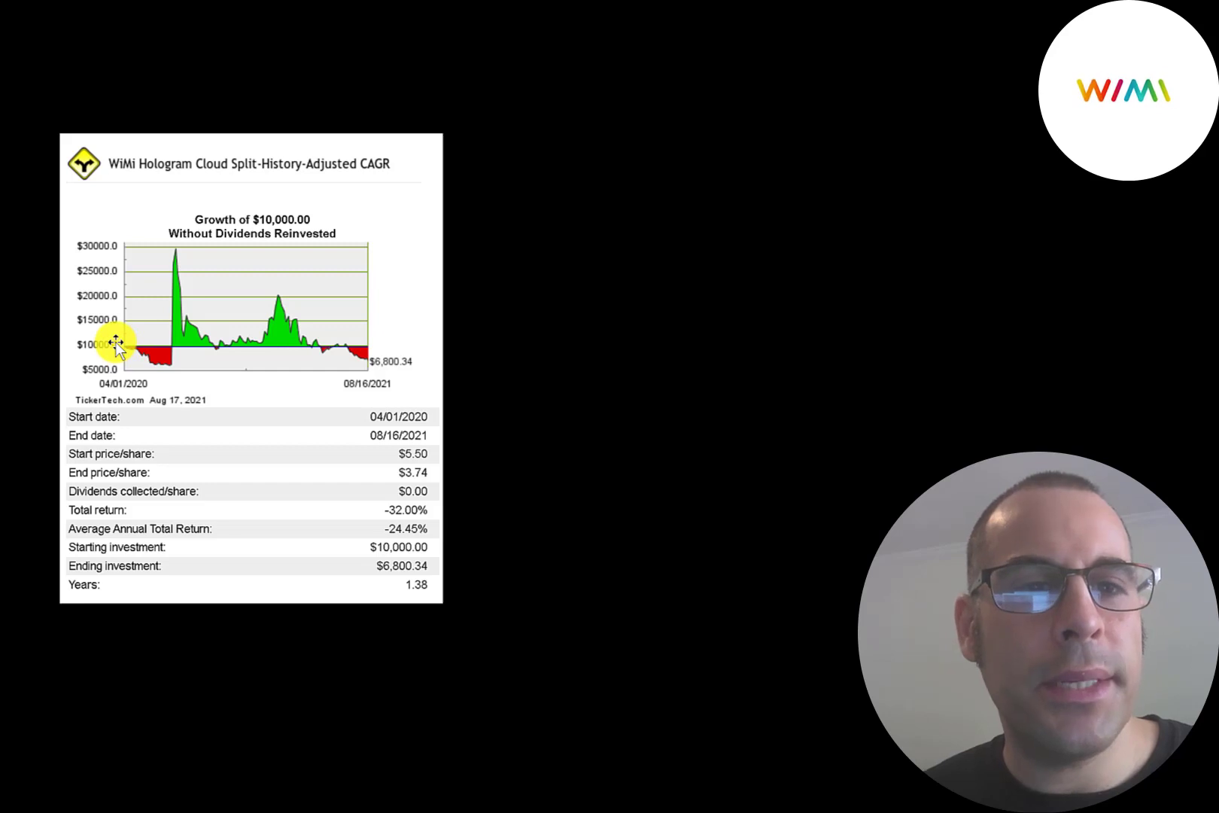
mouse_move(163, 259)
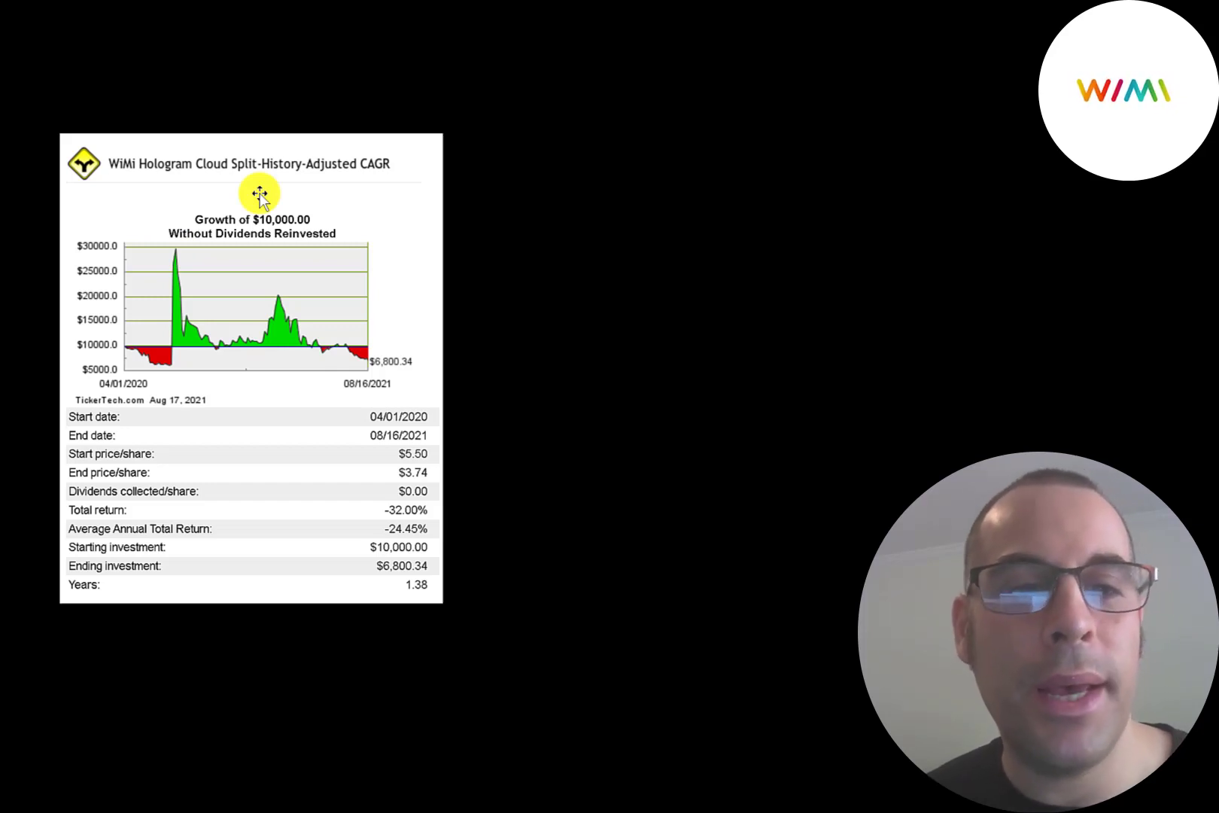
mouse_move(399, 367)
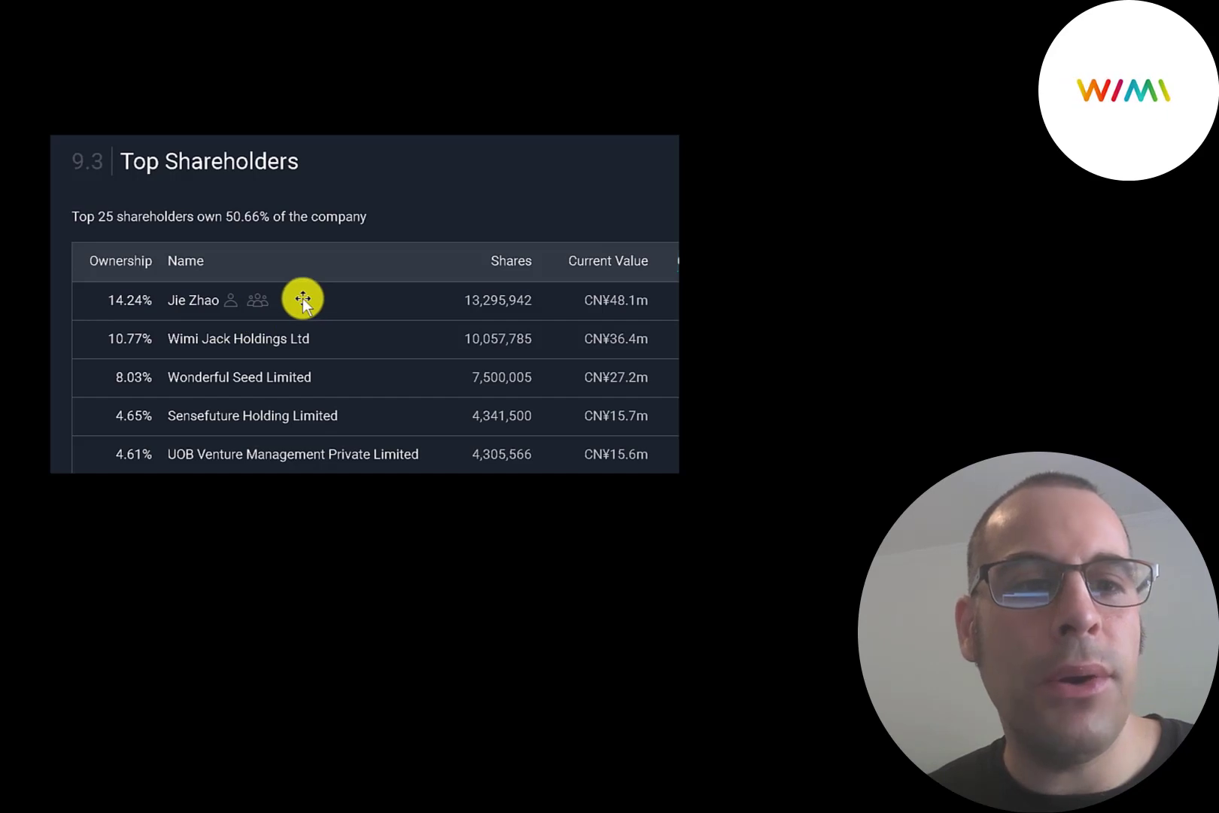
mouse_move(378, 348)
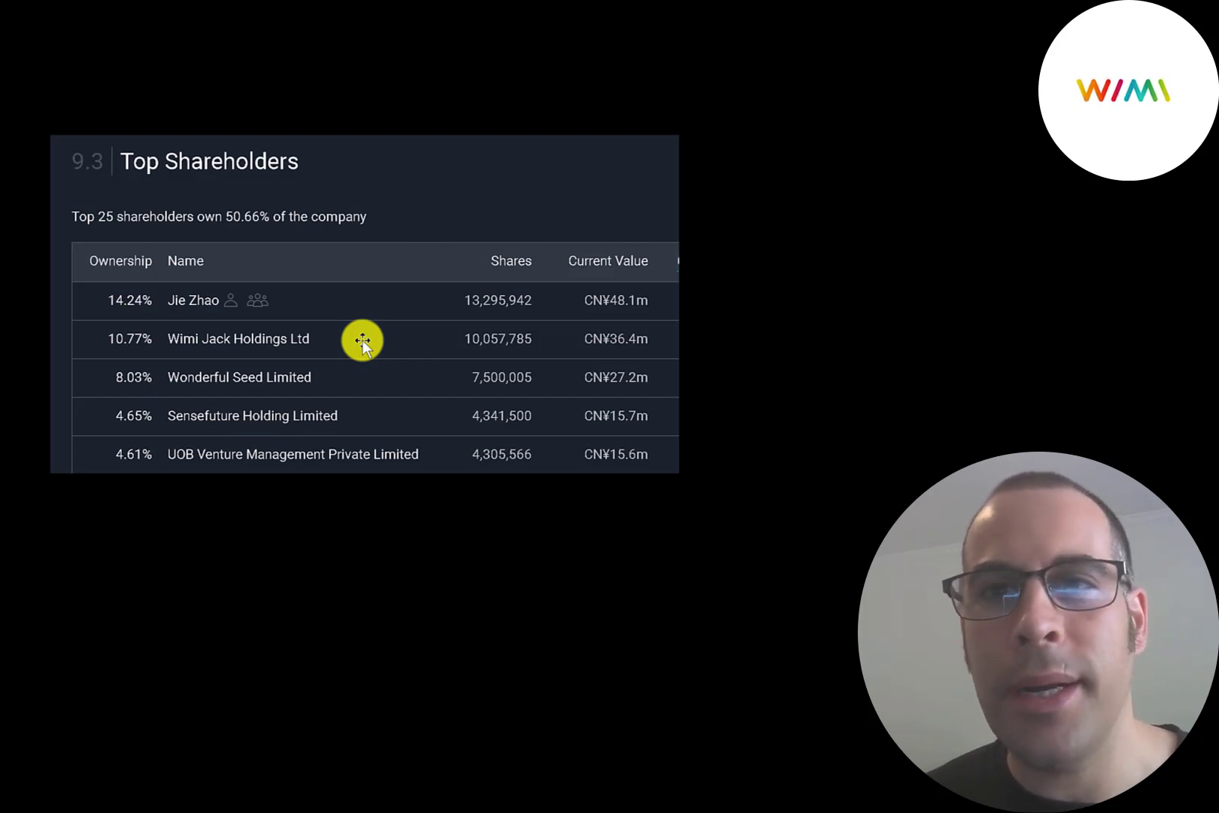
mouse_move(352, 373)
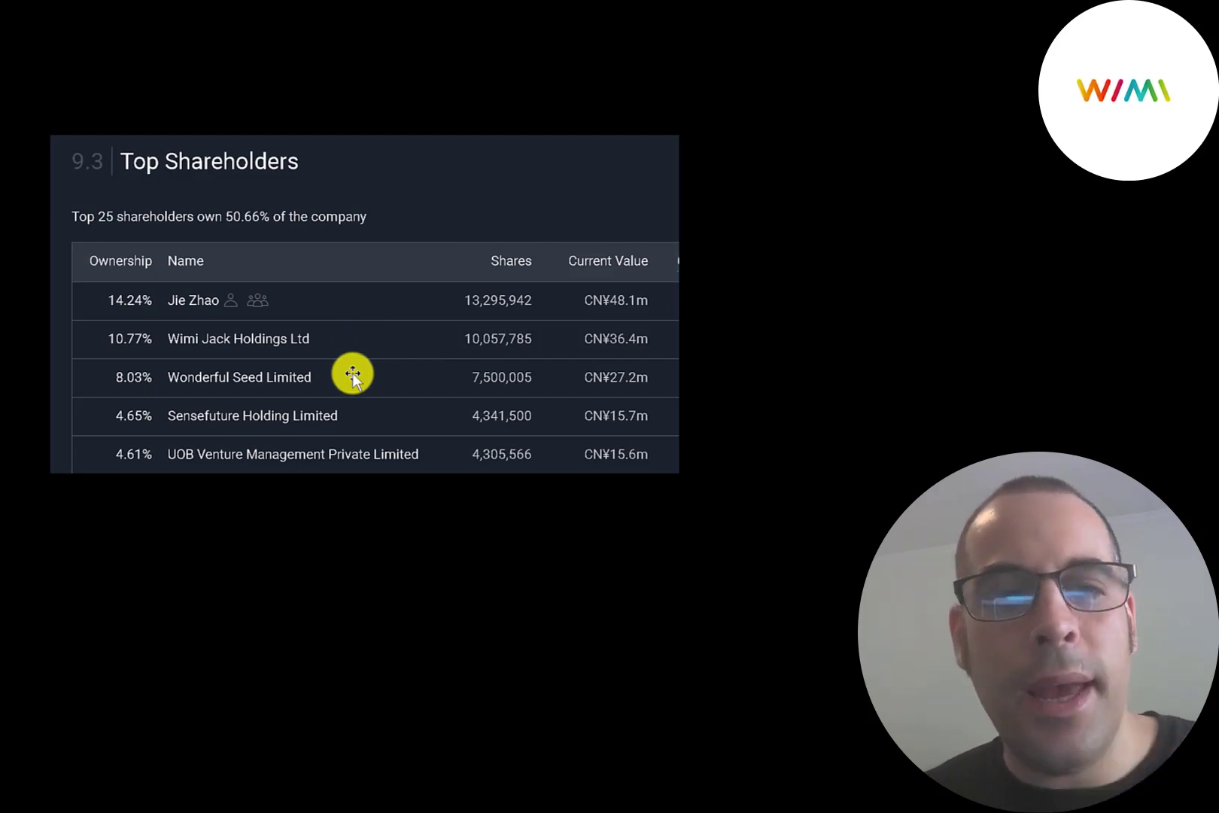
mouse_move(458, 414)
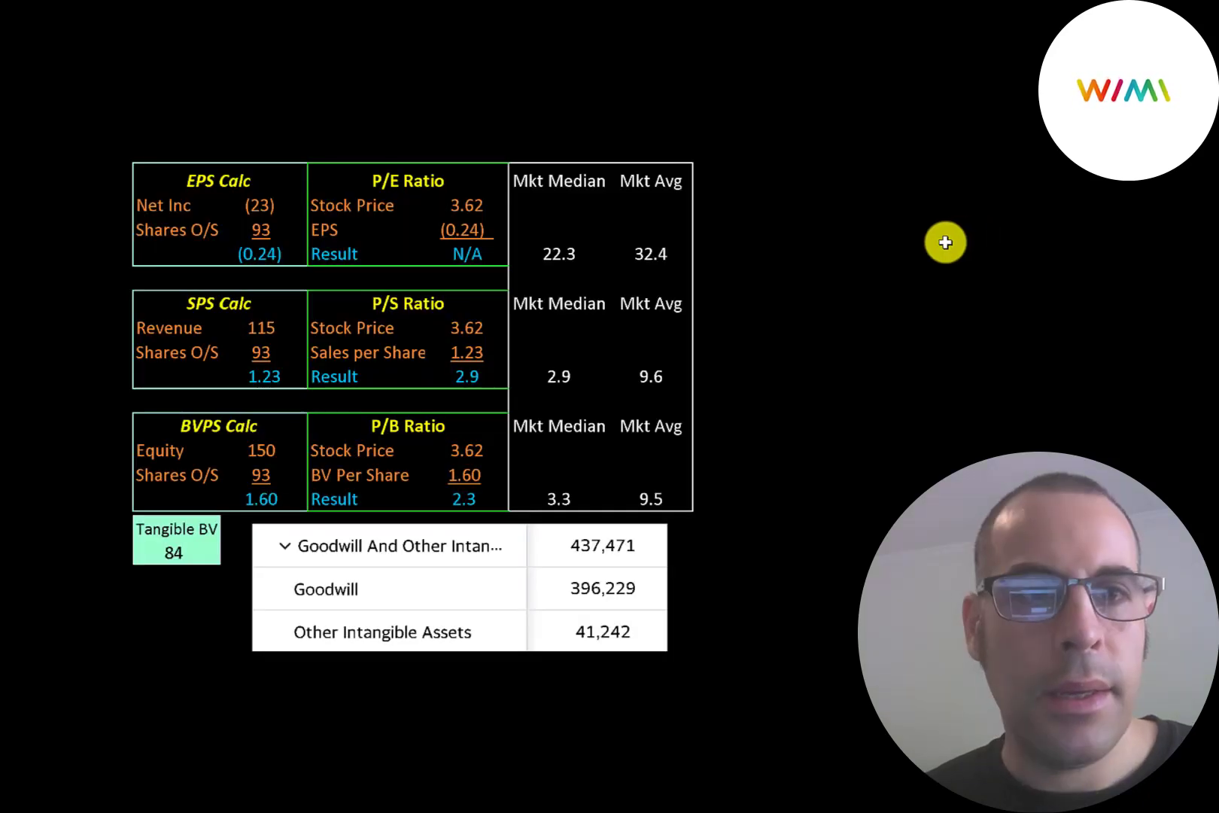
mouse_move(411, 261)
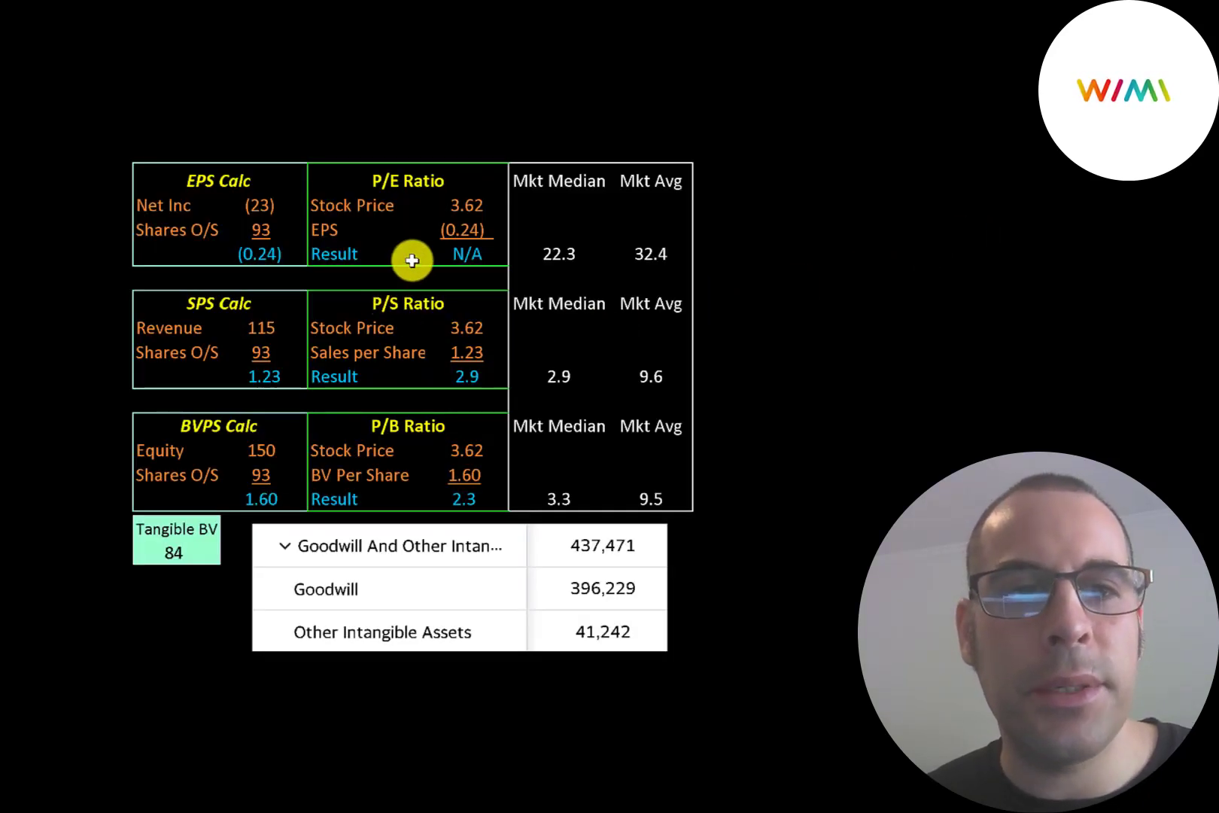
mouse_move(323, 173)
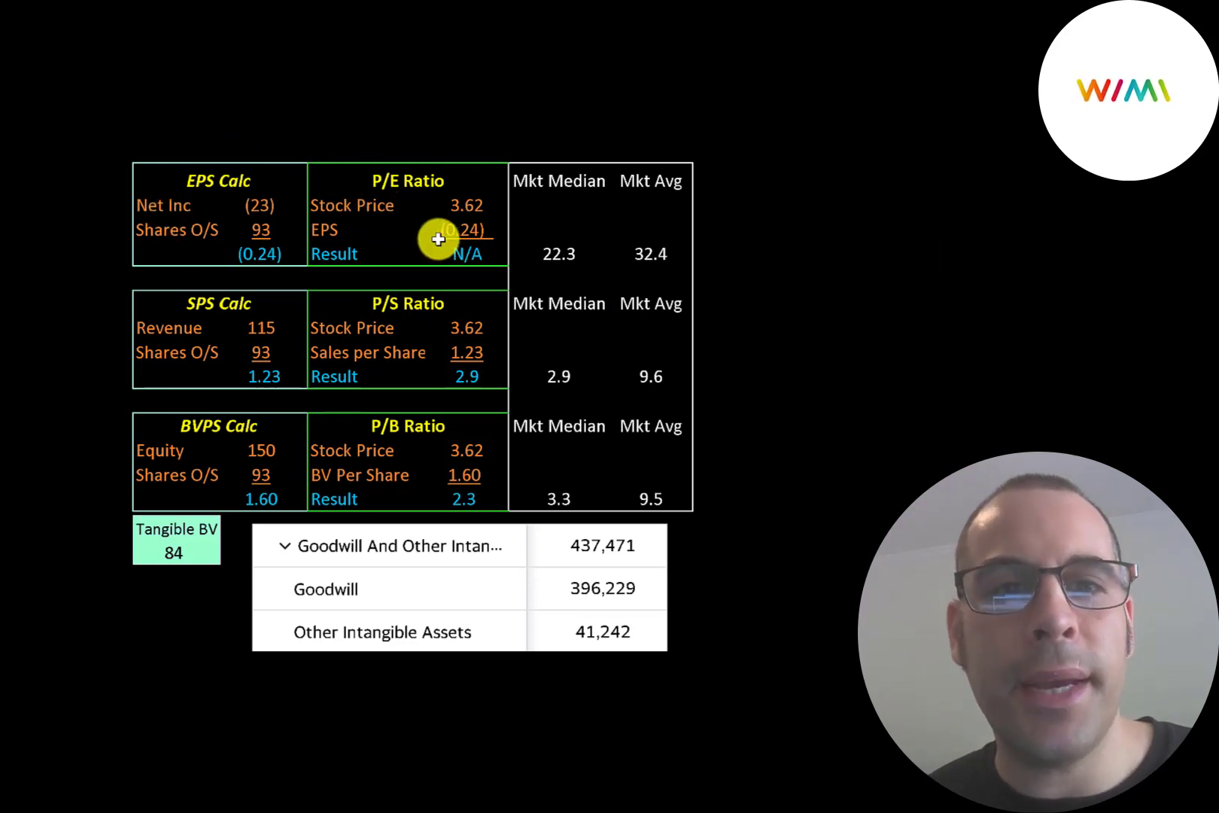
mouse_move(432, 378)
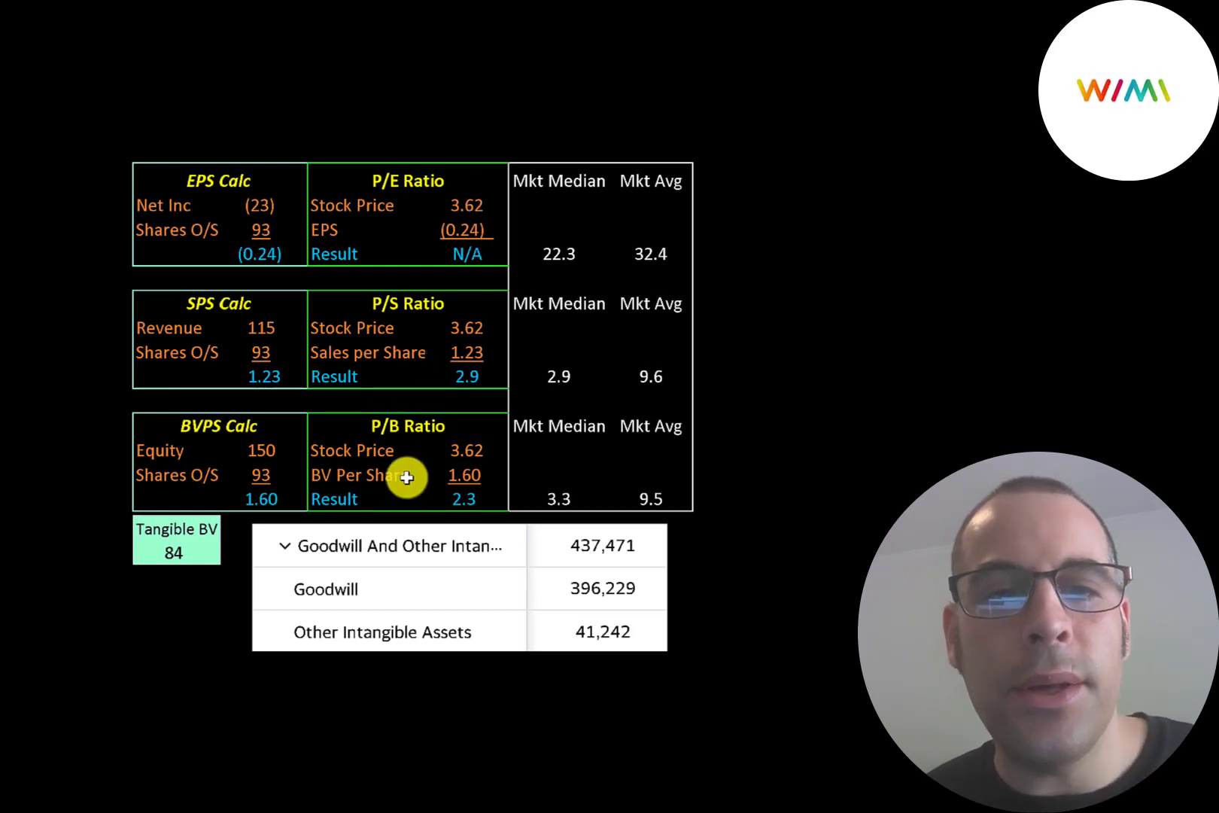
mouse_move(430, 493)
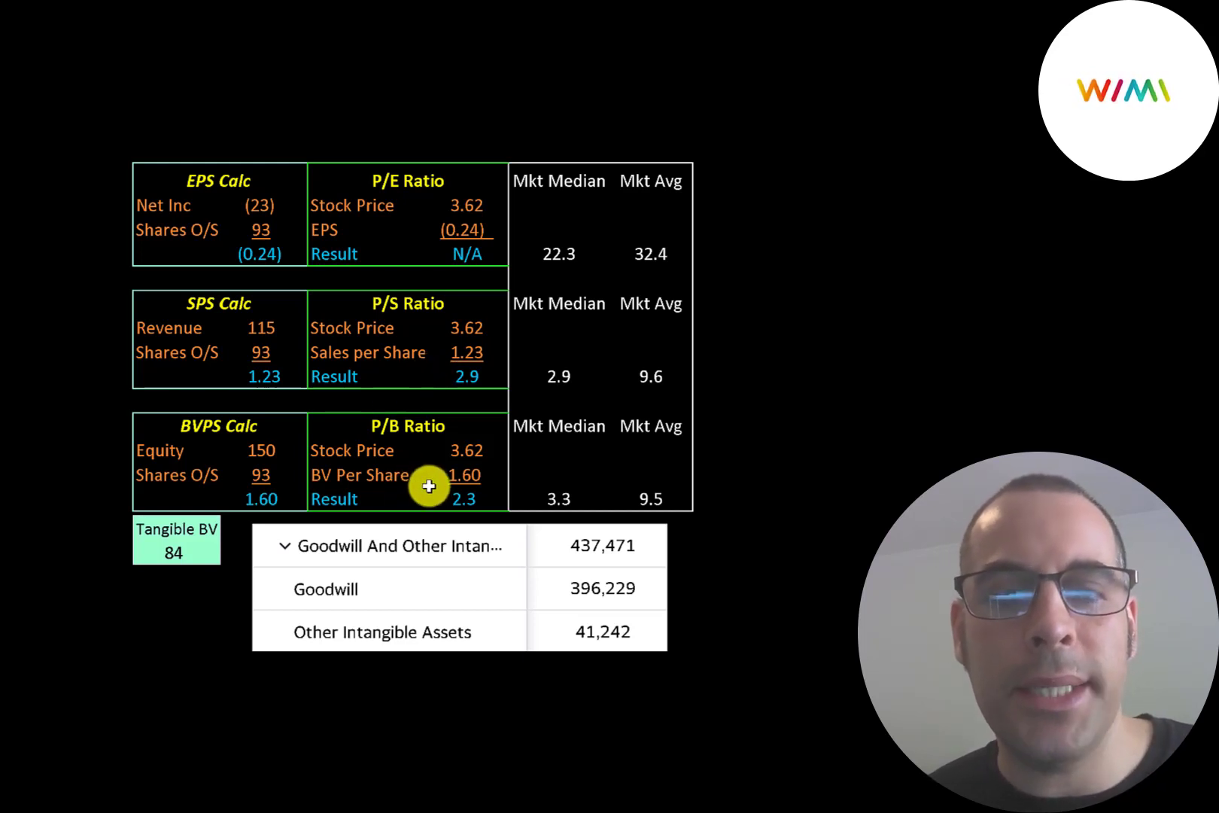
mouse_move(592, 468)
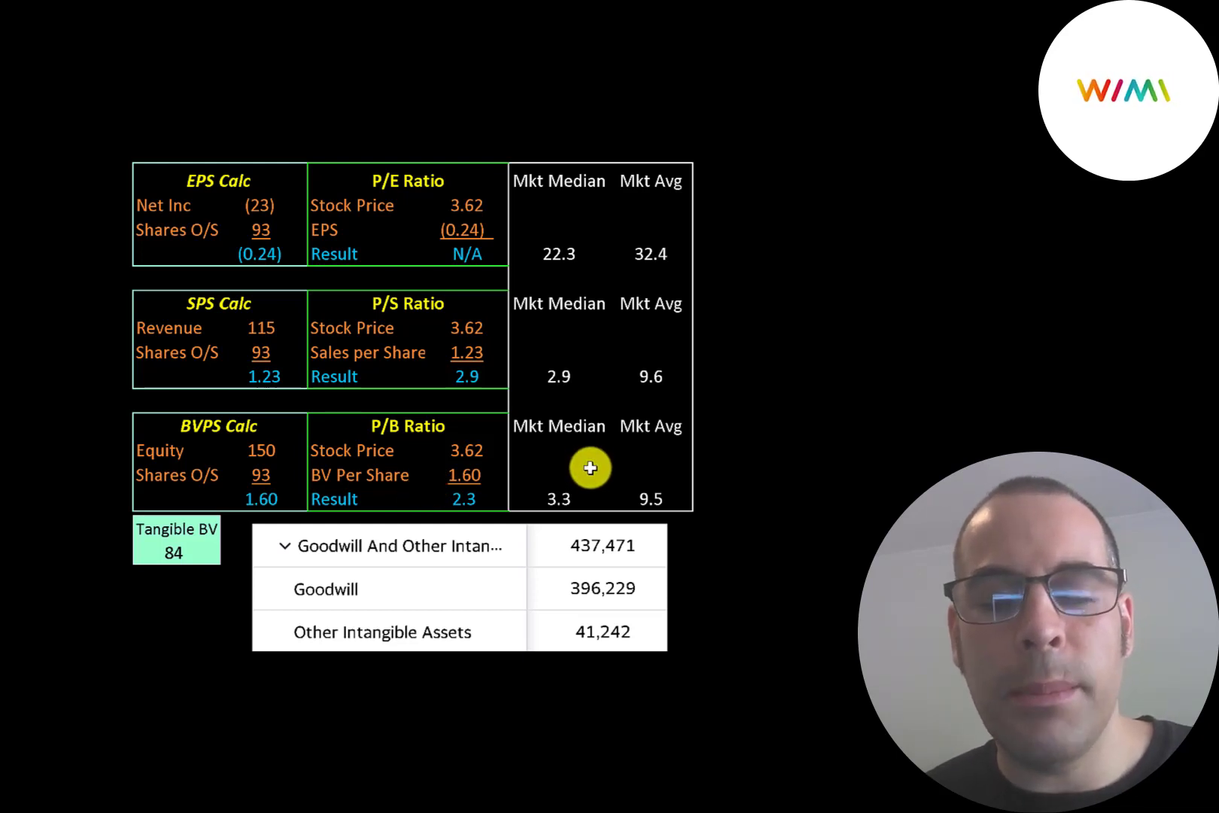
mouse_move(695, 587)
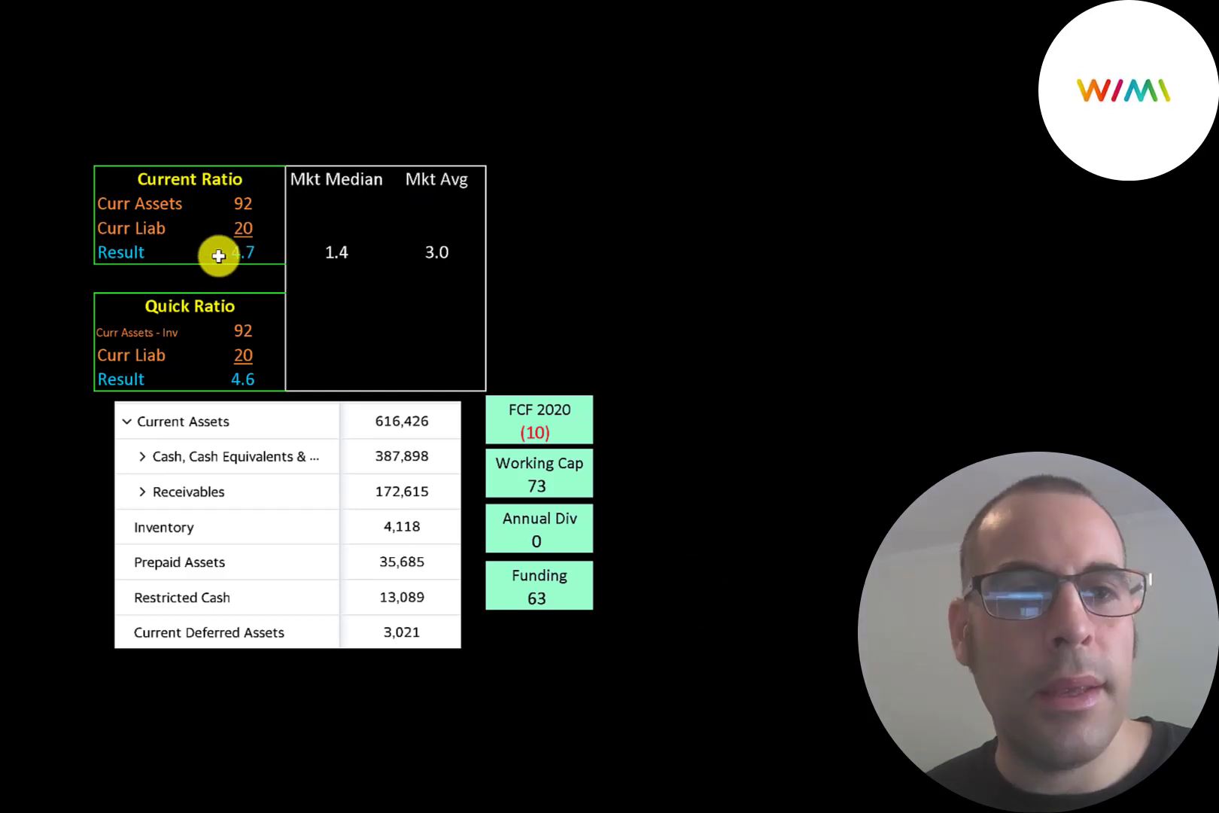
mouse_move(218, 420)
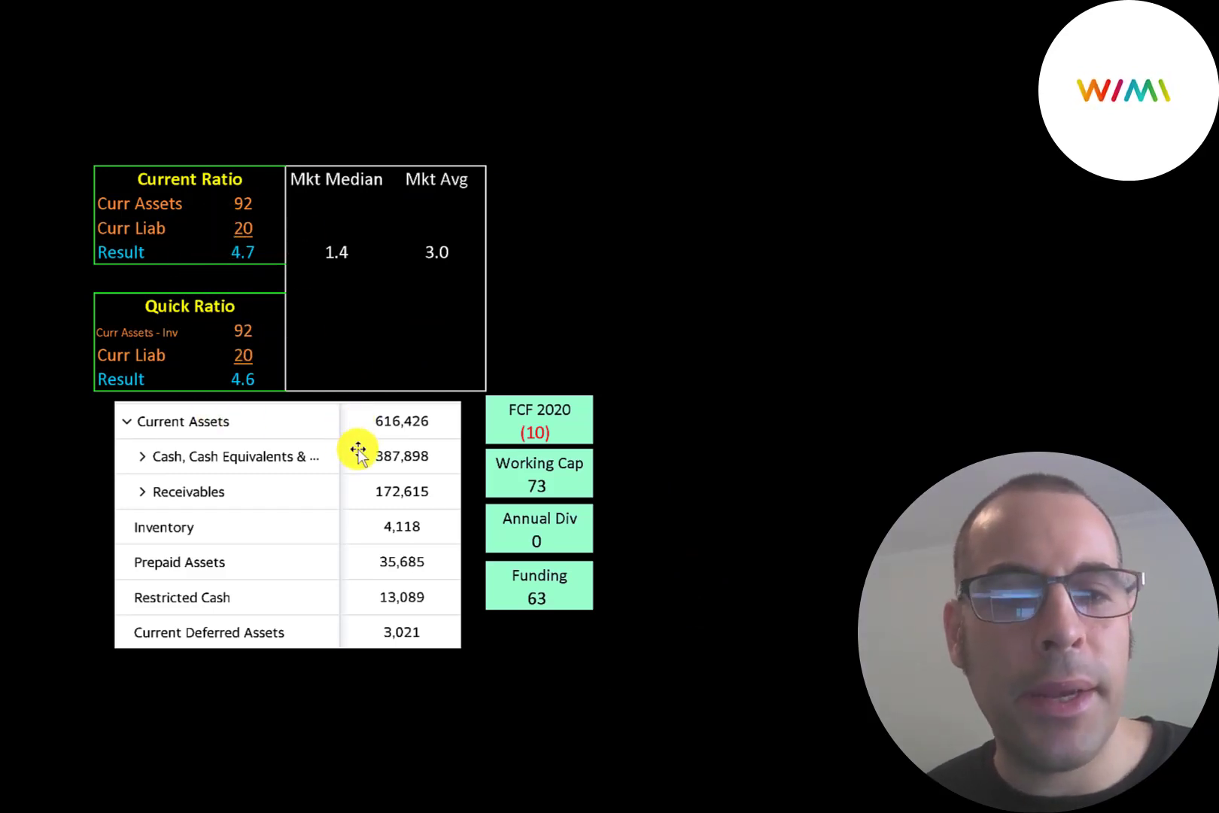
mouse_move(350, 485)
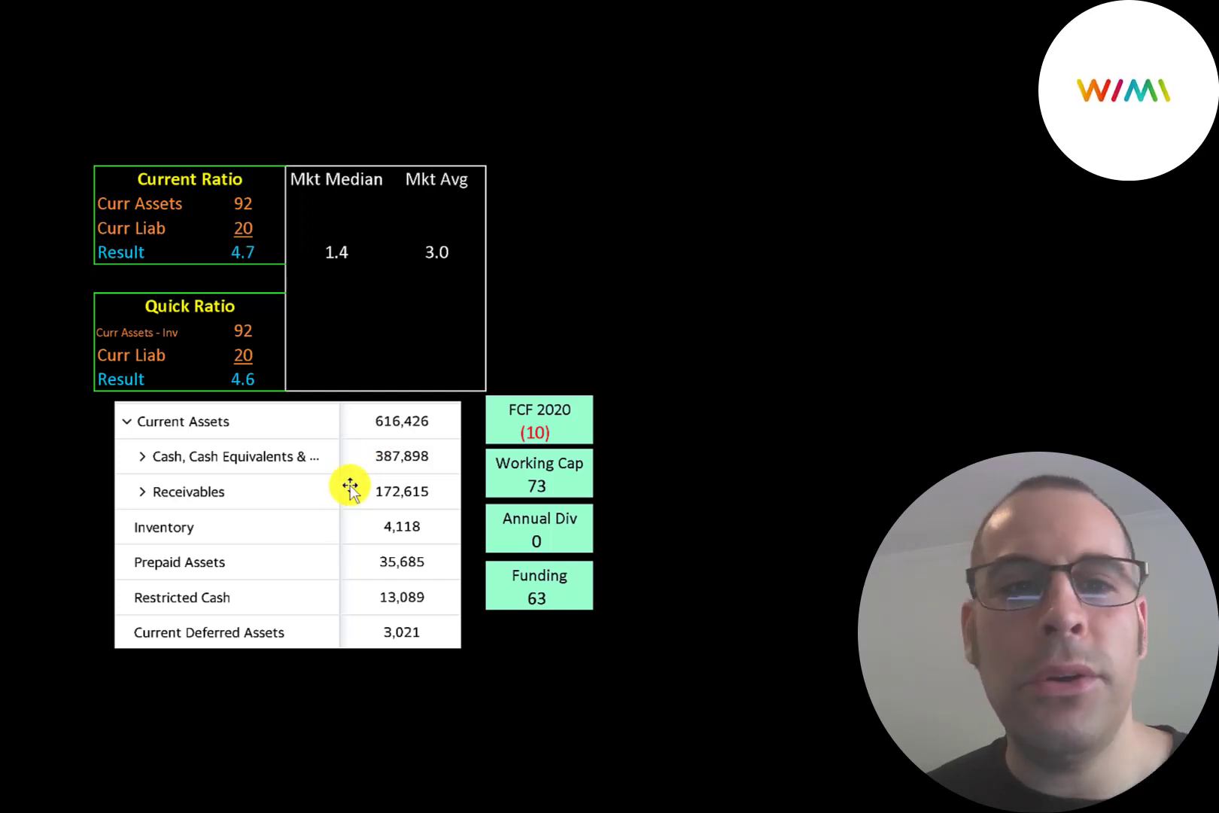